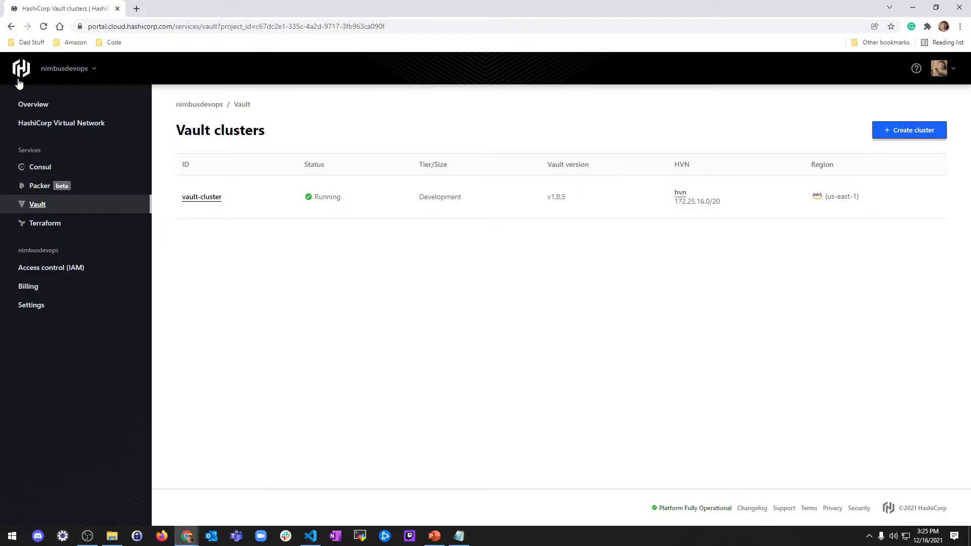
{"action": "mouse_move", "coordinate": [298, 308]}
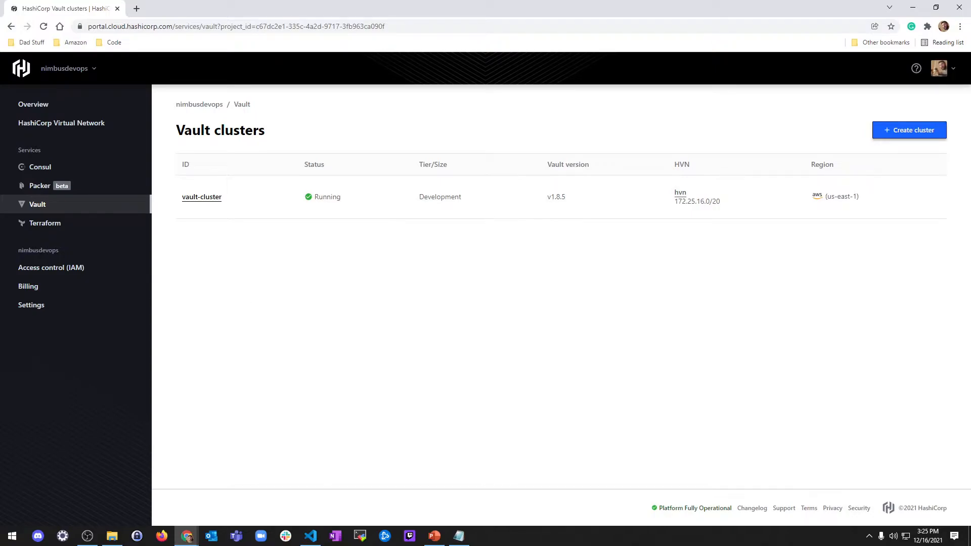
{"action": "mouse_move", "coordinate": [277, 243]}
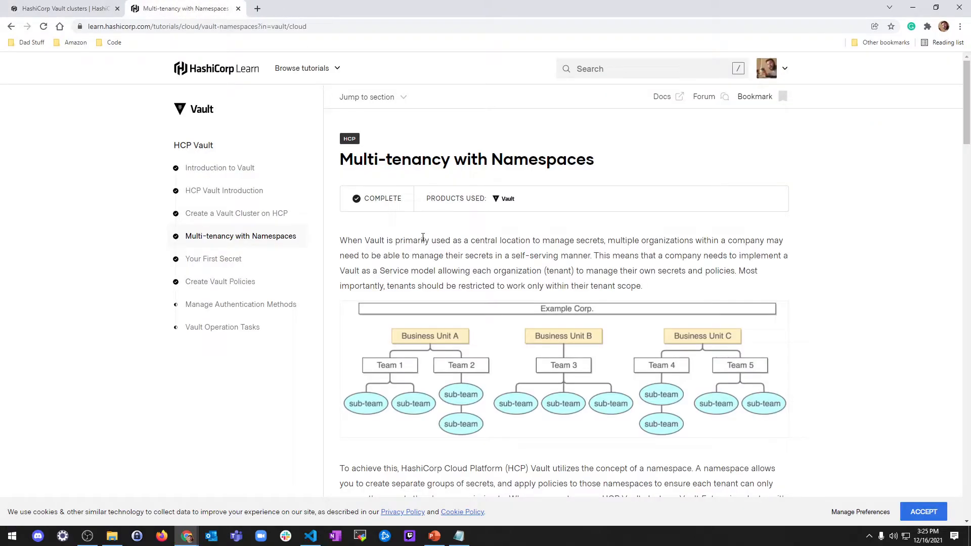
{"action": "mouse_move", "coordinate": [548, 255]}
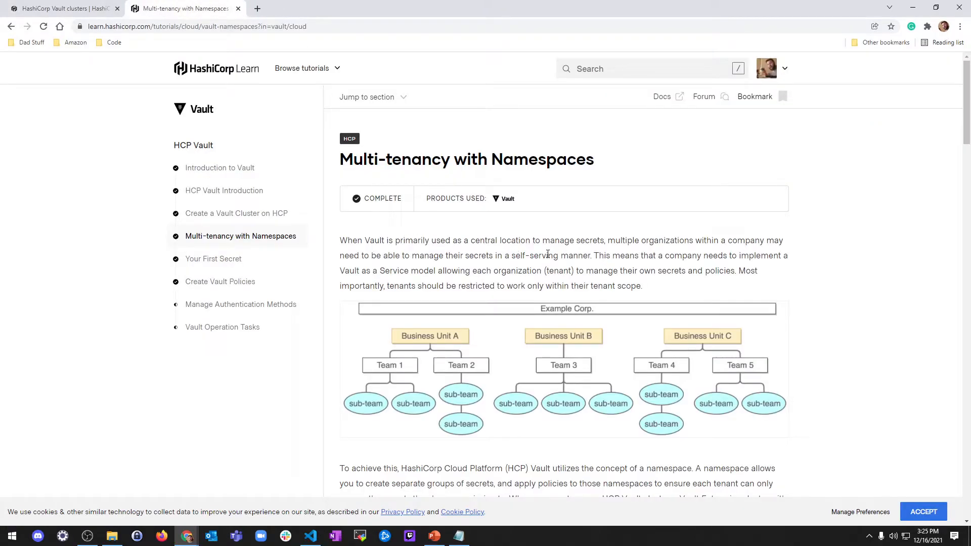
{"action": "mouse_move", "coordinate": [381, 250]}
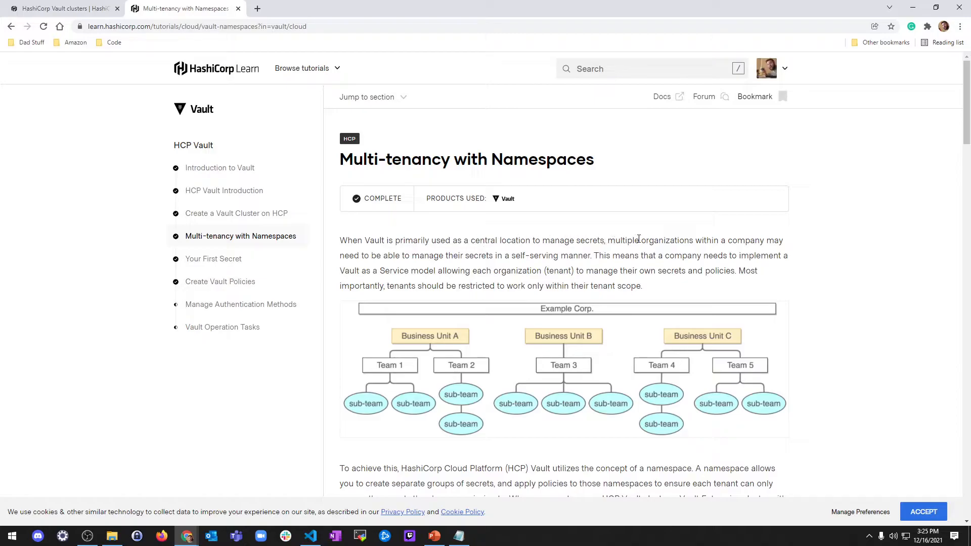
{"action": "mouse_move", "coordinate": [386, 233]}
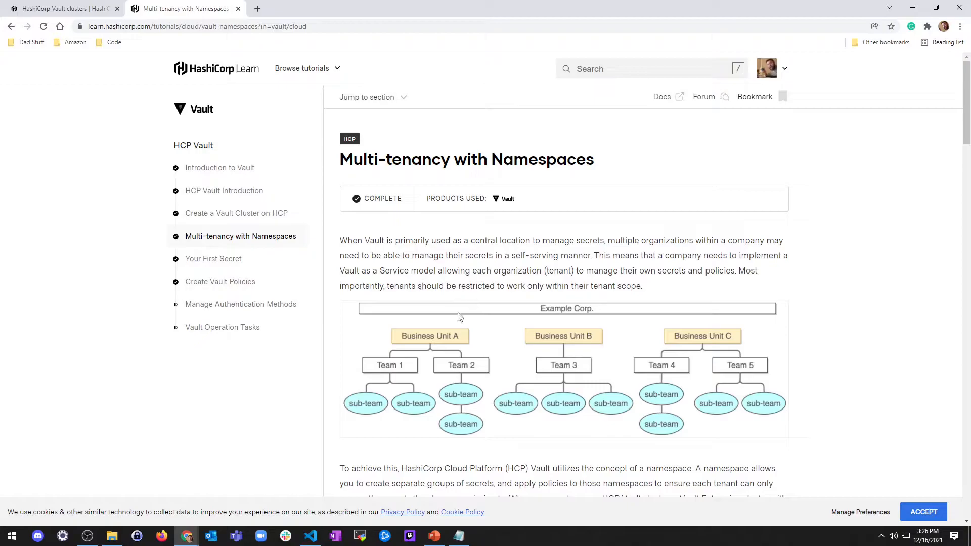
{"action": "mouse_move", "coordinate": [221, 140]}
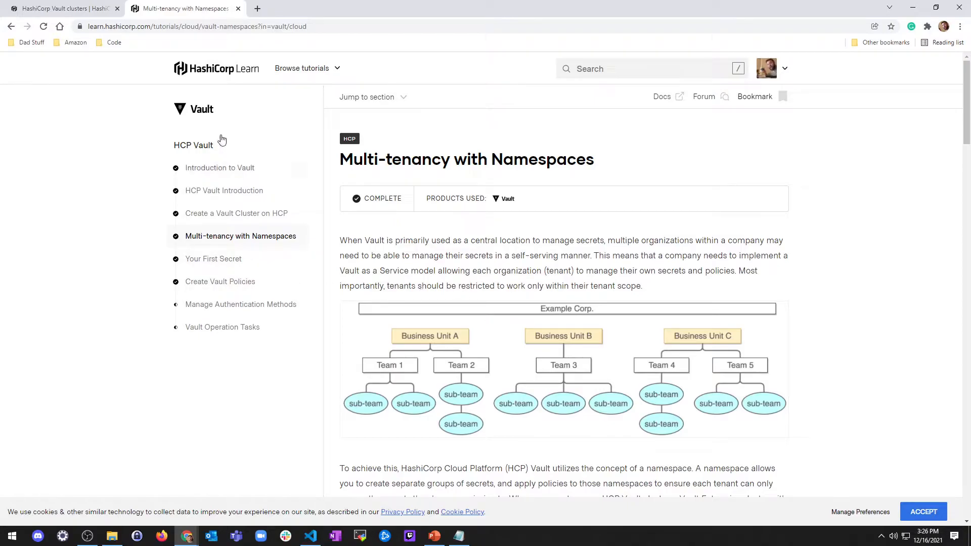
- Scroll through the namespaces tutorial introduction and its Example Corp. business-unit diagram
{"action": "scroll", "scroll_direction": "down", "scroll_amount": 3}
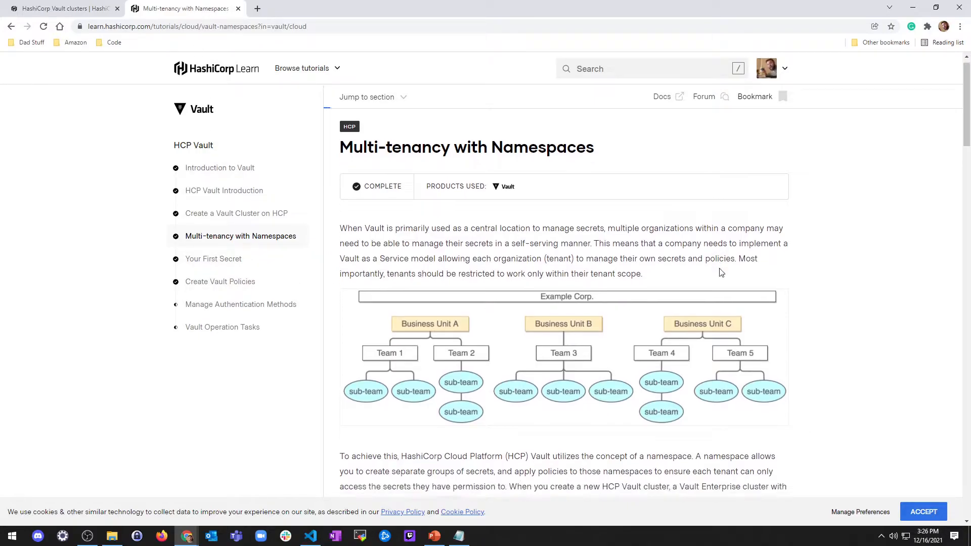
{"action": "scroll", "scroll_direction": "down", "scroll_amount": 3}
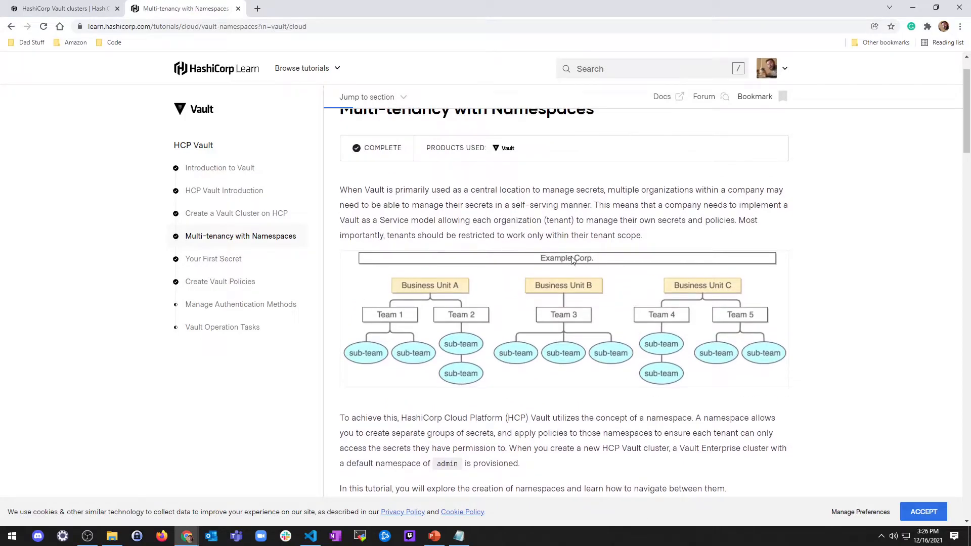
{"action": "mouse_move", "coordinate": [781, 283]}
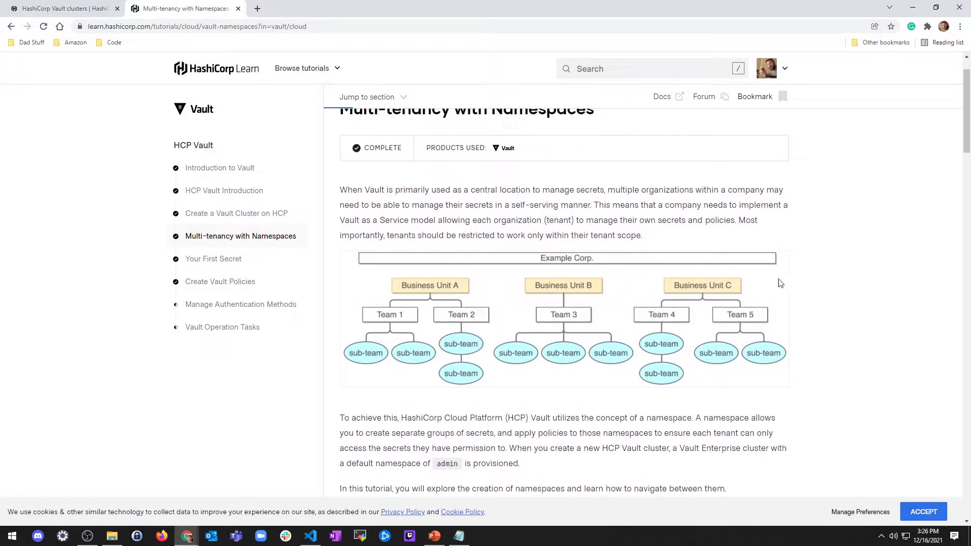
{"action": "mouse_move", "coordinate": [563, 216]}
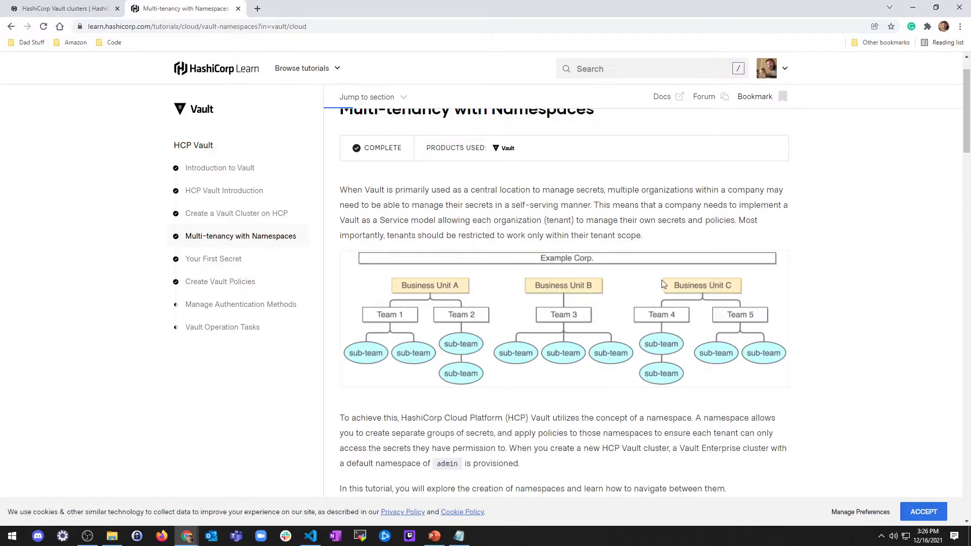
{"action": "mouse_move", "coordinate": [396, 317]}
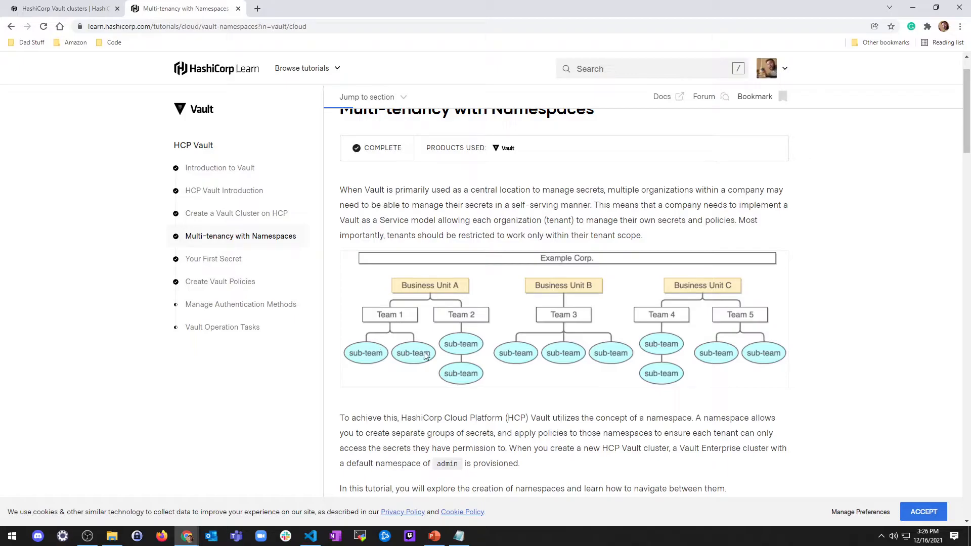
{"action": "mouse_move", "coordinate": [557, 368]}
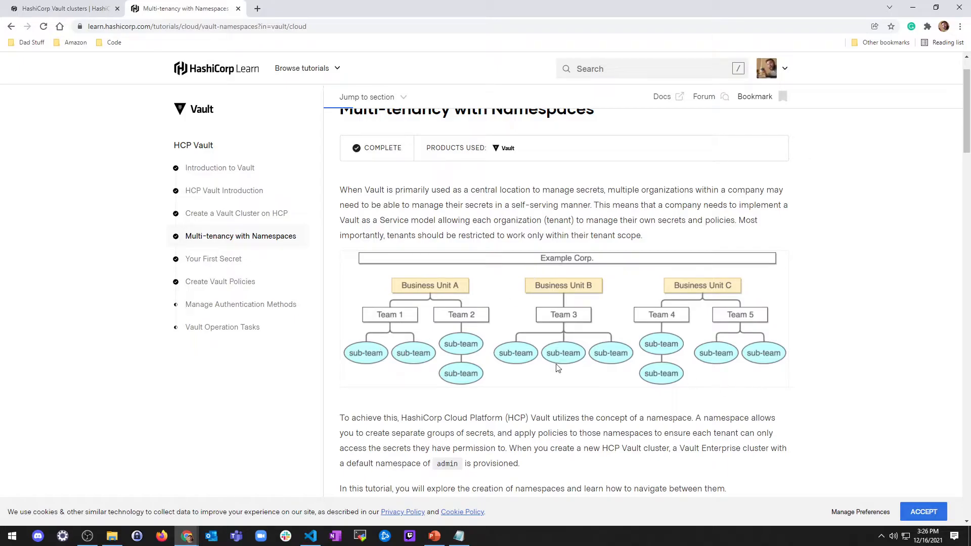
{"action": "mouse_move", "coordinate": [592, 263]}
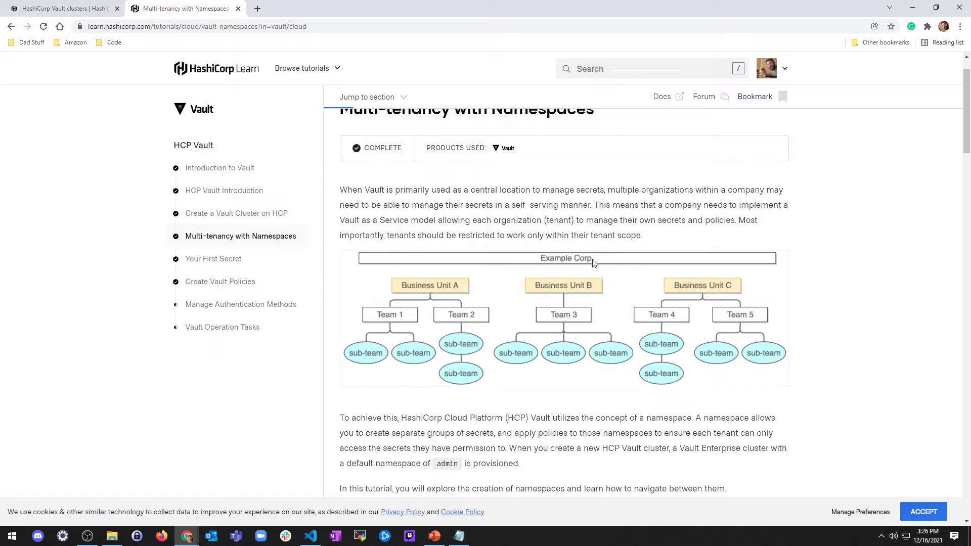
{"action": "mouse_move", "coordinate": [646, 312]}
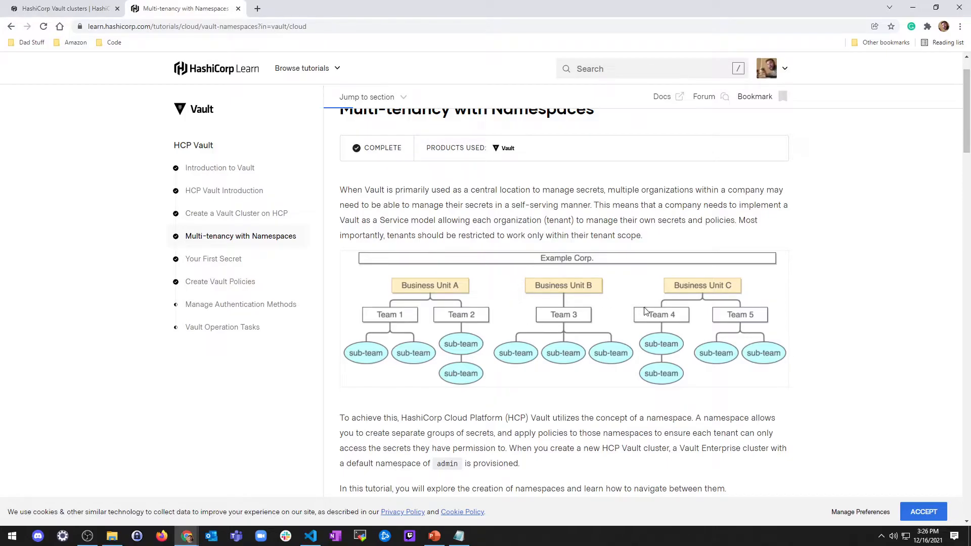
{"action": "mouse_move", "coordinate": [643, 312]}
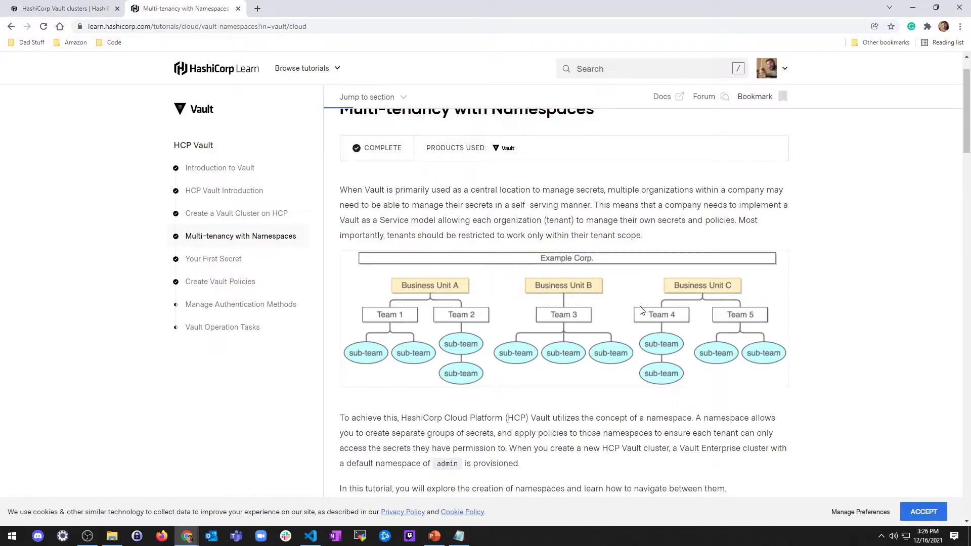
{"action": "mouse_move", "coordinate": [613, 221]}
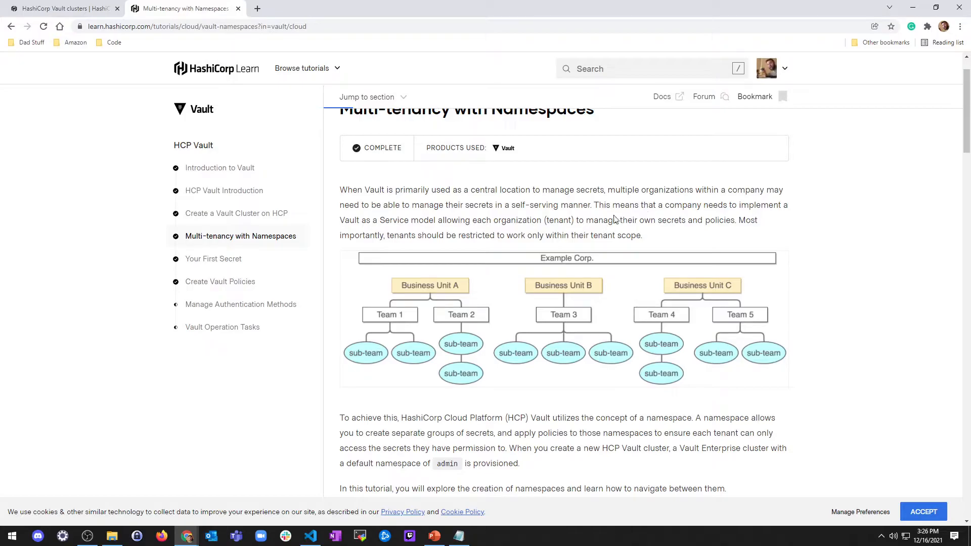
{"action": "mouse_move", "coordinate": [467, 353]}
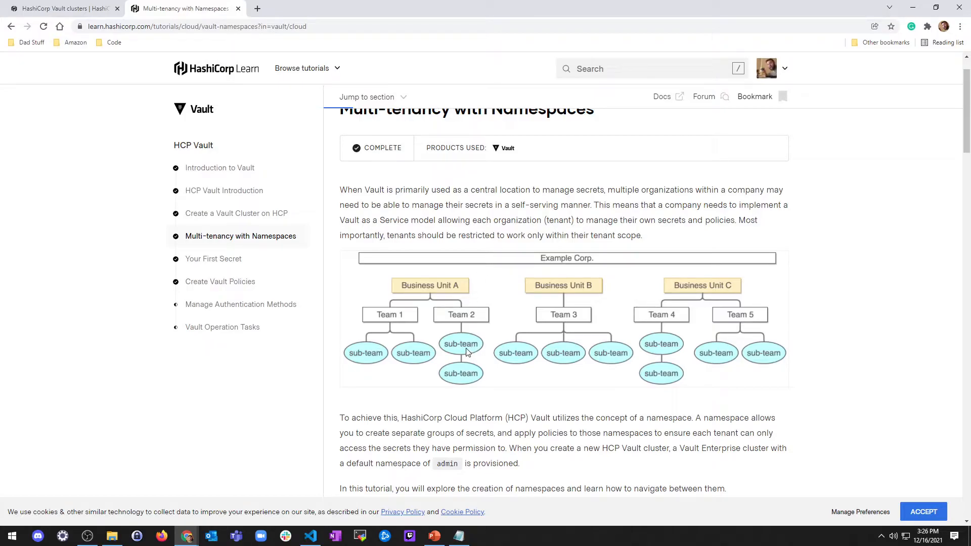
{"action": "mouse_move", "coordinate": [466, 254]}
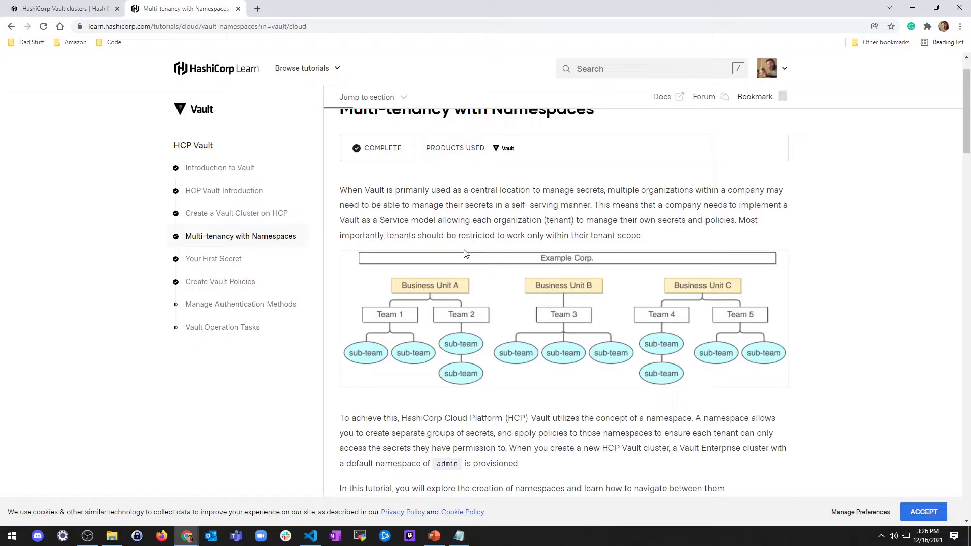
{"action": "mouse_move", "coordinate": [475, 253]}
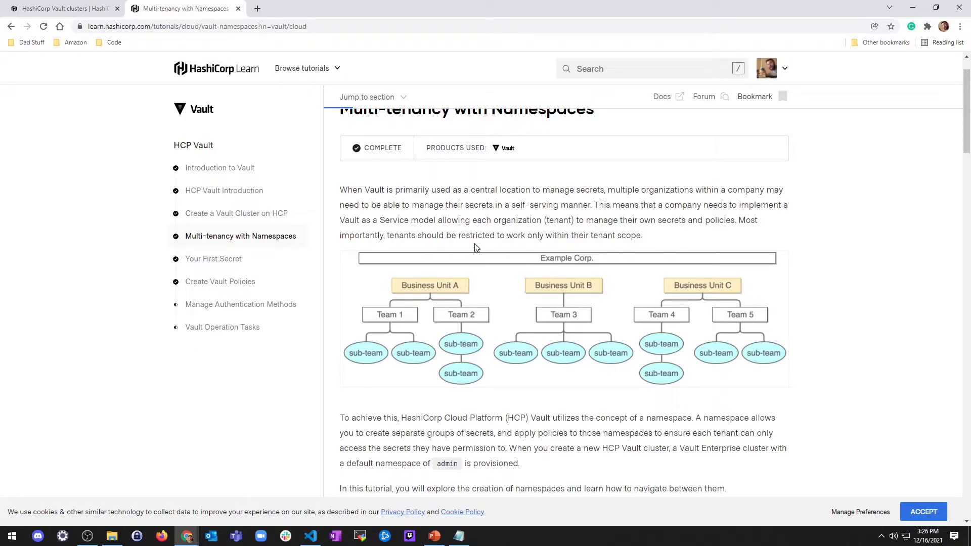
{"action": "scroll", "scroll_direction": "up", "scroll_amount": 3}
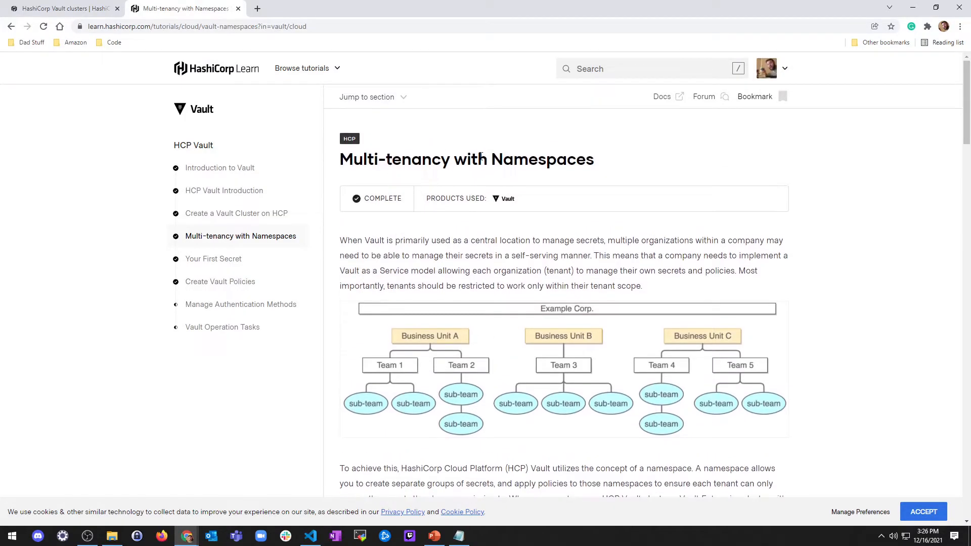
{"action": "scroll", "scroll_direction": "down", "scroll_amount": 3}
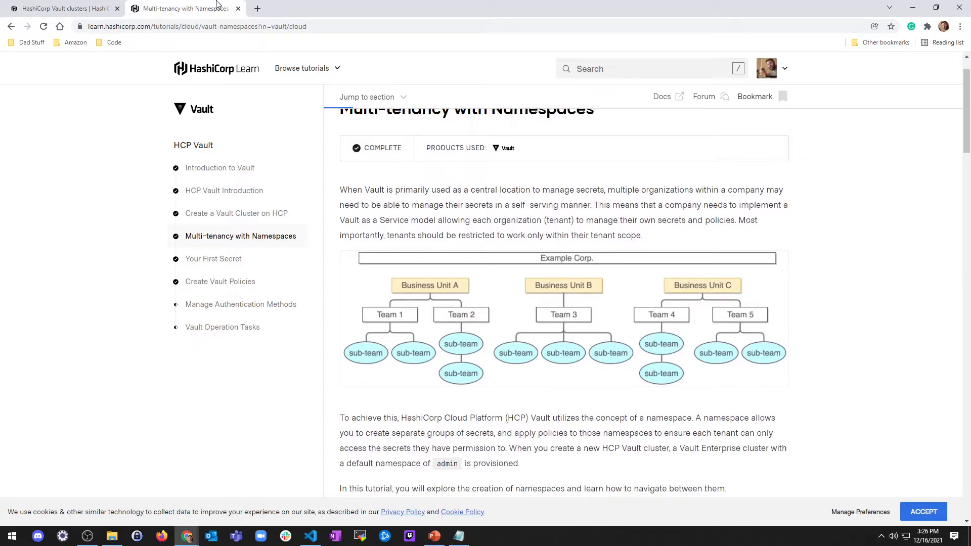
- Leave the tutorial and return to the HCP Vault clusters list
{"action": "left_click", "coordinate": [59, 8]}
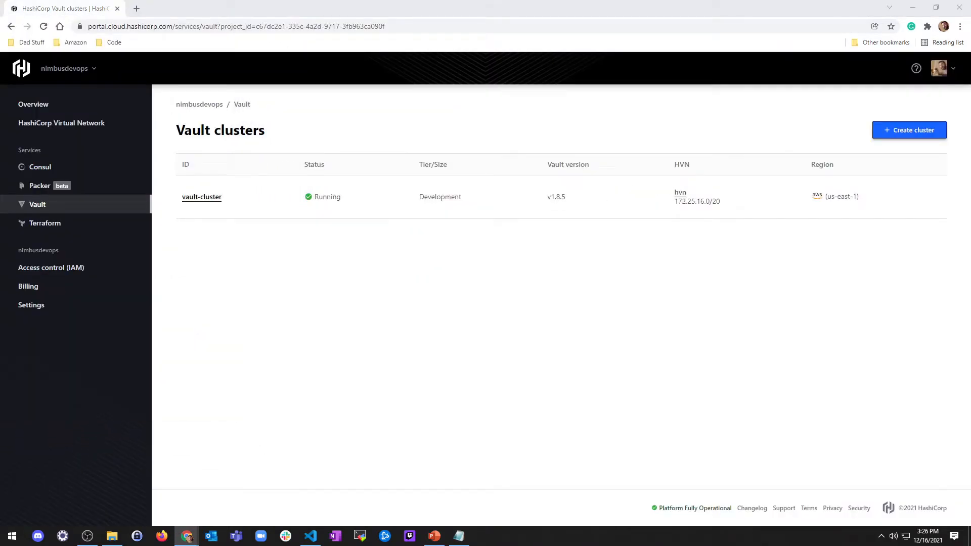
{"action": "mouse_move", "coordinate": [477, 262]}
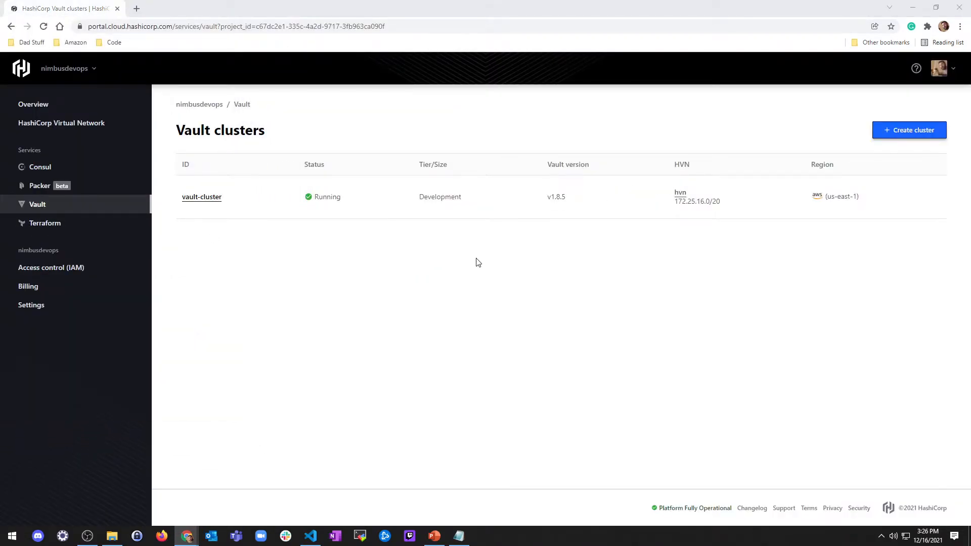
{"action": "mouse_move", "coordinate": [339, 247]}
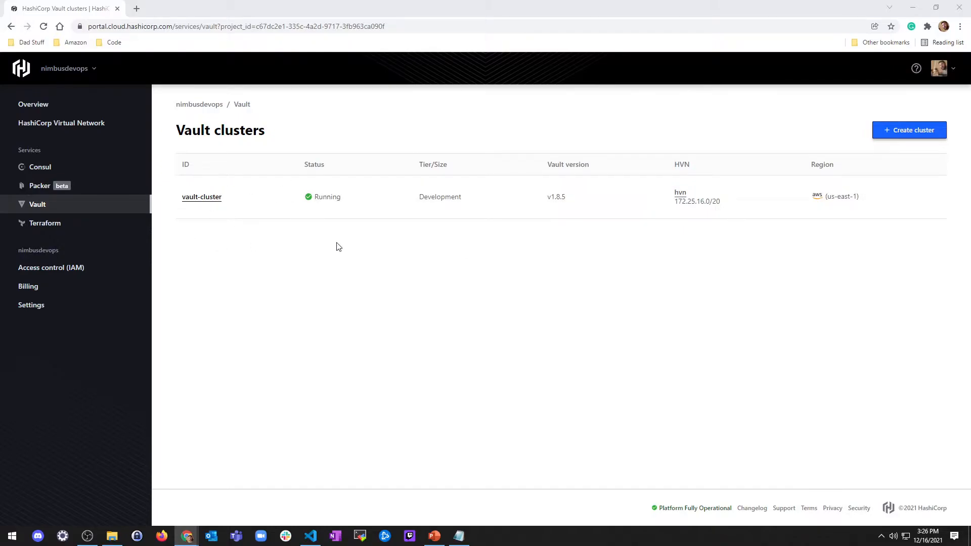
{"action": "mouse_move", "coordinate": [453, 324]}
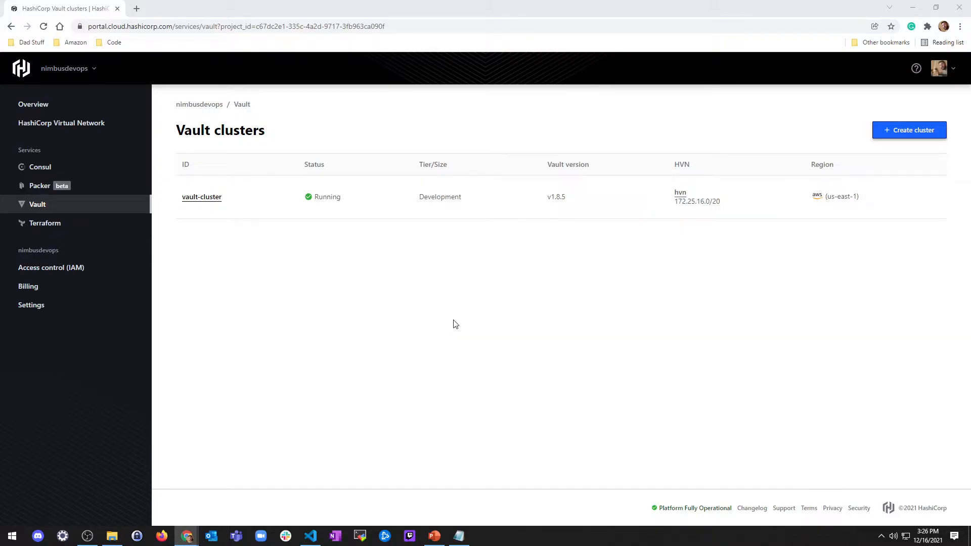
{"action": "mouse_move", "coordinate": [458, 318]}
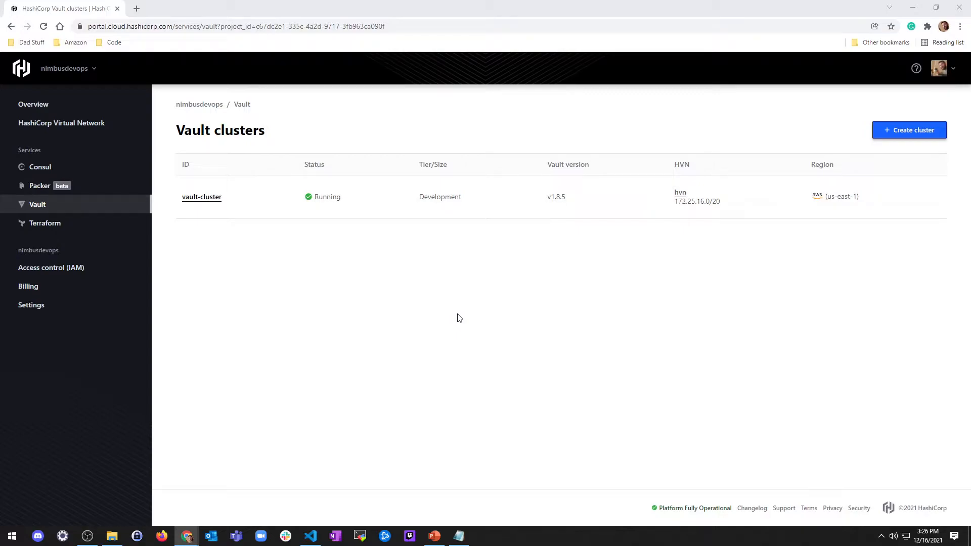
{"action": "mouse_move", "coordinate": [460, 315]}
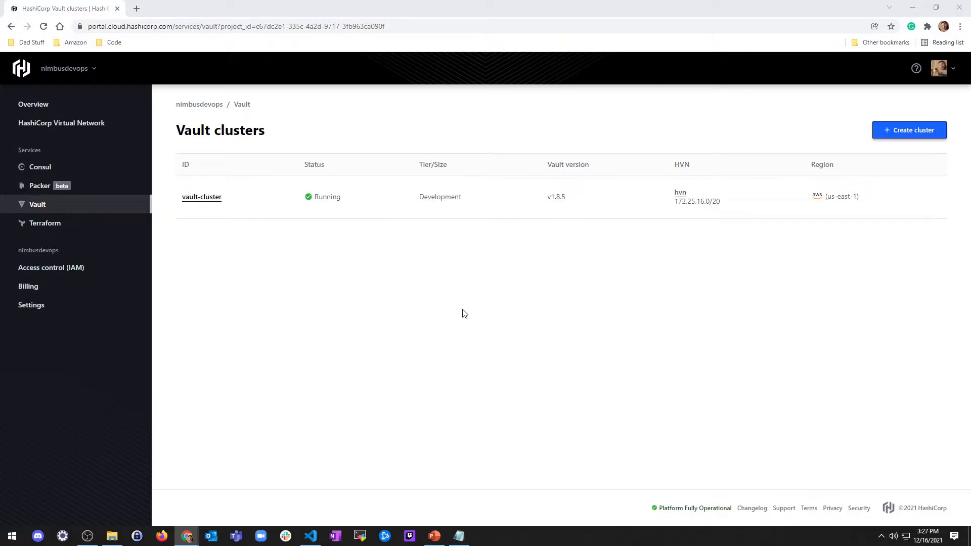
{"action": "mouse_move", "coordinate": [464, 312]}
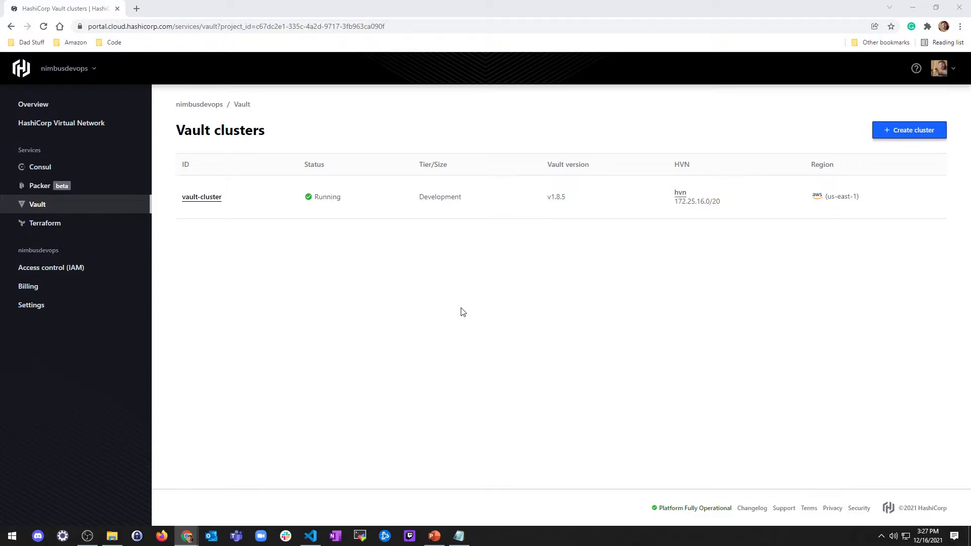
{"action": "mouse_move", "coordinate": [403, 311]}
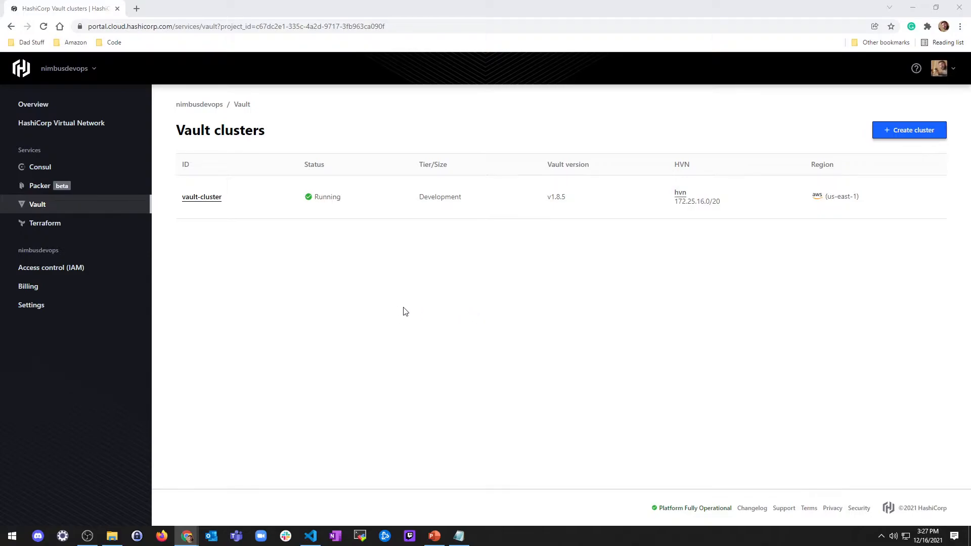
{"action": "mouse_move", "coordinate": [323, 345]}
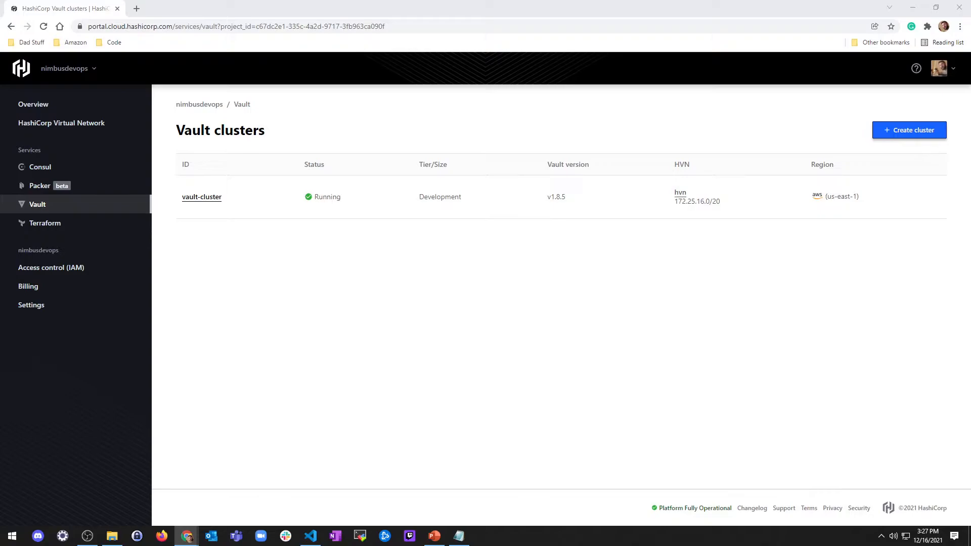
{"action": "mouse_move", "coordinate": [25, 223]}
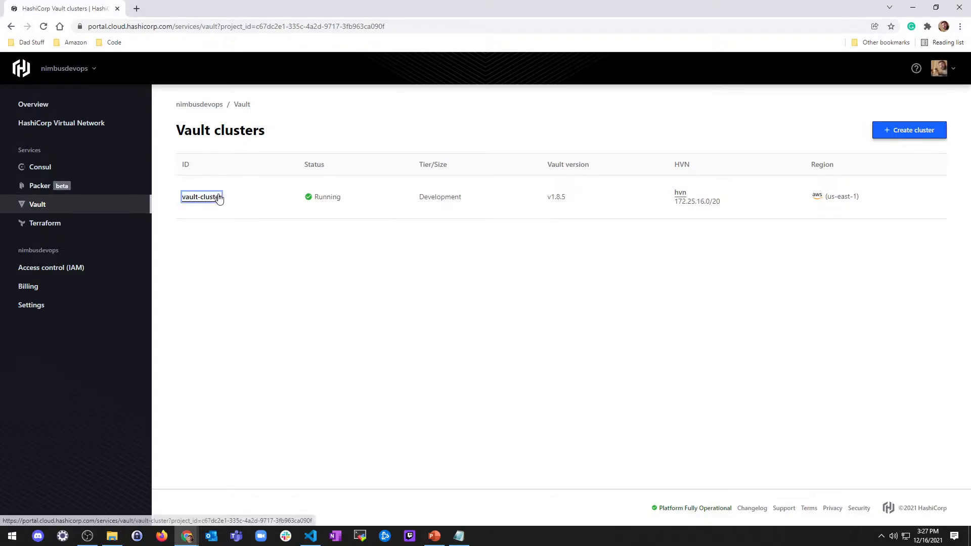
- Open vault-cluster's overview and review the Access Vault dropdown options
{"action": "left_click", "coordinate": [202, 197]}
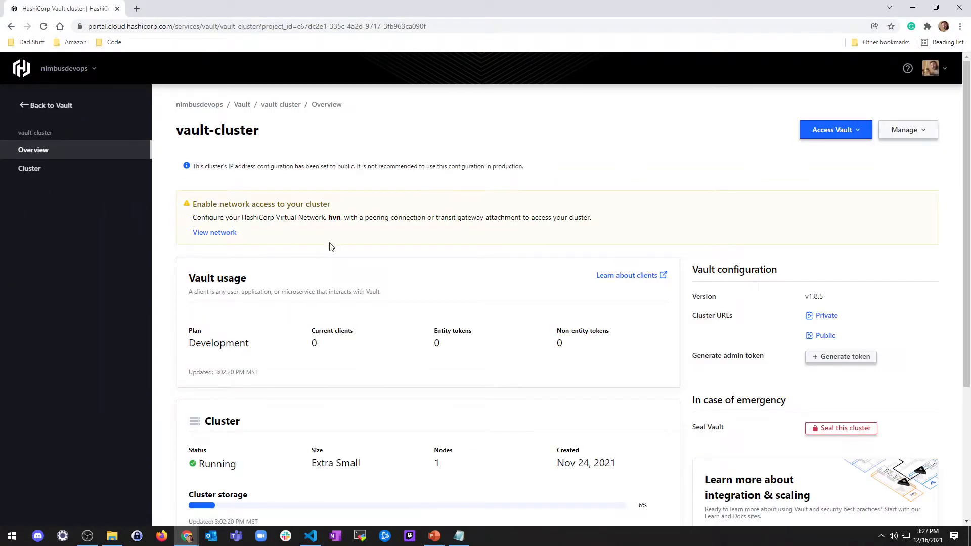
{"action": "scroll", "scroll_direction": "down", "scroll_amount": 3}
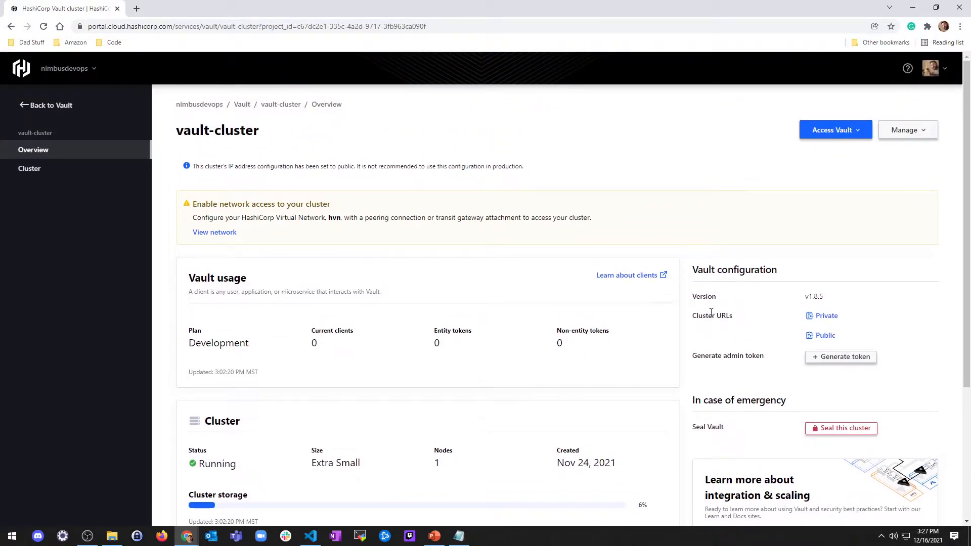
{"action": "mouse_move", "coordinate": [526, 312]}
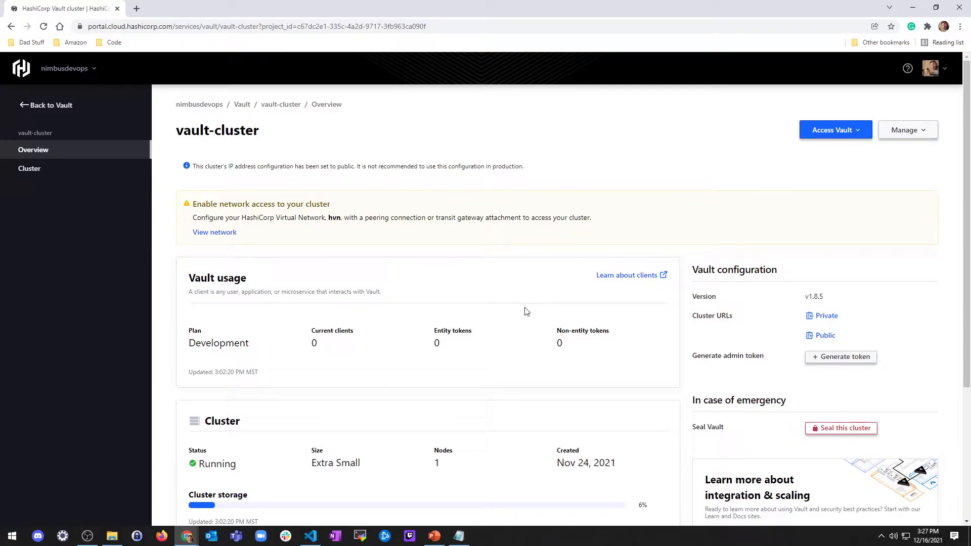
{"action": "left_click", "coordinate": [835, 129]}
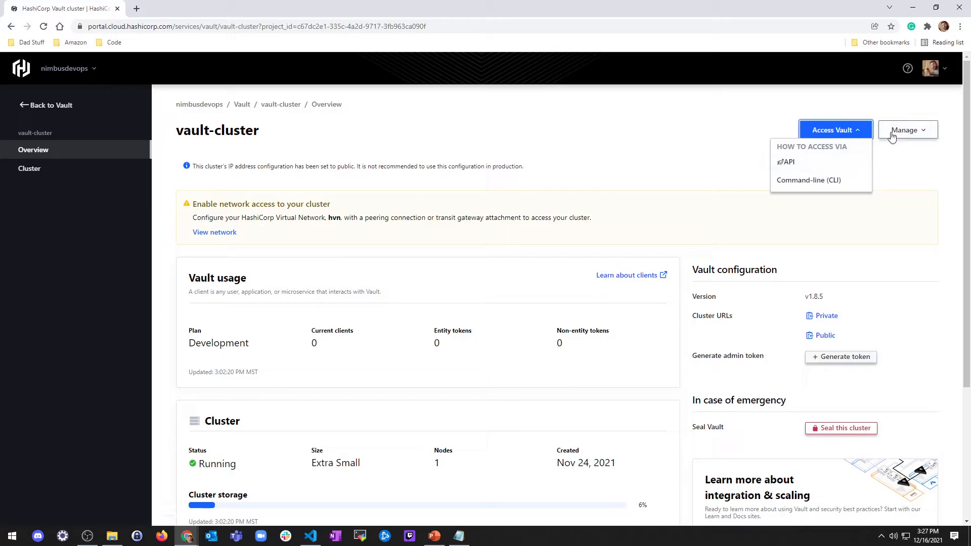
{"action": "left_click", "coordinate": [907, 130]}
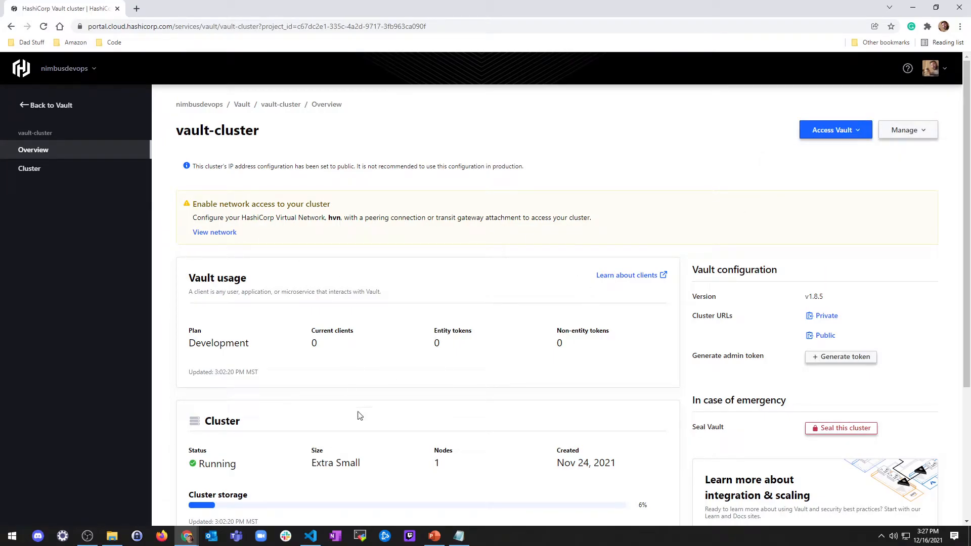
{"action": "mouse_move", "coordinate": [322, 216]}
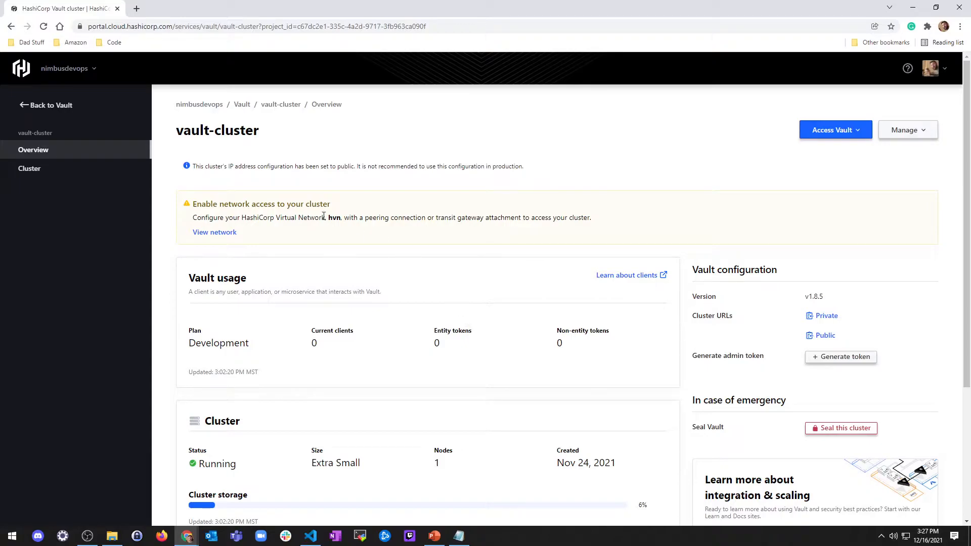
{"action": "mouse_move", "coordinate": [35, 182]}
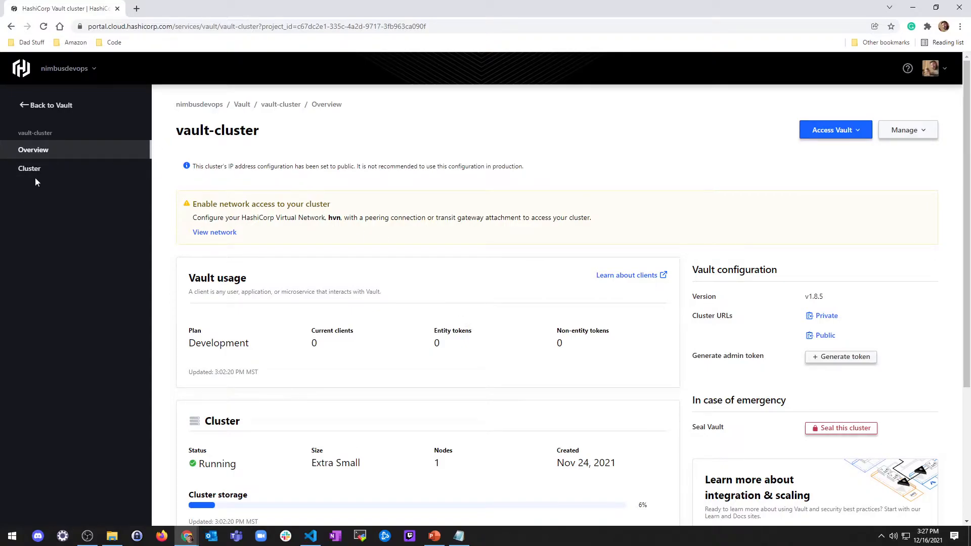
- View vault-cluster's General settings and its assigned us-east-1 hvn network
{"action": "left_click", "coordinate": [30, 168]}
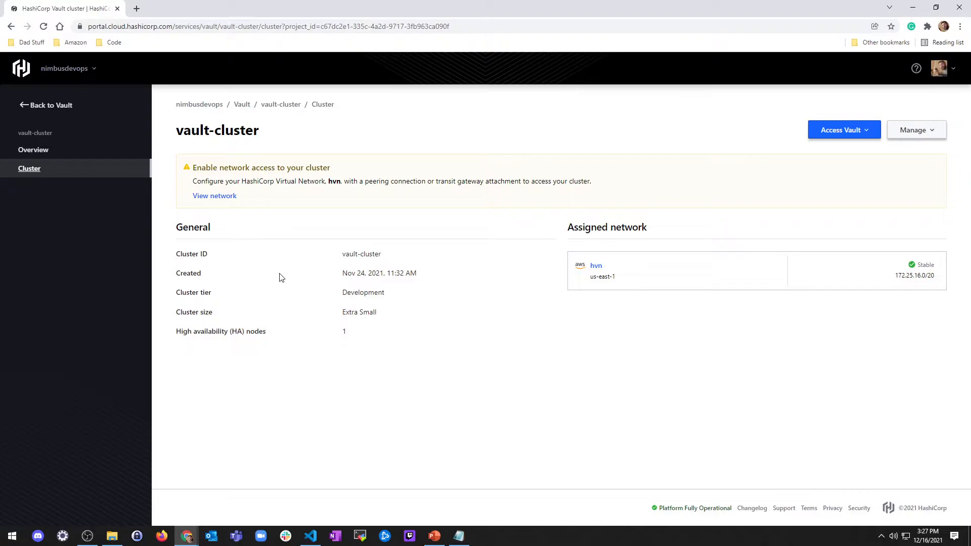
{"action": "mouse_move", "coordinate": [312, 266]}
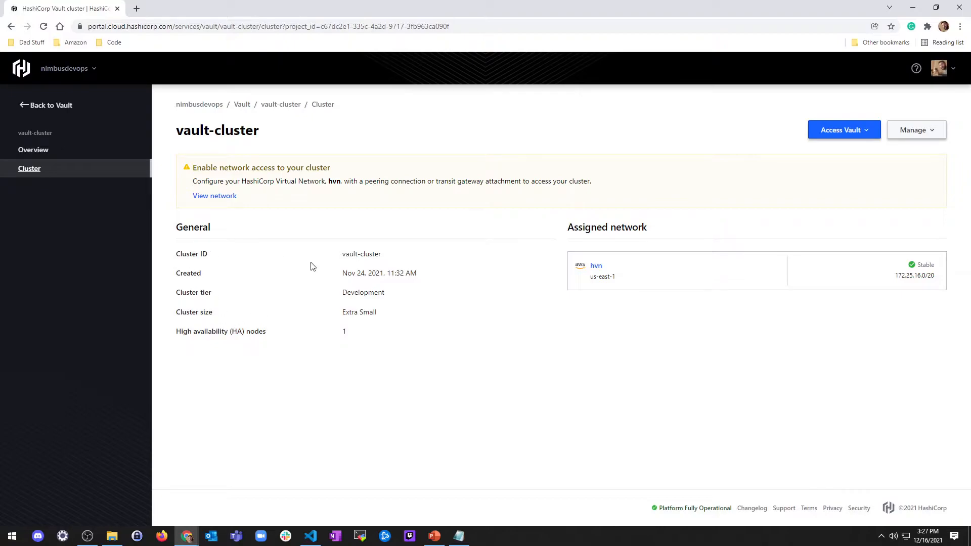
{"action": "mouse_move", "coordinate": [356, 335]}
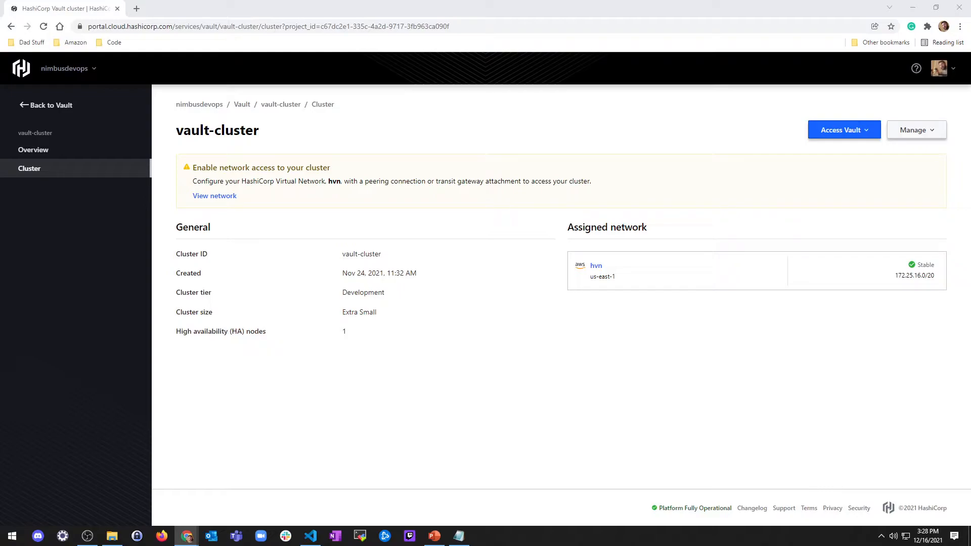
{"action": "mouse_move", "coordinate": [596, 266]}
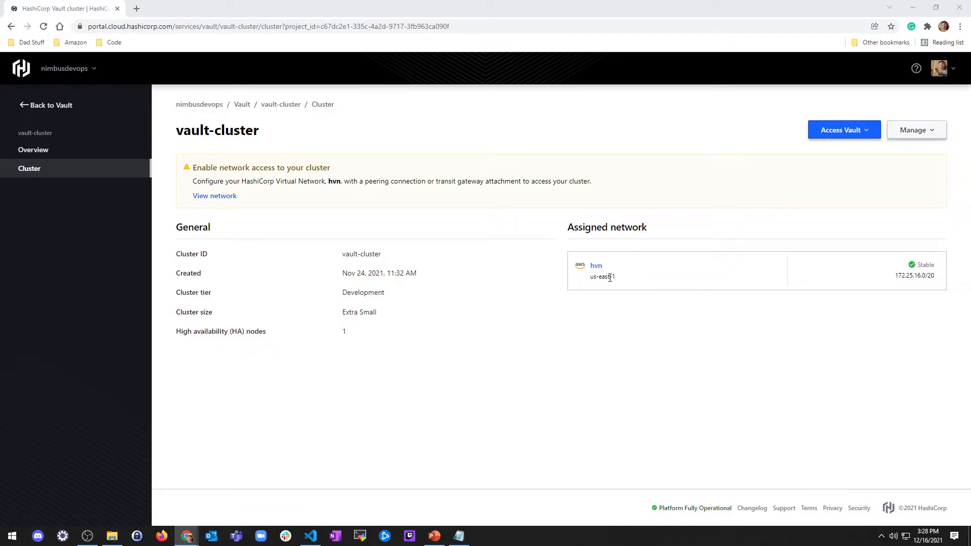
{"action": "double_click", "coordinate": [915, 275]}
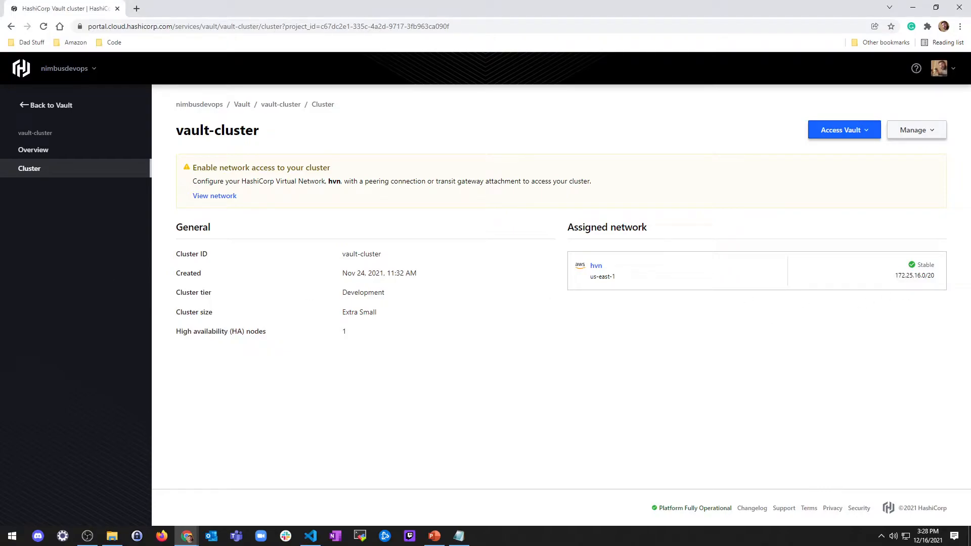
{"action": "double_click", "coordinate": [898, 276]}
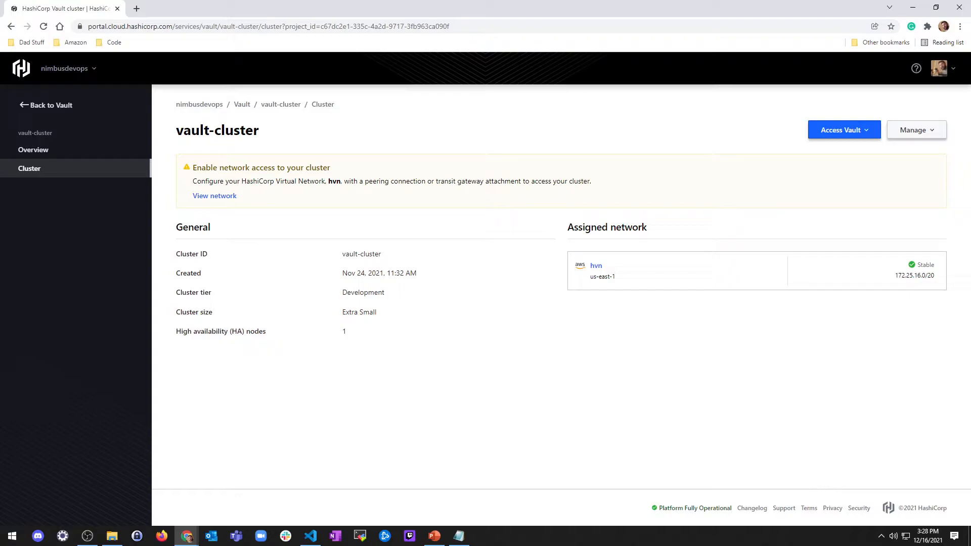
{"action": "mouse_move", "coordinate": [444, 255]}
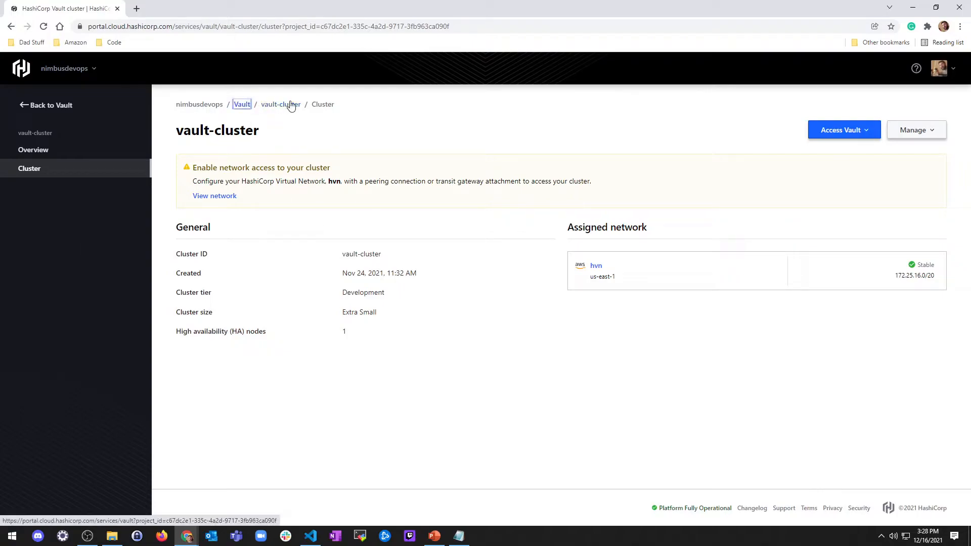
- Go back to the Vault clusters list using the Vault breadcrumb
{"action": "left_click", "coordinate": [242, 104]}
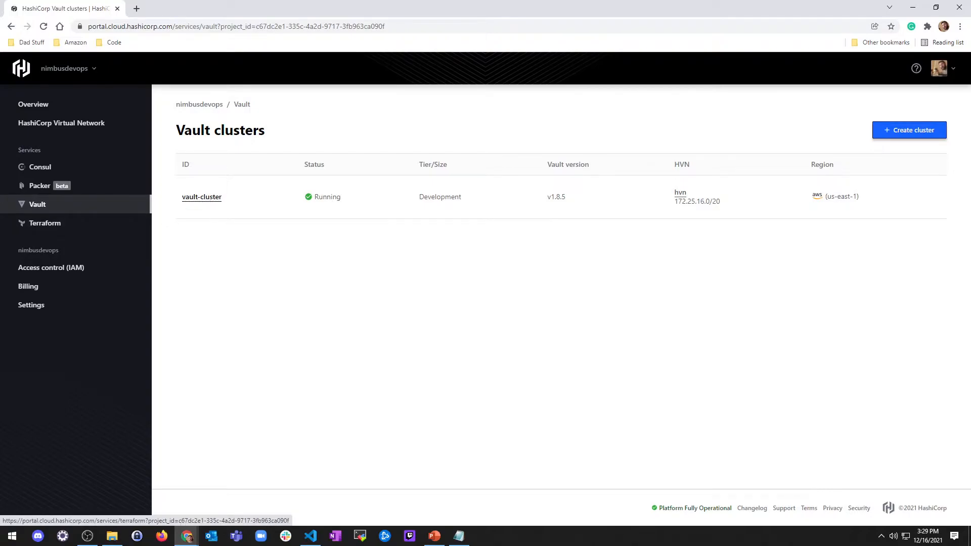
{"action": "mouse_move", "coordinate": [446, 206]}
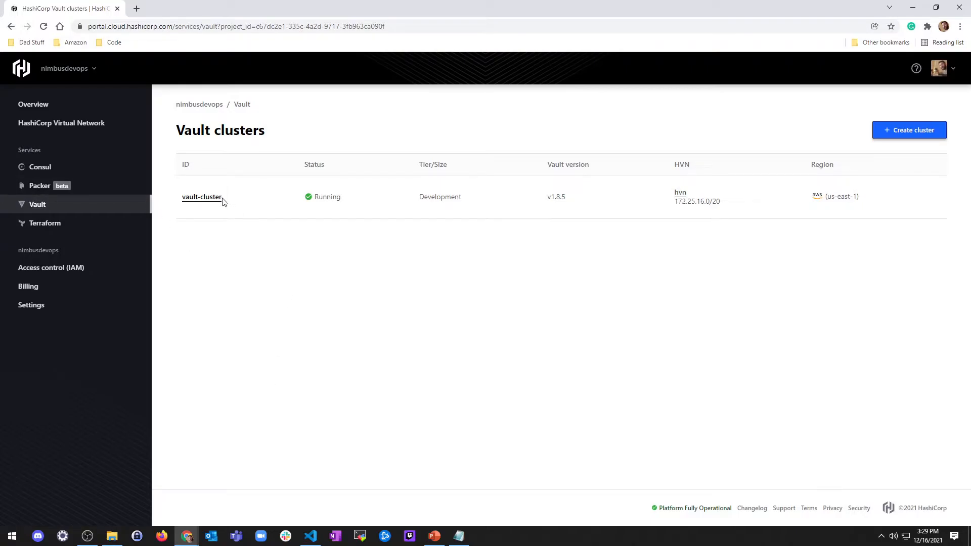
- Reopen vault-cluster and scroll through its usage and configuration details
{"action": "left_click", "coordinate": [202, 196]}
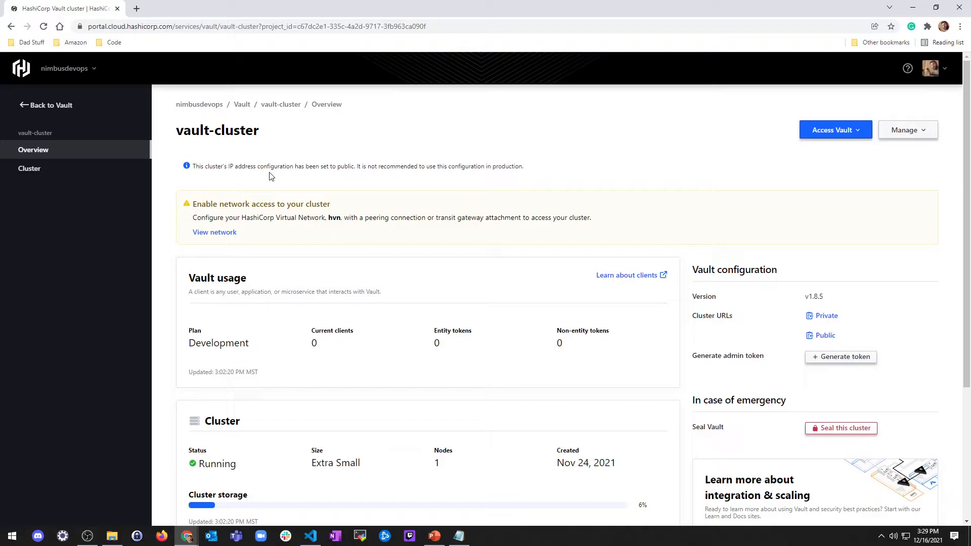
{"action": "mouse_move", "coordinate": [227, 216]}
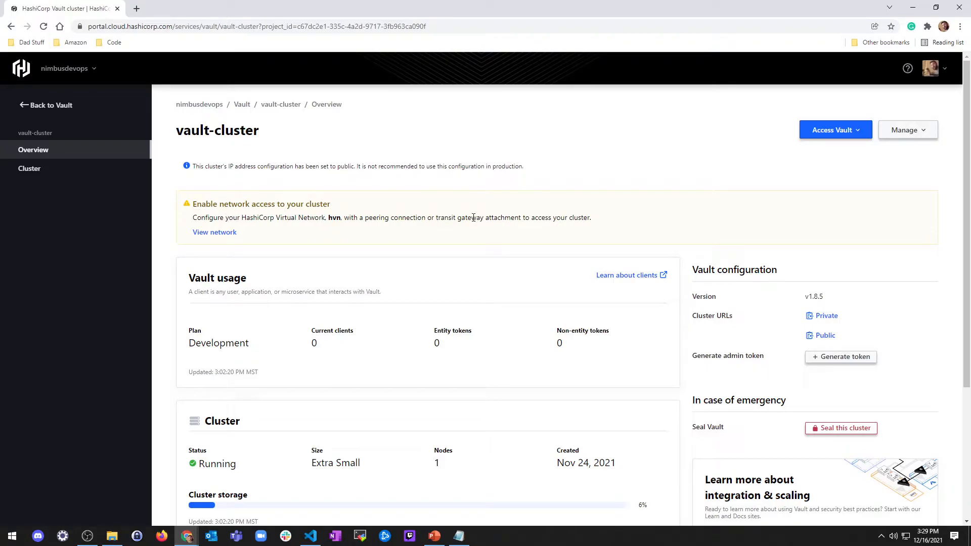
{"action": "scroll", "scroll_direction": "down", "scroll_amount": 3}
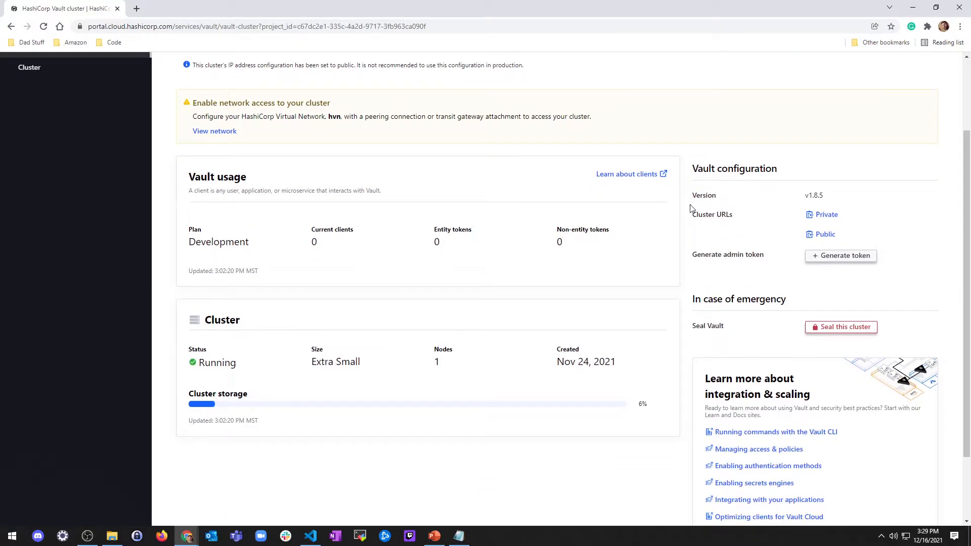
{"action": "mouse_move", "coordinate": [818, 215]}
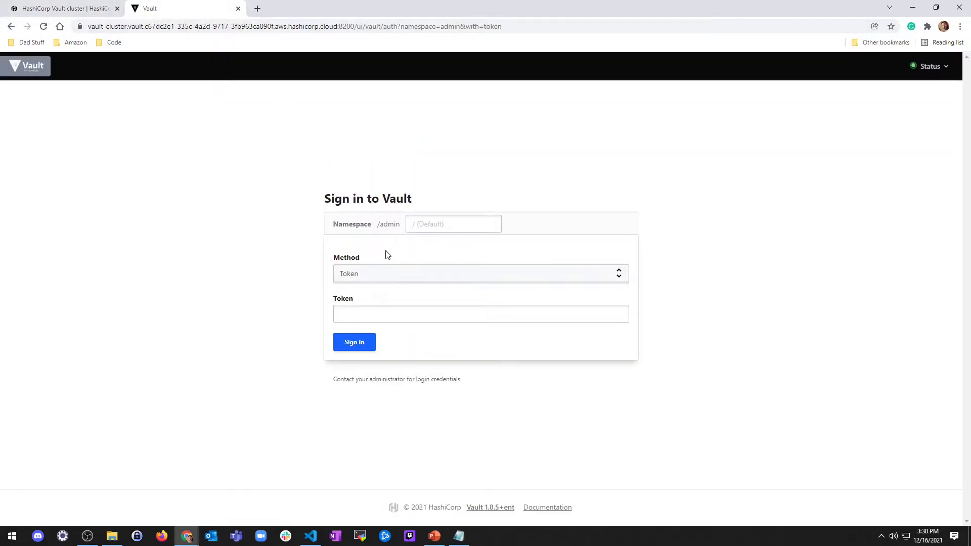
{"action": "mouse_move", "coordinate": [310, 151]}
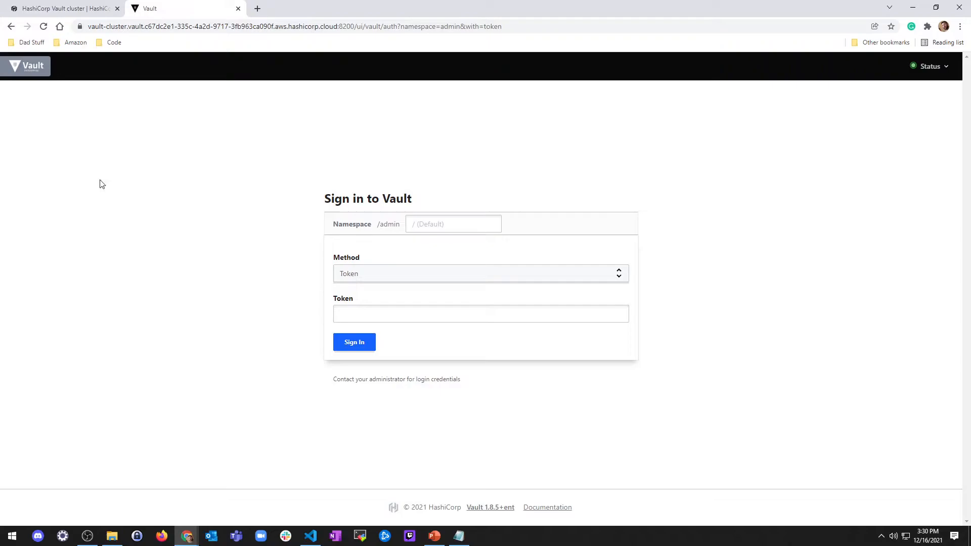
- Generate an admin token for vault-cluster in the HCP tab and copy it
{"action": "left_click", "coordinate": [61, 8]}
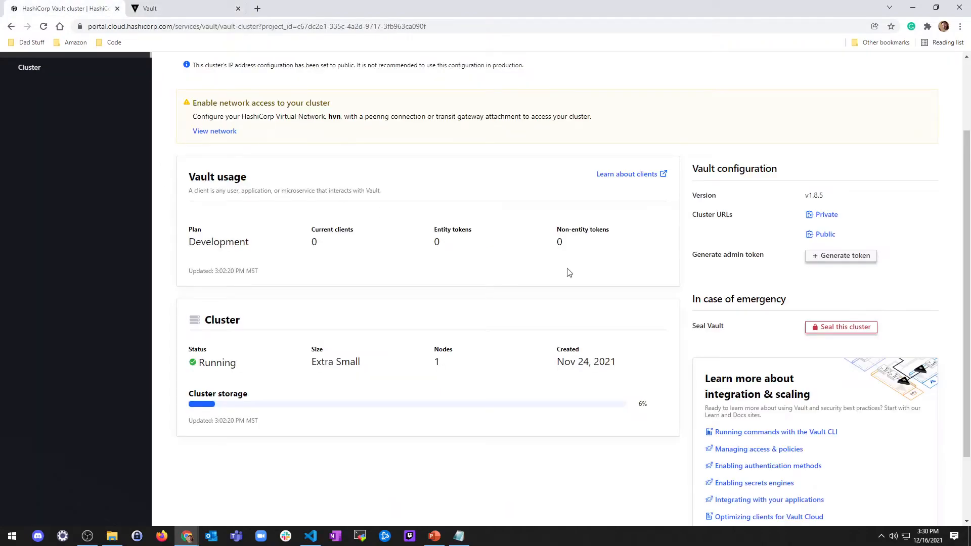
{"action": "left_click", "coordinate": [841, 255]}
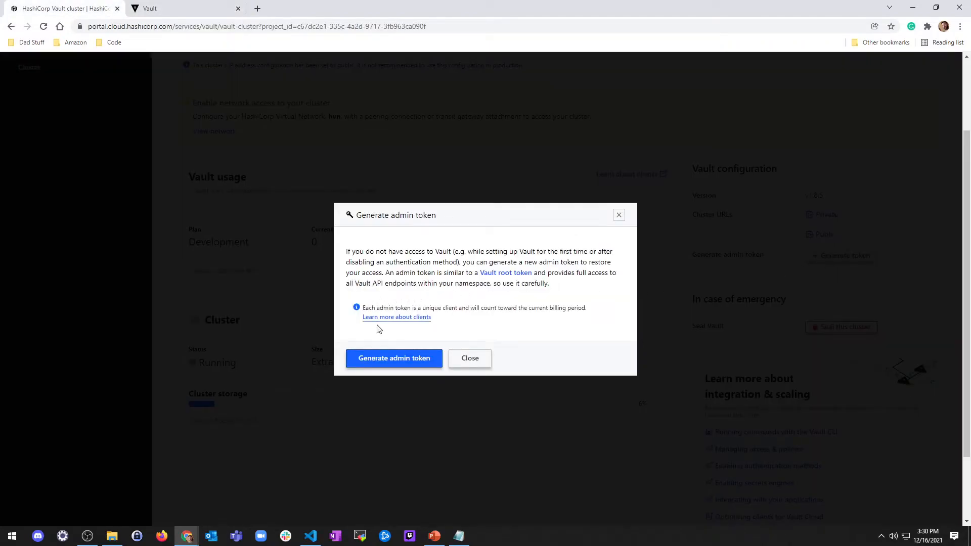
{"action": "left_click", "coordinate": [394, 358]}
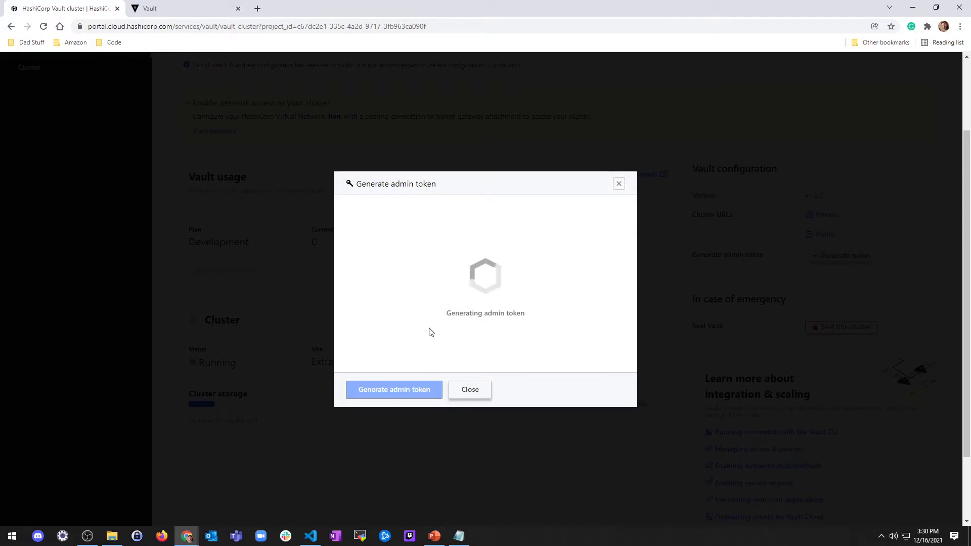
{"action": "left_click", "coordinate": [394, 390]}
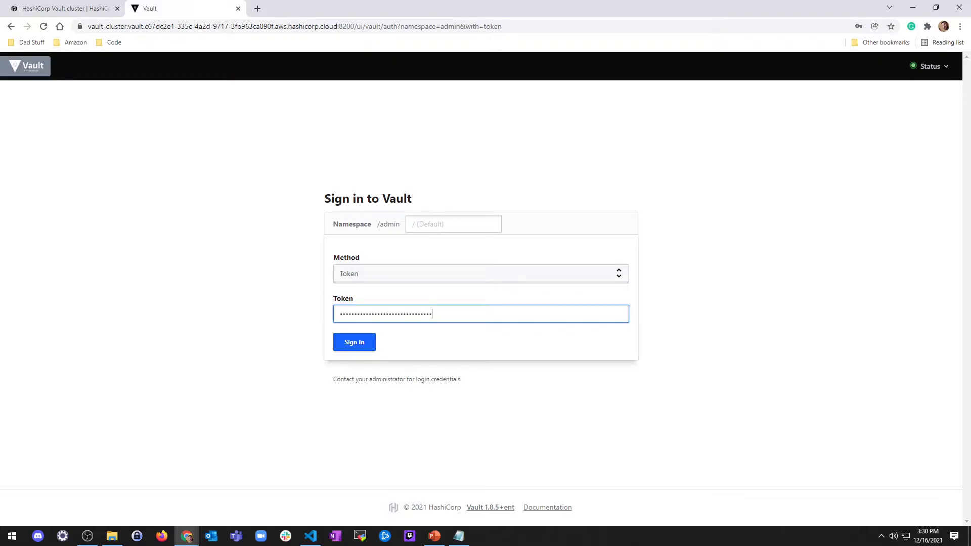
- Sign in to Vault with the admin token and open the empty cubbyhole/ engine
{"action": "left_click", "coordinate": [354, 342]}
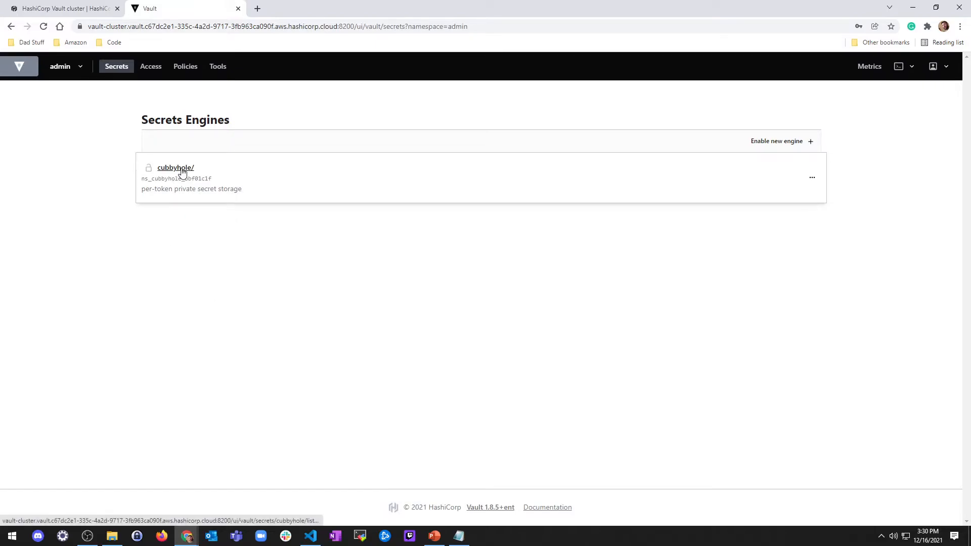
{"action": "mouse_move", "coordinate": [58, 192]}
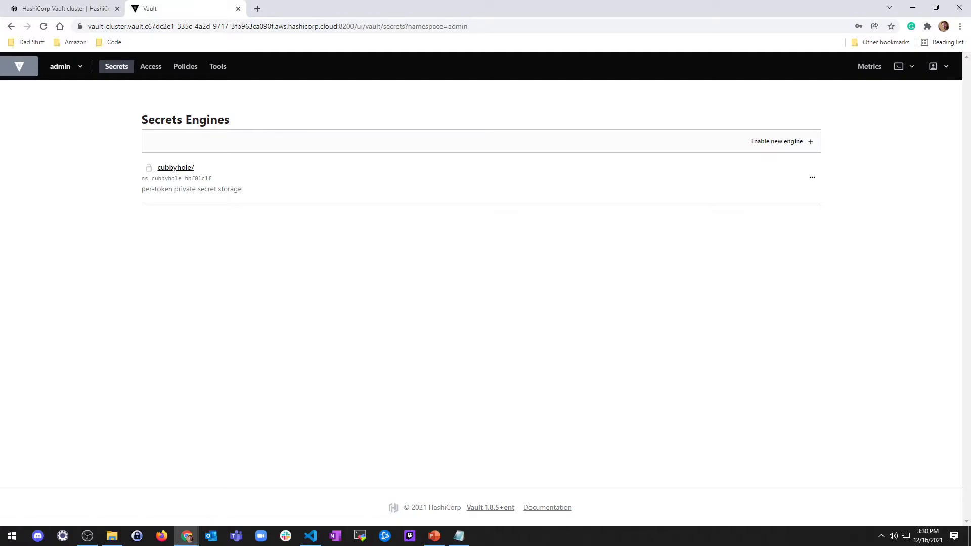
{"action": "left_click", "coordinate": [66, 66]}
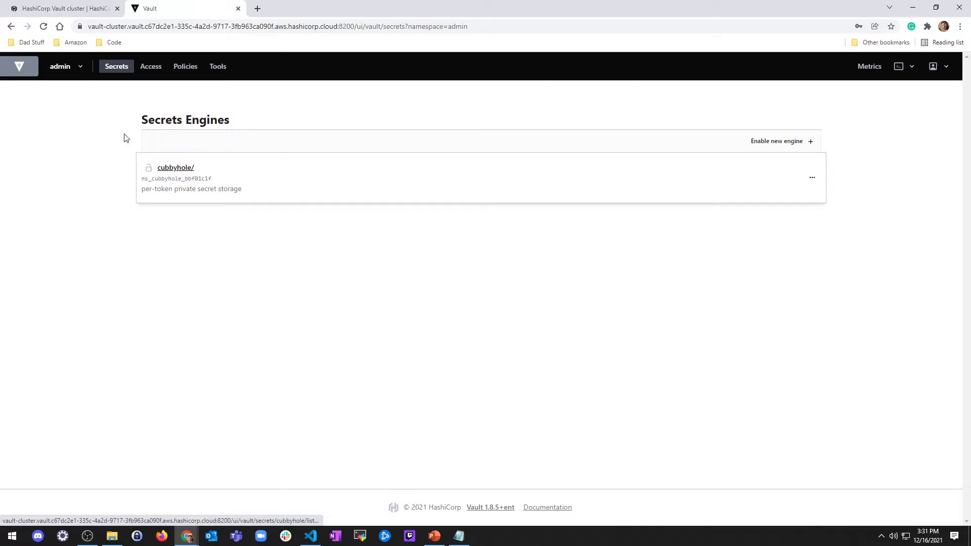
{"action": "left_click", "coordinate": [61, 66]}
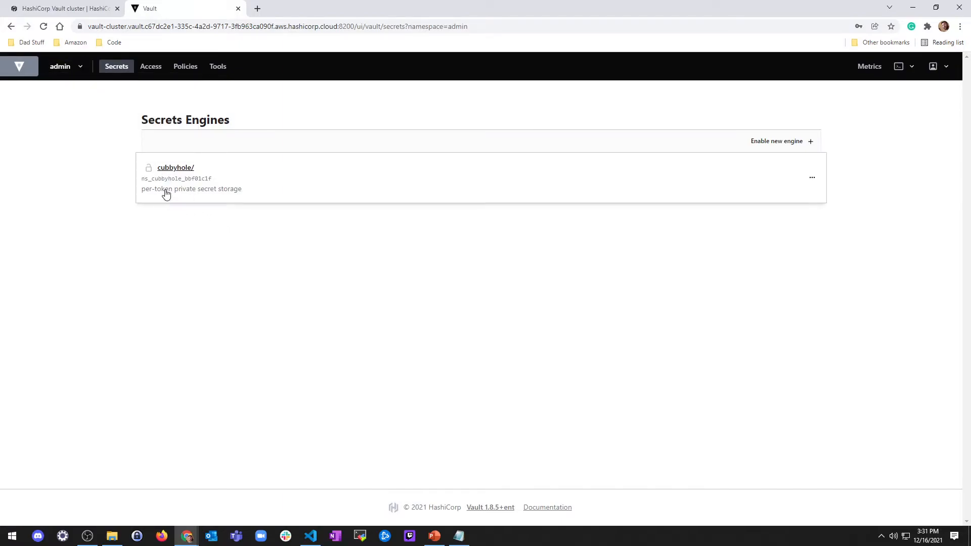
{"action": "left_click", "coordinate": [175, 167]}
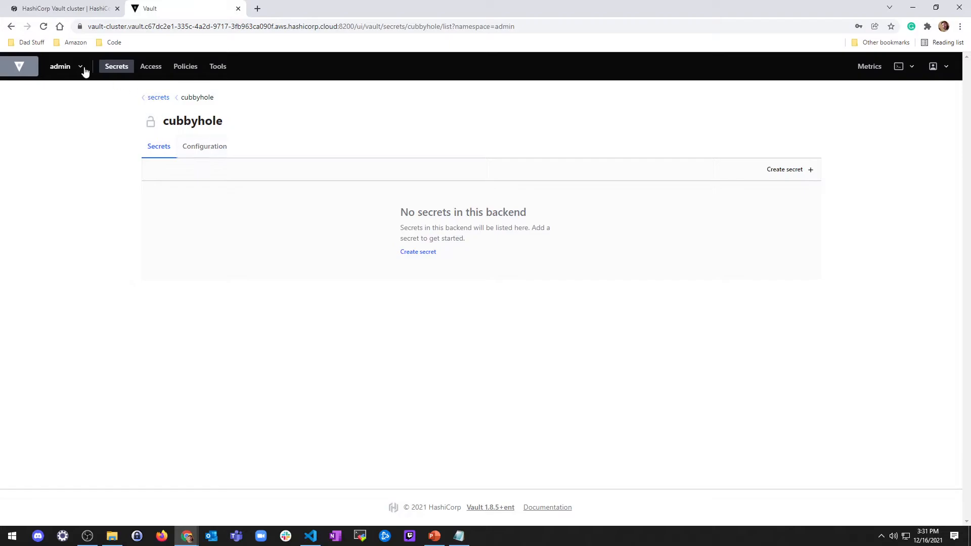
{"action": "mouse_move", "coordinate": [240, 119]}
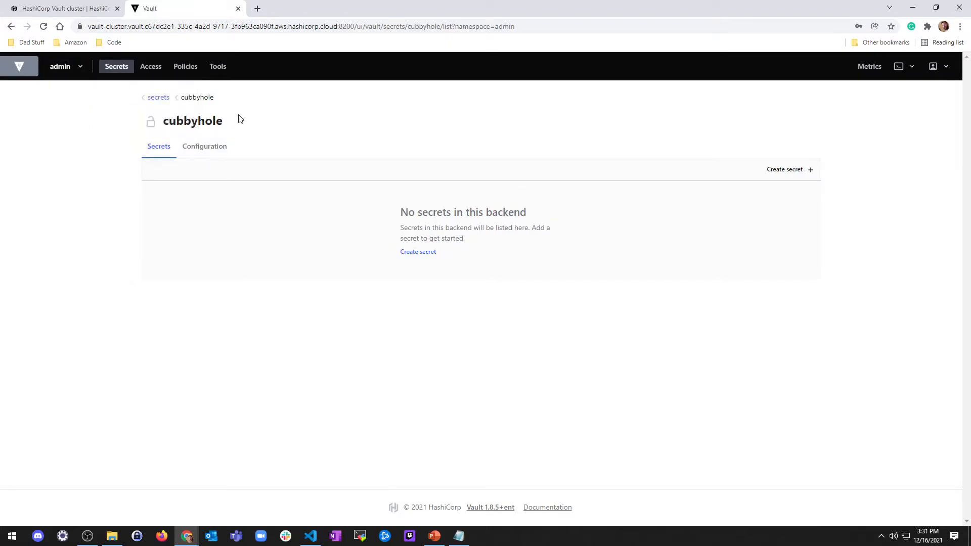
{"action": "mouse_move", "coordinate": [150, 170]}
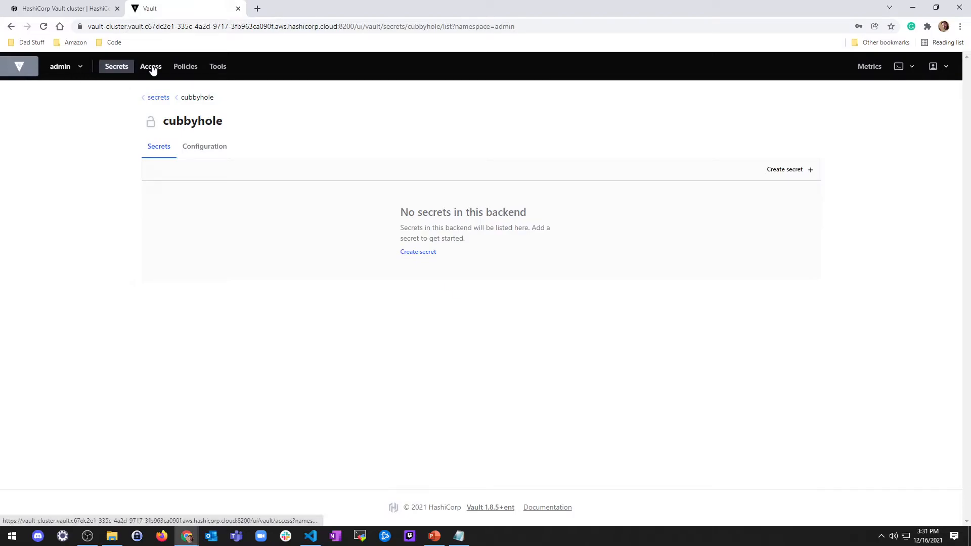
- Add a namespace with path 'education' under admin via Access > Namespaces
{"action": "left_click", "coordinate": [151, 66]}
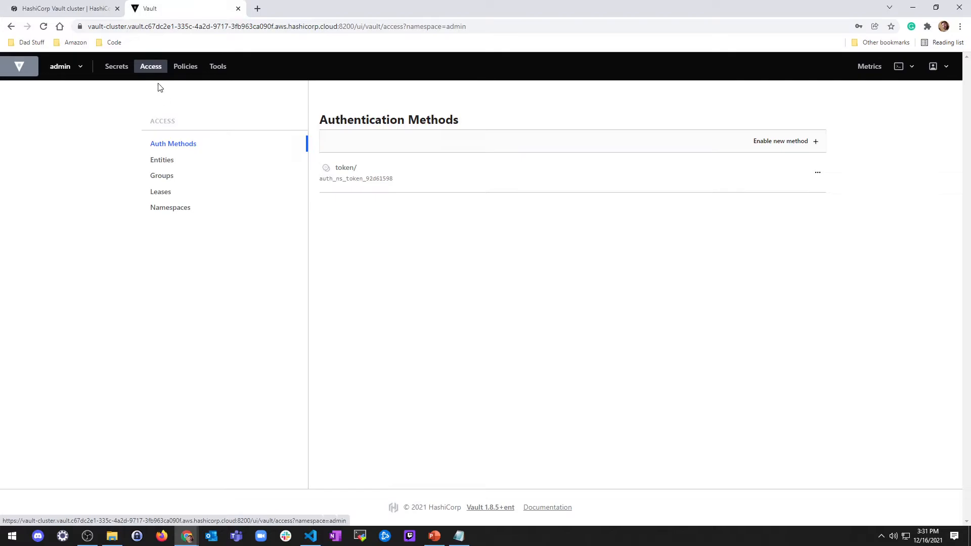
{"action": "mouse_move", "coordinate": [330, 189]}
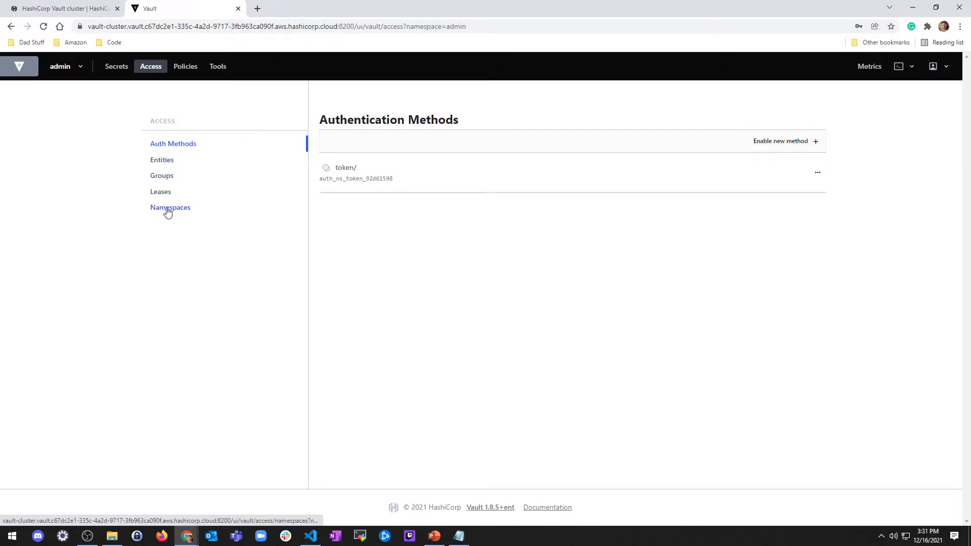
{"action": "left_click", "coordinate": [171, 207]}
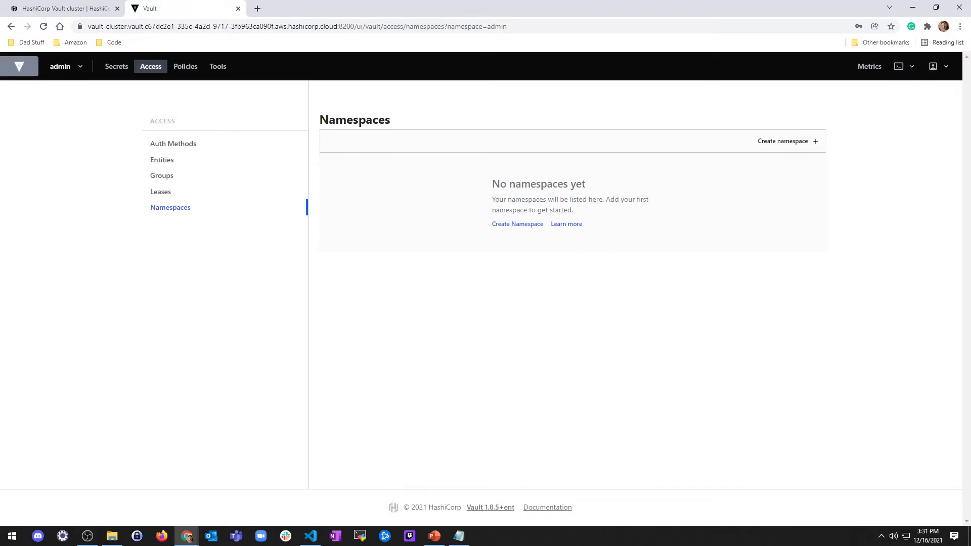
{"action": "left_click", "coordinate": [783, 140]}
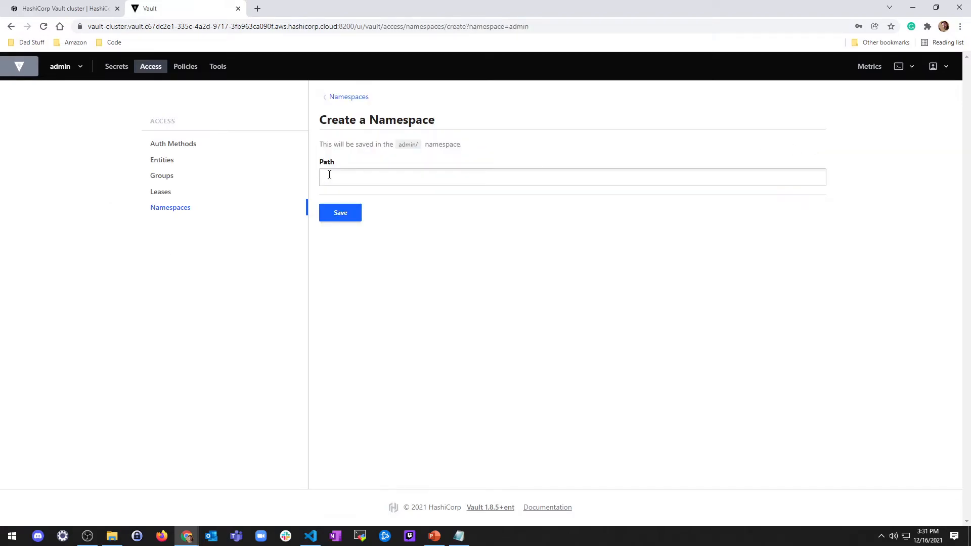
{"action": "type", "text": "education"}
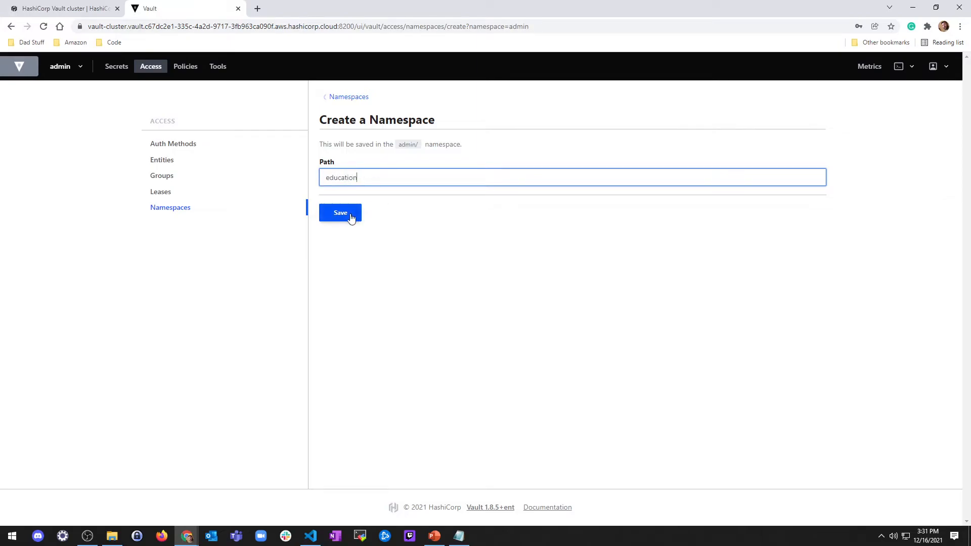
{"action": "left_click", "coordinate": [340, 212]}
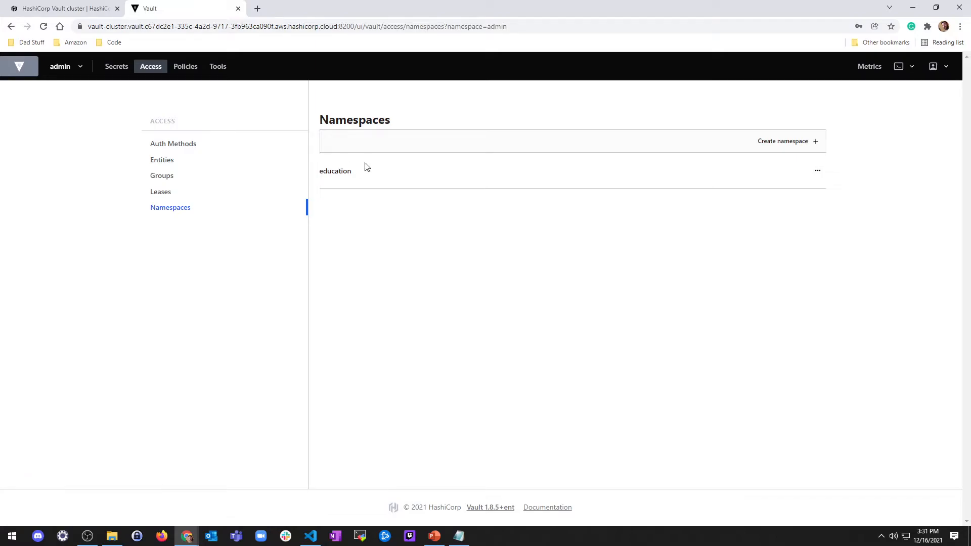
{"action": "mouse_move", "coordinate": [359, 174]}
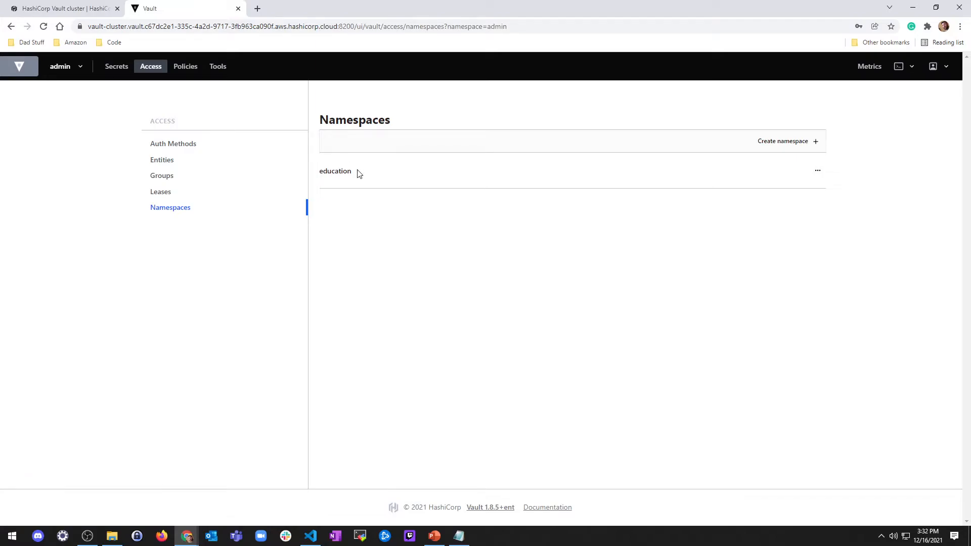
{"action": "mouse_move", "coordinate": [419, 417]}
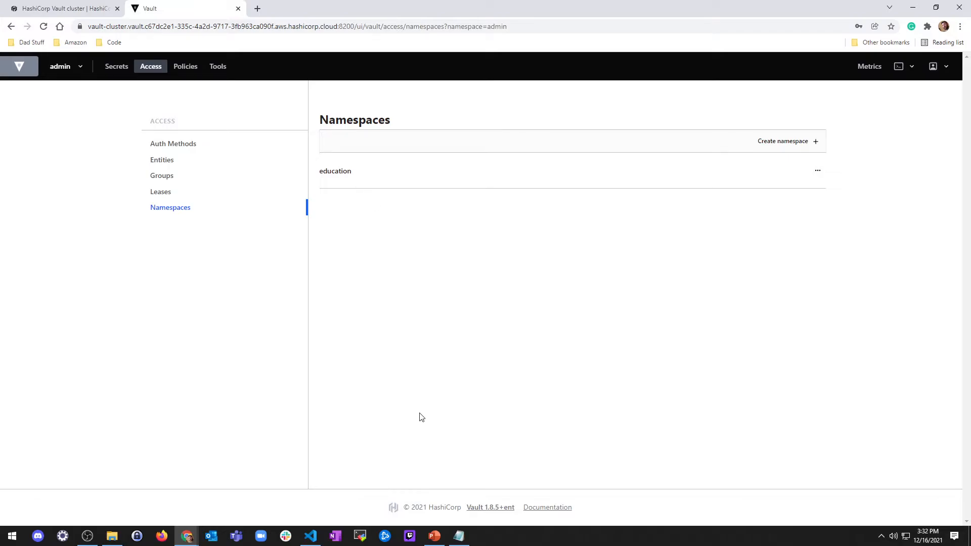
{"action": "mouse_move", "coordinate": [287, 278]}
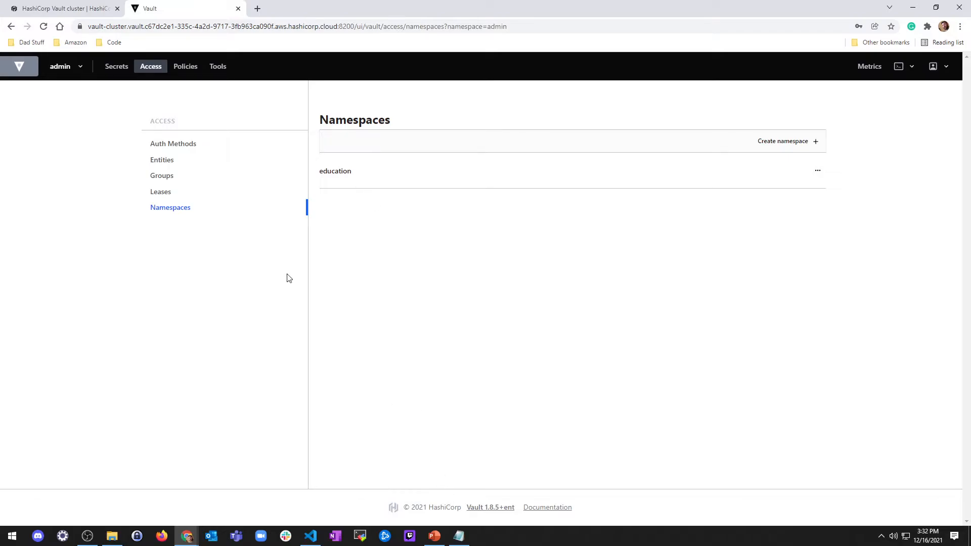
{"action": "mouse_move", "coordinate": [332, 243]}
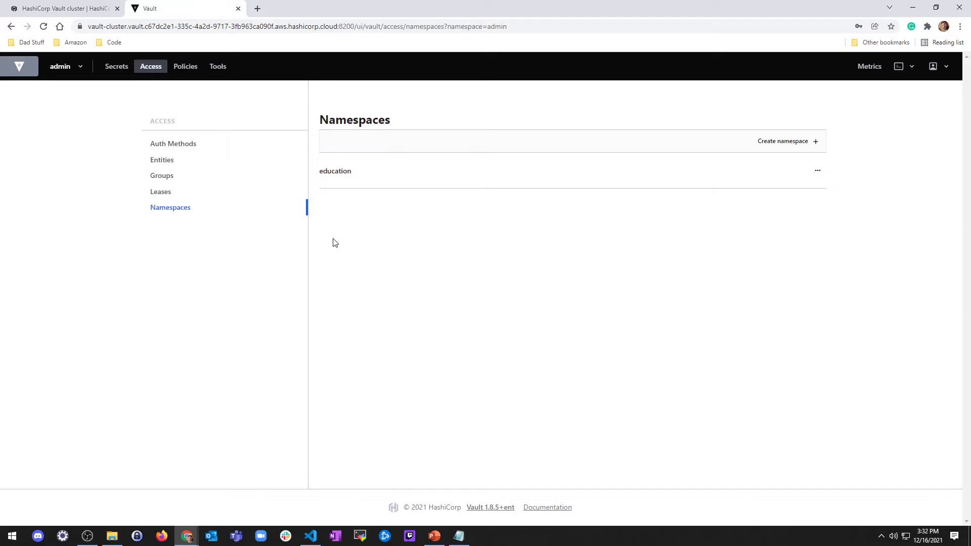
{"action": "mouse_move", "coordinate": [78, 73]}
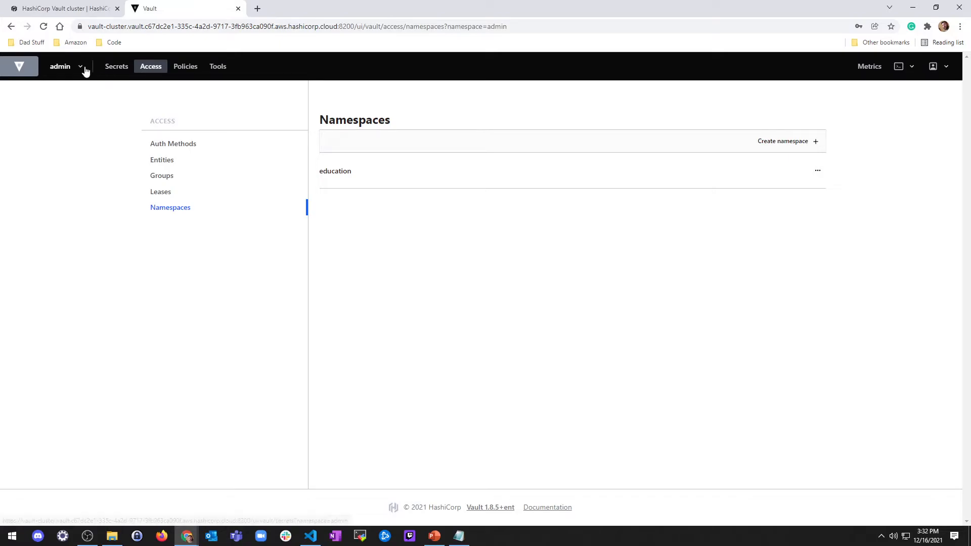
- Switch into admin/education from the namespace dropdown and confirm it is current
{"action": "left_click", "coordinate": [79, 67]}
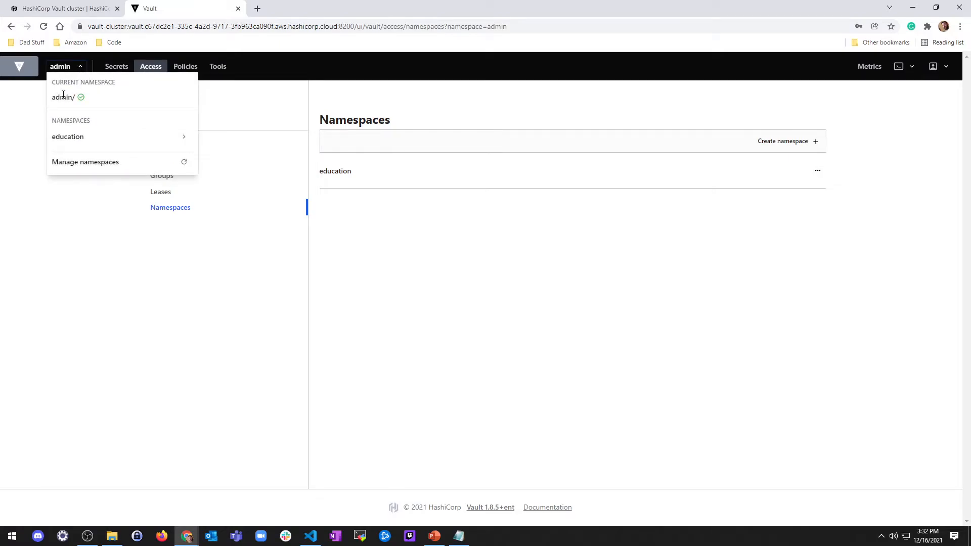
{"action": "mouse_move", "coordinate": [103, 142]}
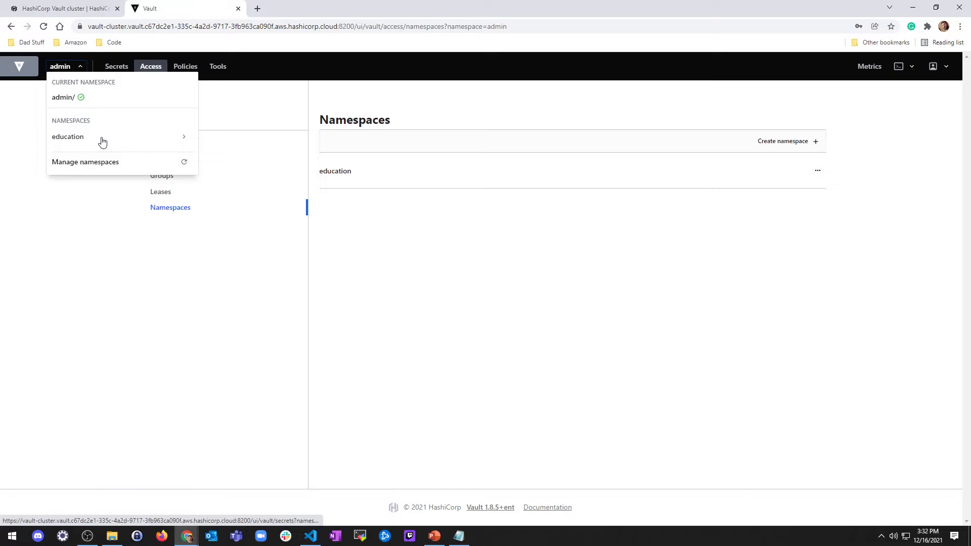
{"action": "left_click", "coordinate": [67, 136]}
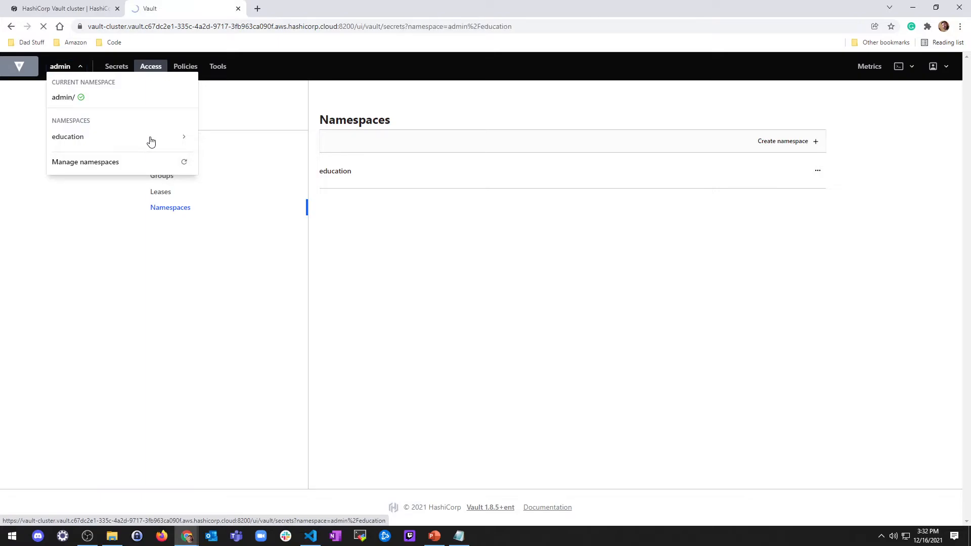
{"action": "left_click", "coordinate": [68, 137]}
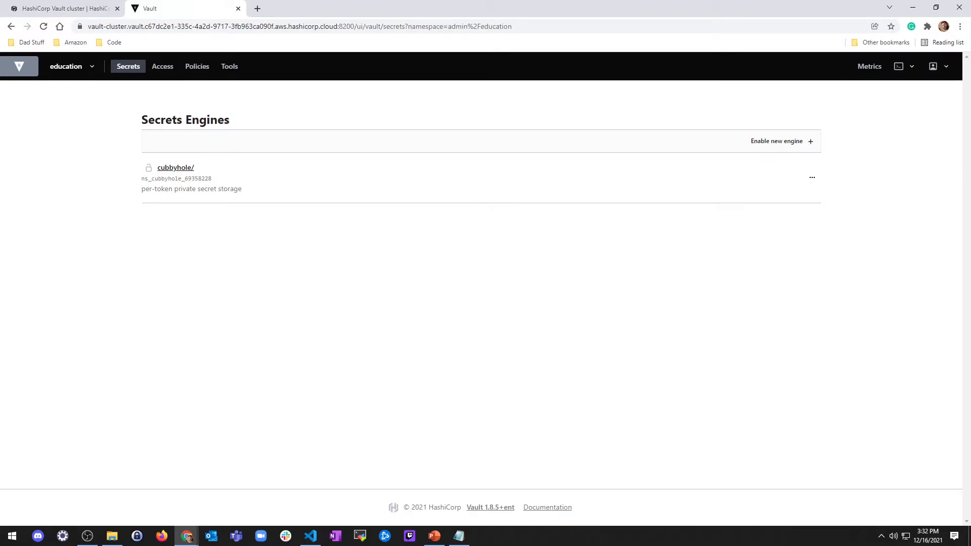
{"action": "left_click", "coordinate": [66, 67]}
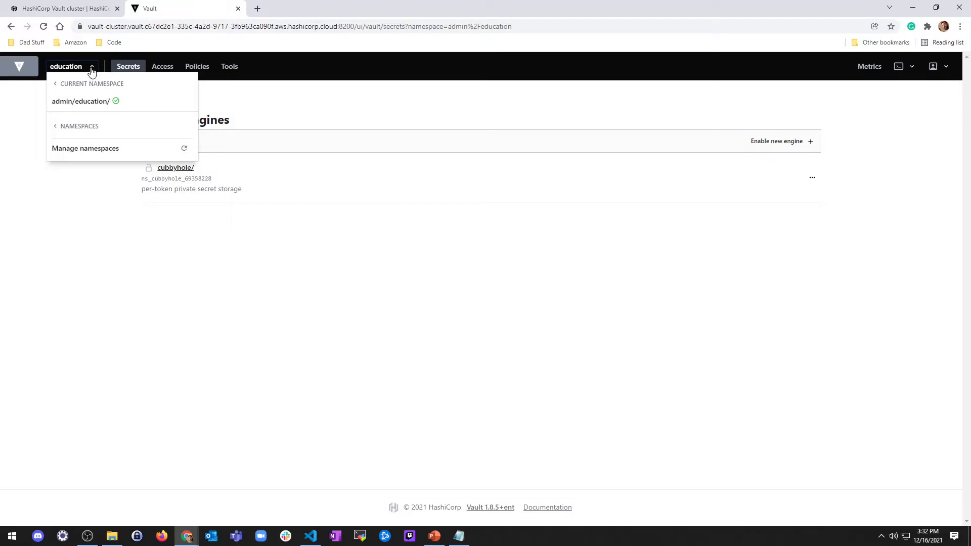
{"action": "mouse_move", "coordinate": [100, 119]}
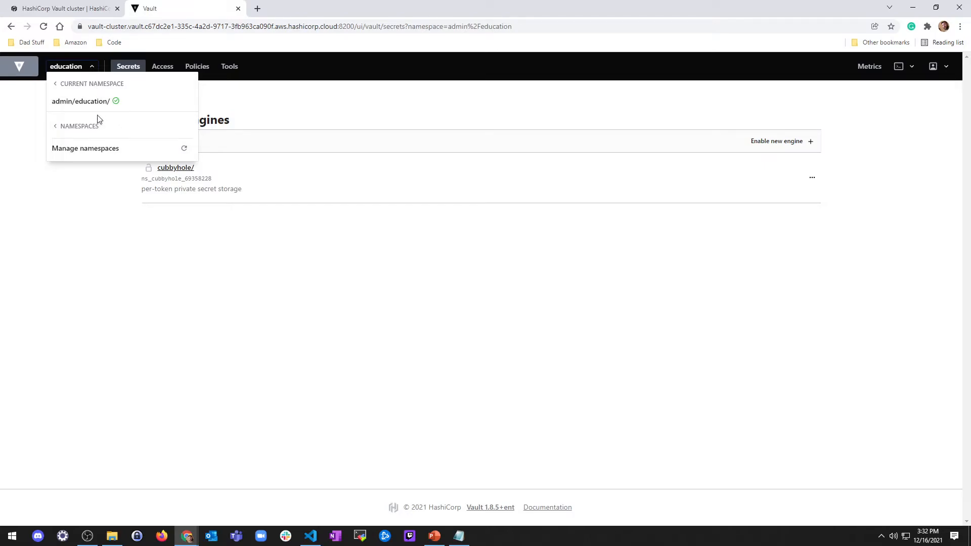
{"action": "mouse_move", "coordinate": [97, 88]}
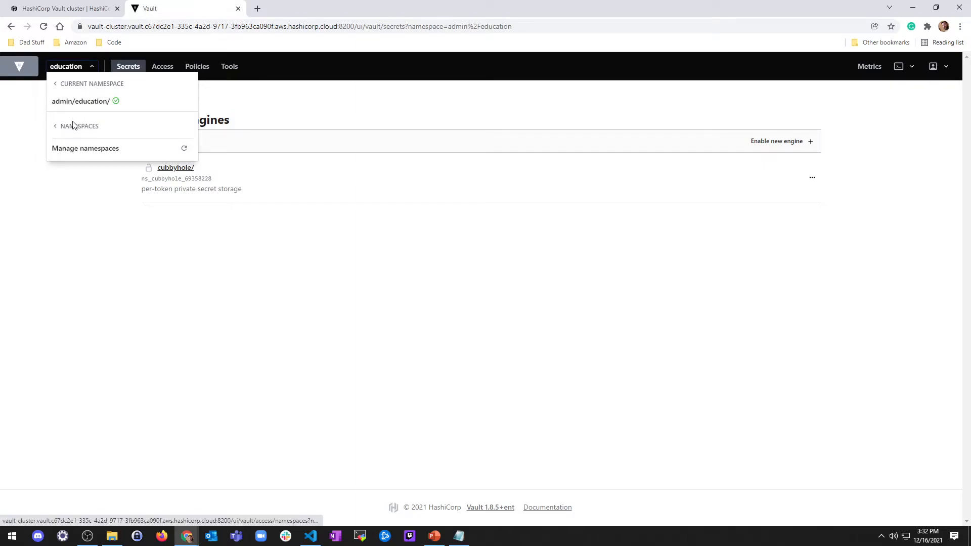
{"action": "mouse_move", "coordinate": [85, 101]}
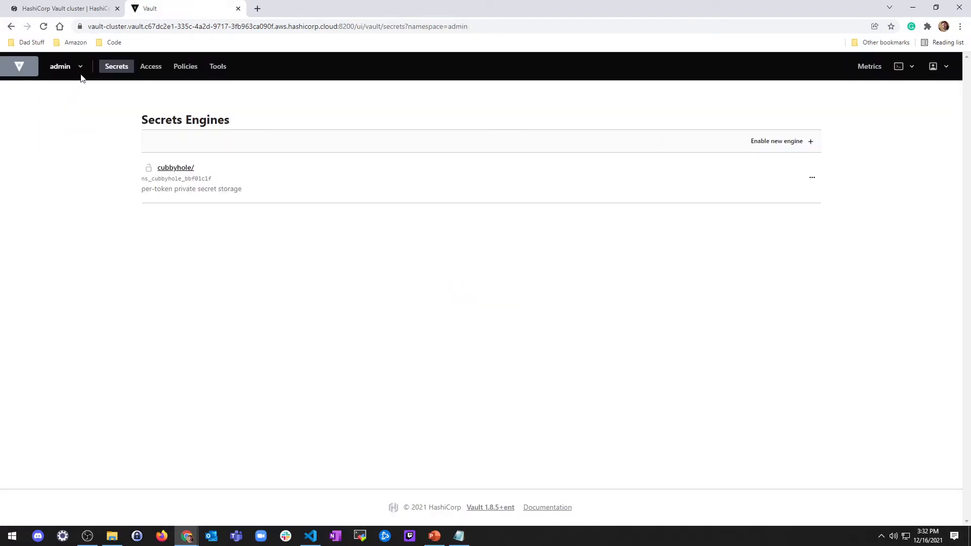
- Switch Vault to admin/education and open its empty Access > Namespaces page
{"action": "left_click", "coordinate": [63, 66]}
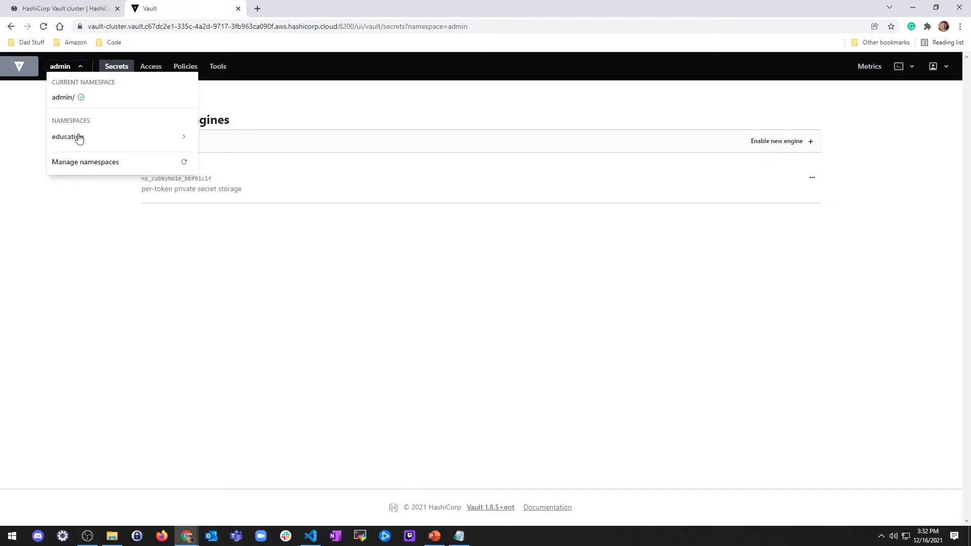
{"action": "mouse_move", "coordinate": [118, 140]}
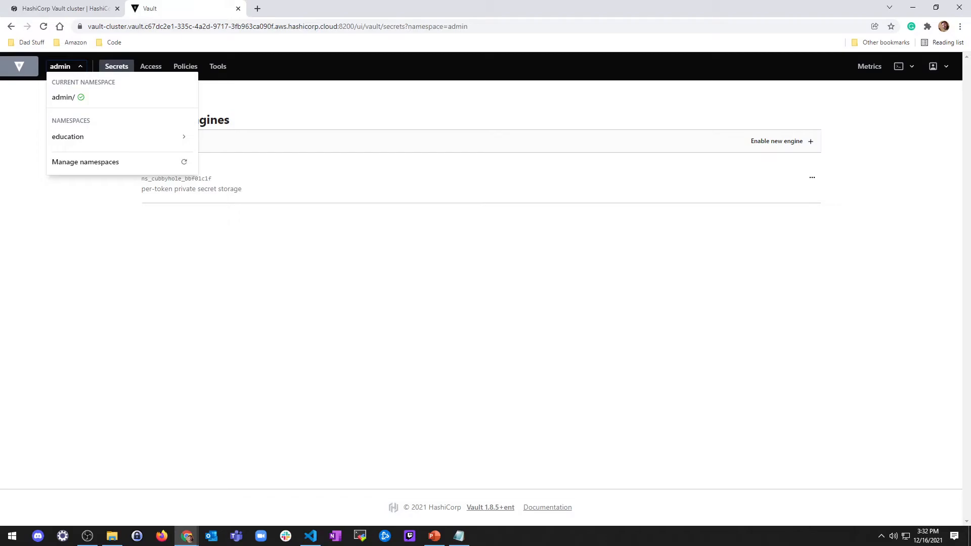
{"action": "left_click", "coordinate": [67, 136]}
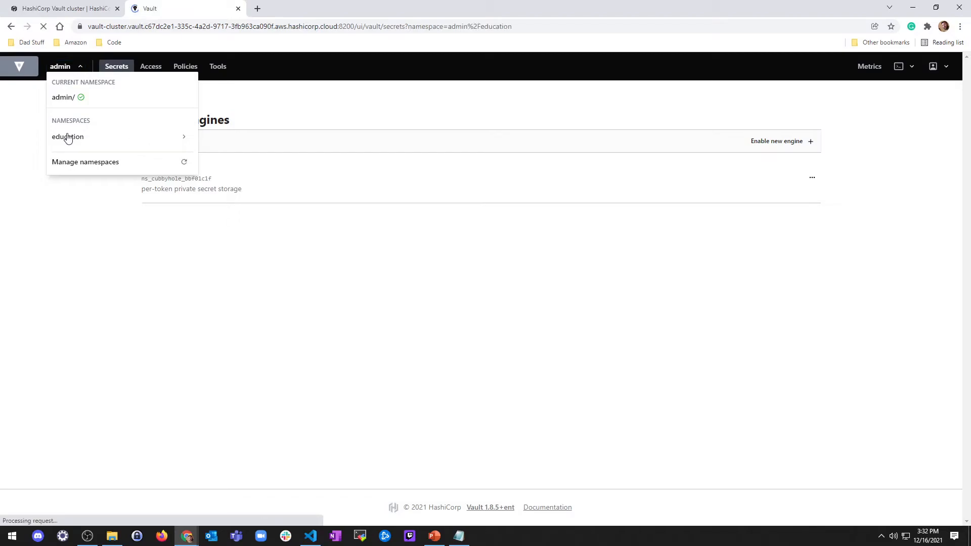
{"action": "left_click", "coordinate": [66, 136]}
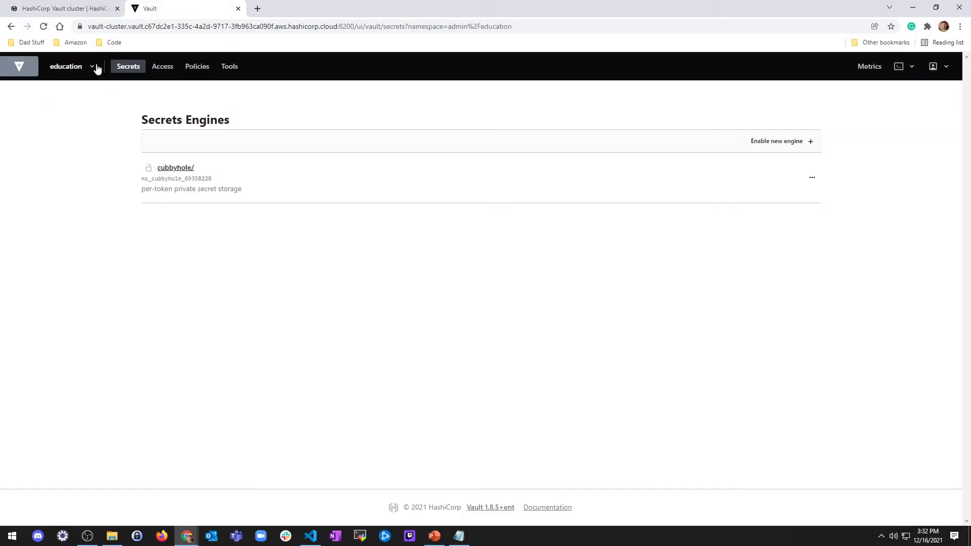
{"action": "left_click", "coordinate": [74, 66]}
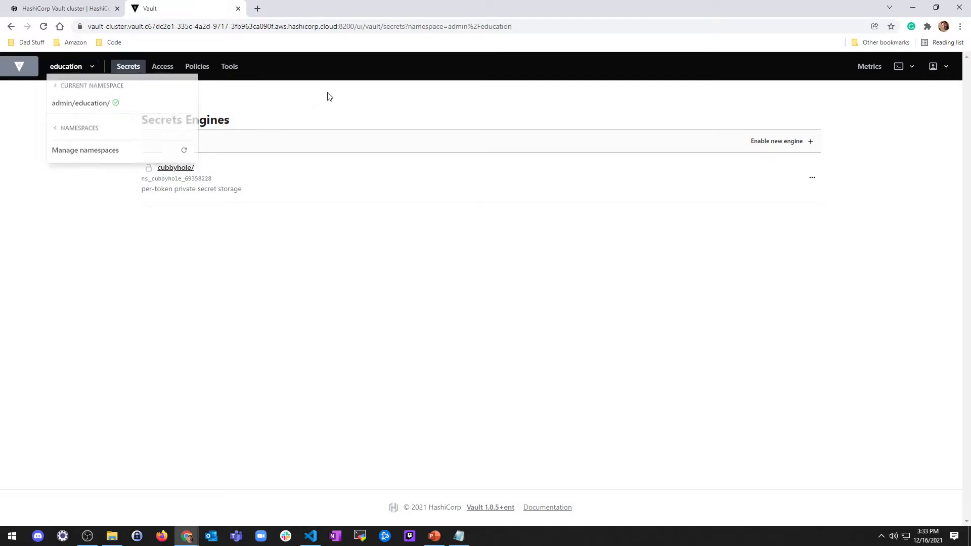
{"action": "left_click", "coordinate": [162, 66]}
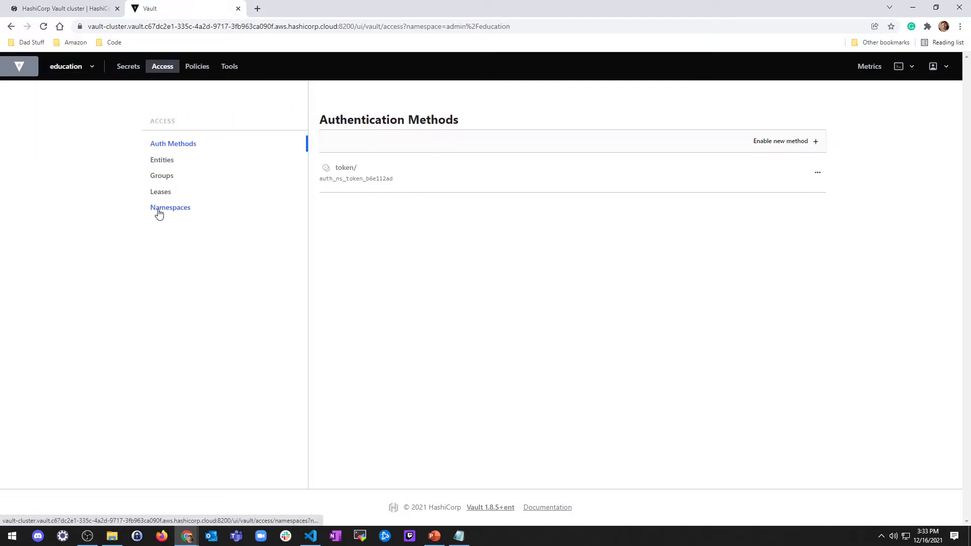
{"action": "left_click", "coordinate": [170, 207]}
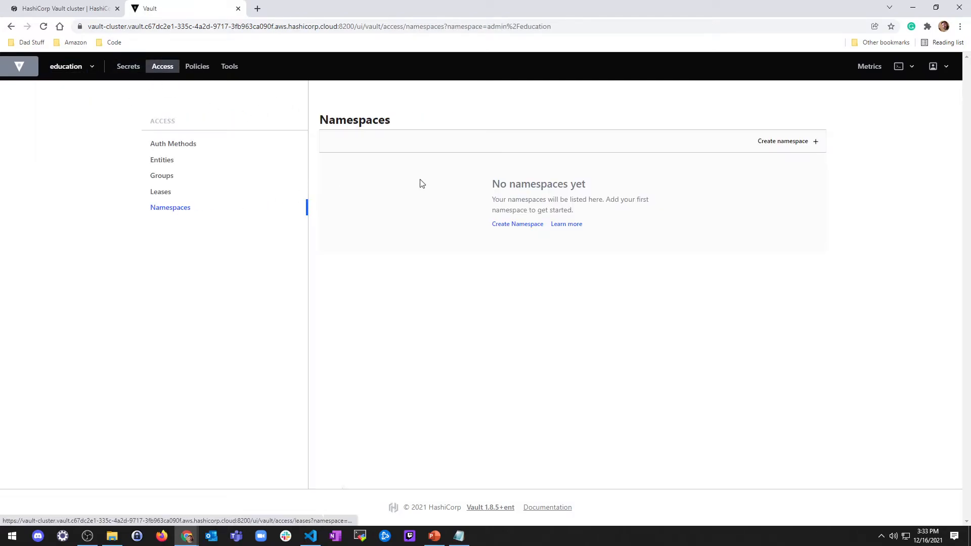
- Create a 'training' namespace inside education and verify it in the namespace picker
{"action": "left_click", "coordinate": [782, 141]}
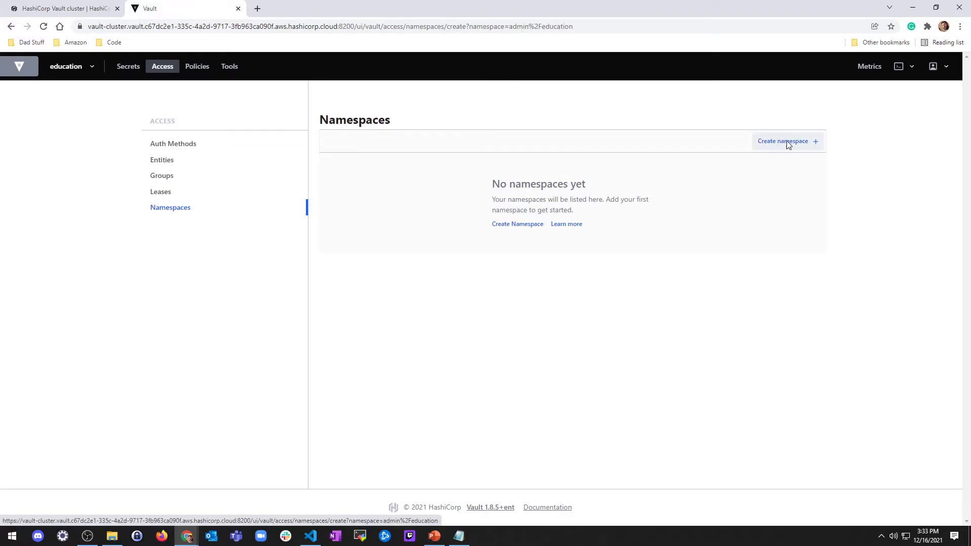
{"action": "type", "text": "trai"}
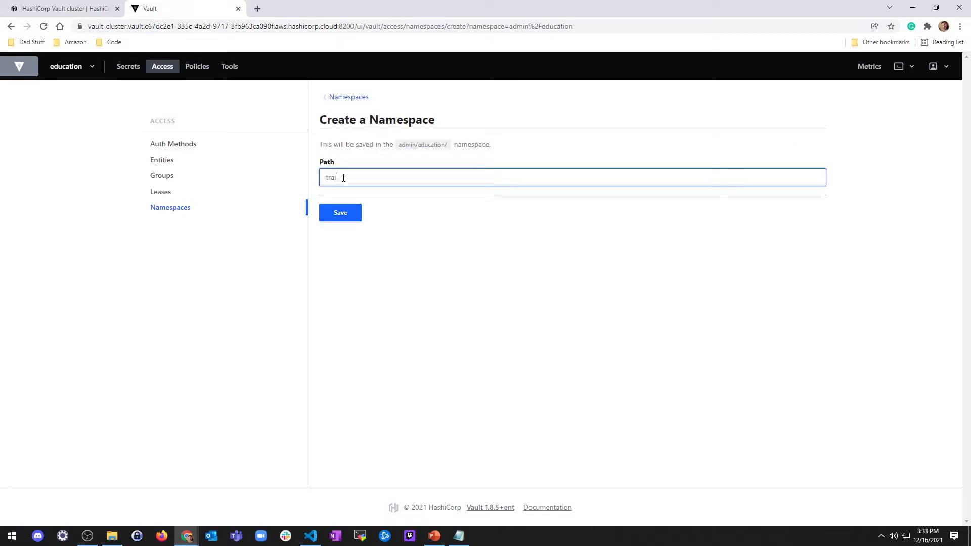
{"action": "left_click", "coordinate": [340, 212]}
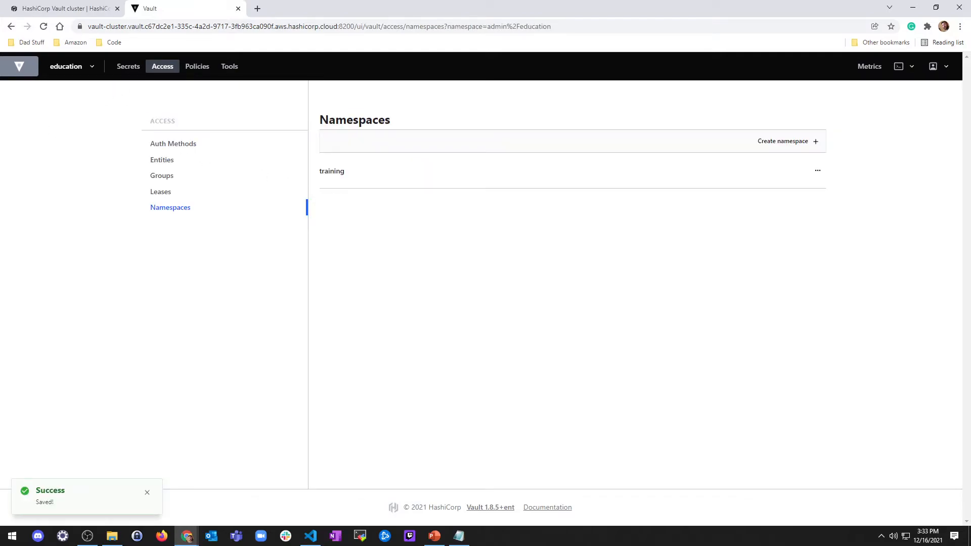
{"action": "mouse_move", "coordinate": [75, 77]}
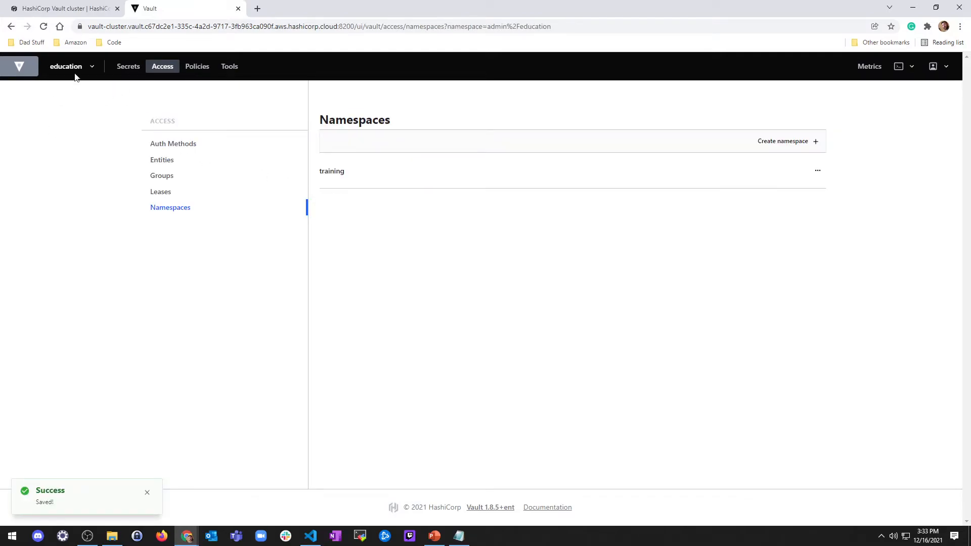
{"action": "left_click", "coordinate": [66, 66]}
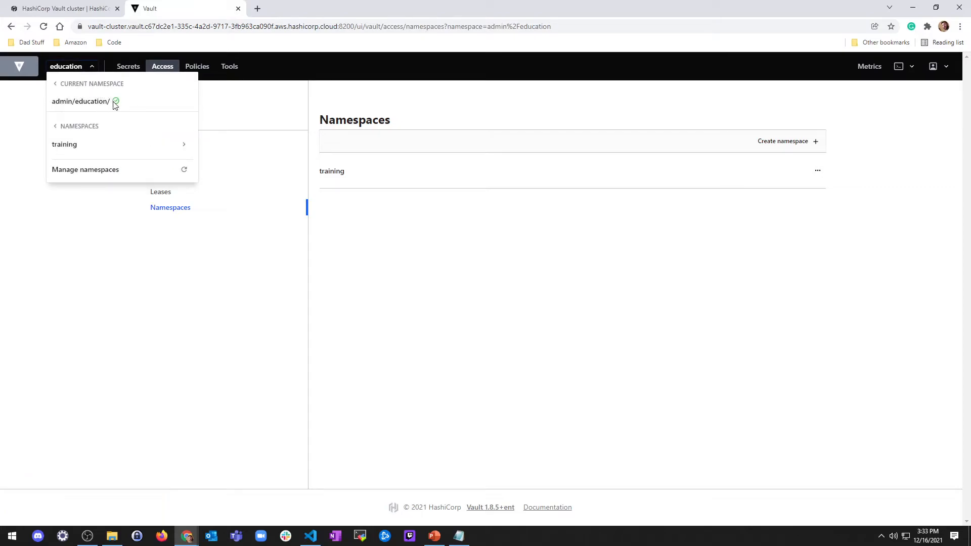
{"action": "mouse_move", "coordinate": [148, 152]}
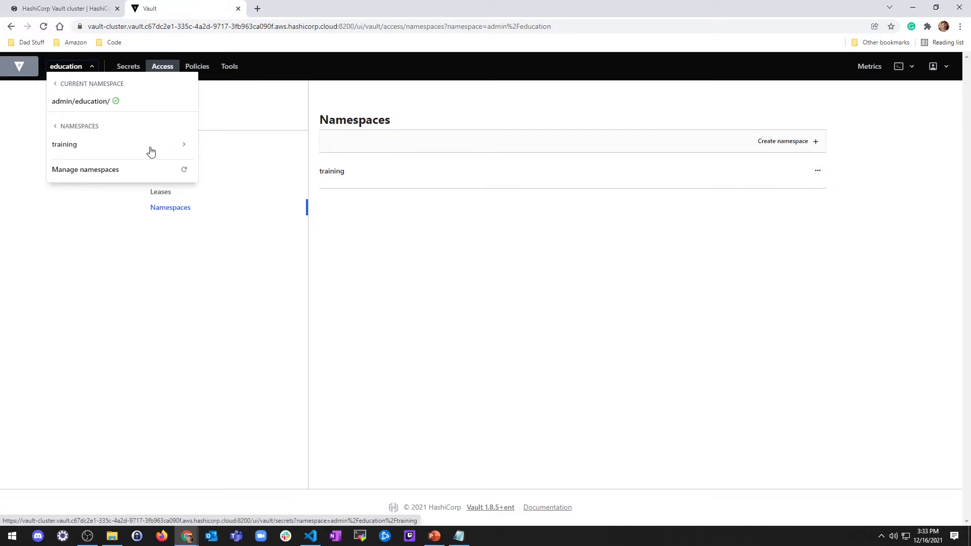
{"action": "mouse_move", "coordinate": [300, 193]}
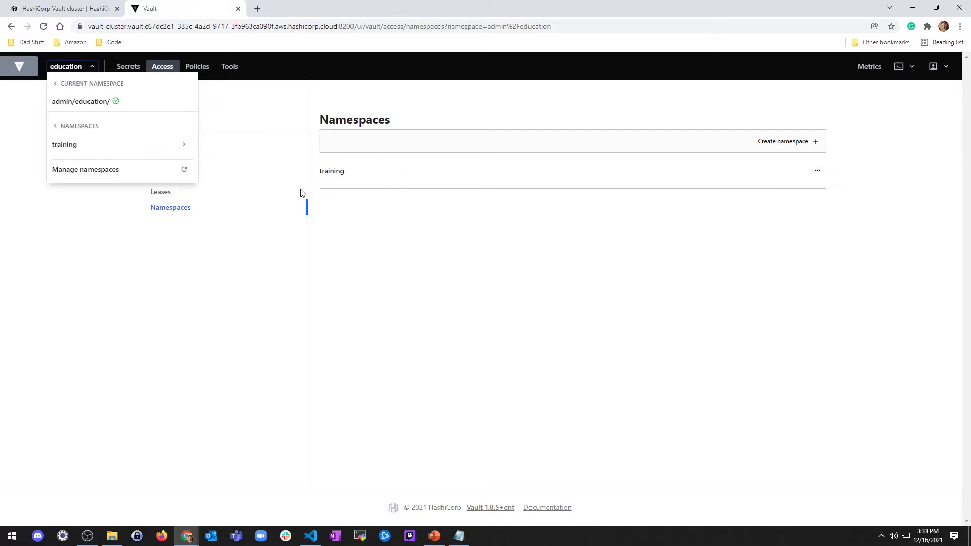
{"action": "mouse_move", "coordinate": [161, 191]}
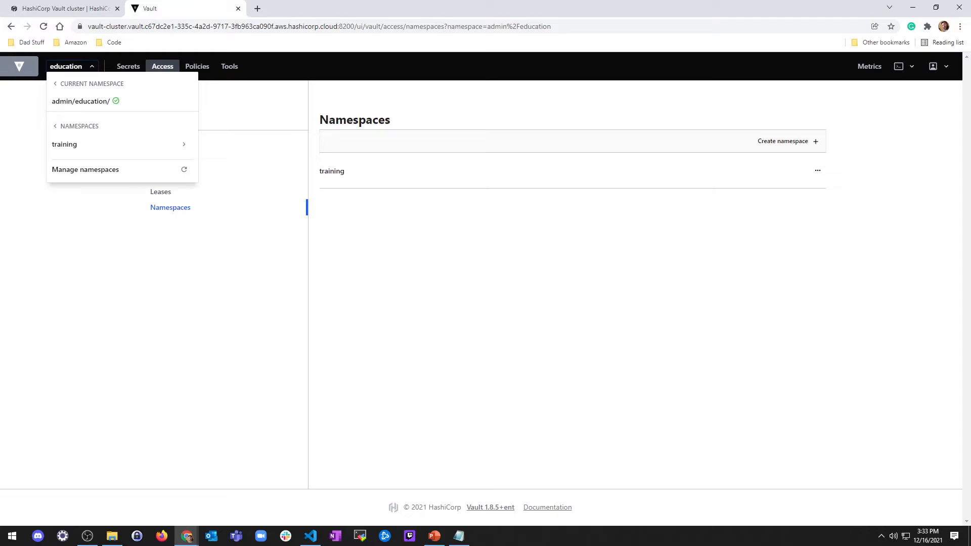
{"action": "left_click", "coordinate": [67, 67]}
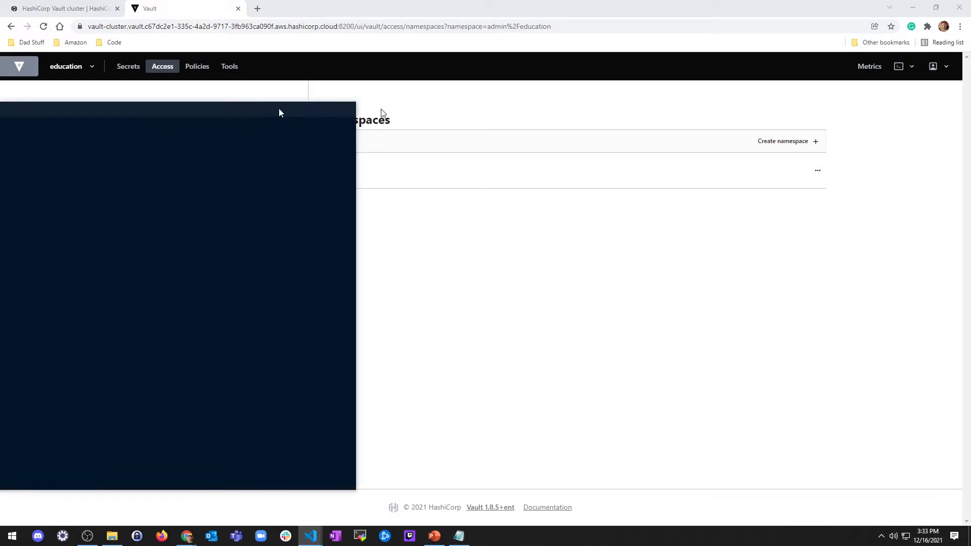
- Bring VS Code to the front maximized with its bash terminal focused
{"action": "left_click", "coordinate": [310, 536]}
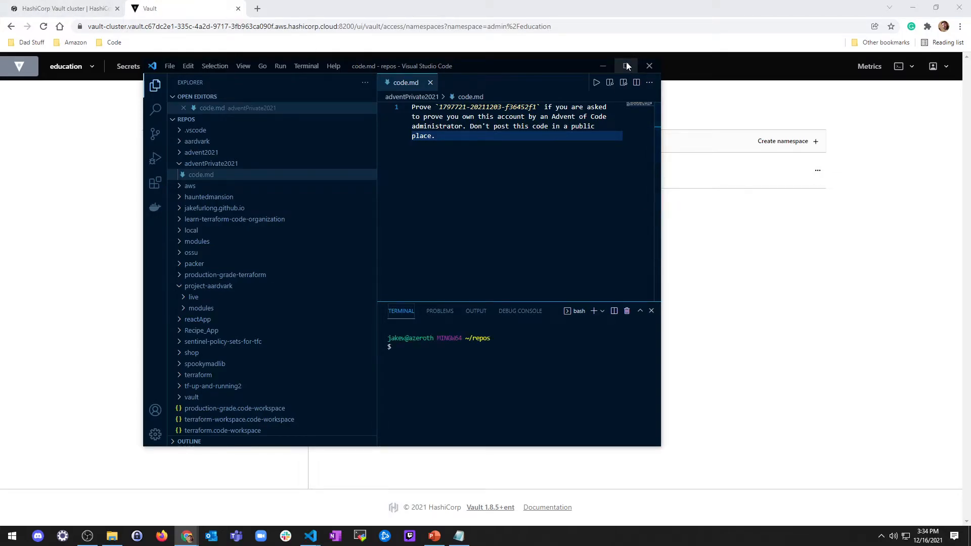
{"action": "left_click", "coordinate": [626, 66]}
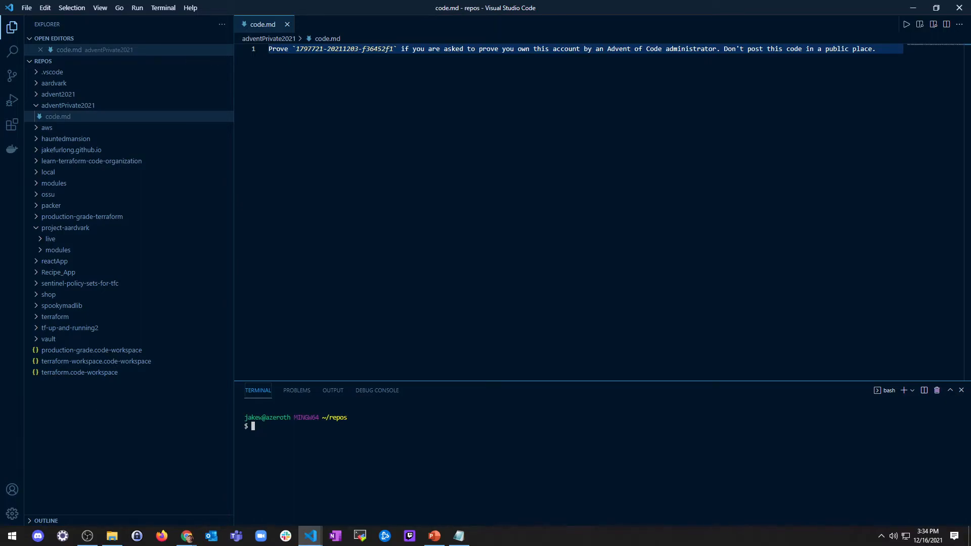
{"action": "left_click", "coordinate": [185, 536]}
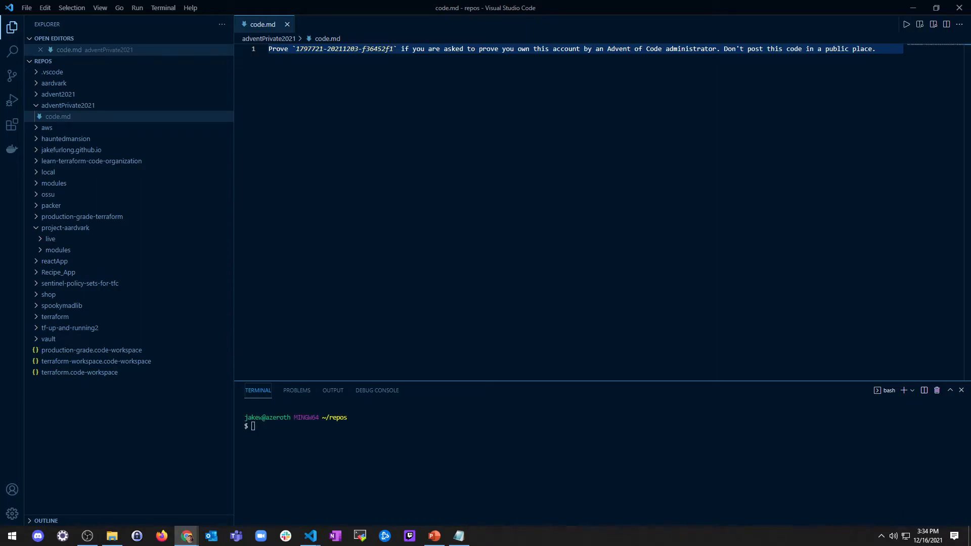
{"action": "mouse_move", "coordinate": [187, 536]}
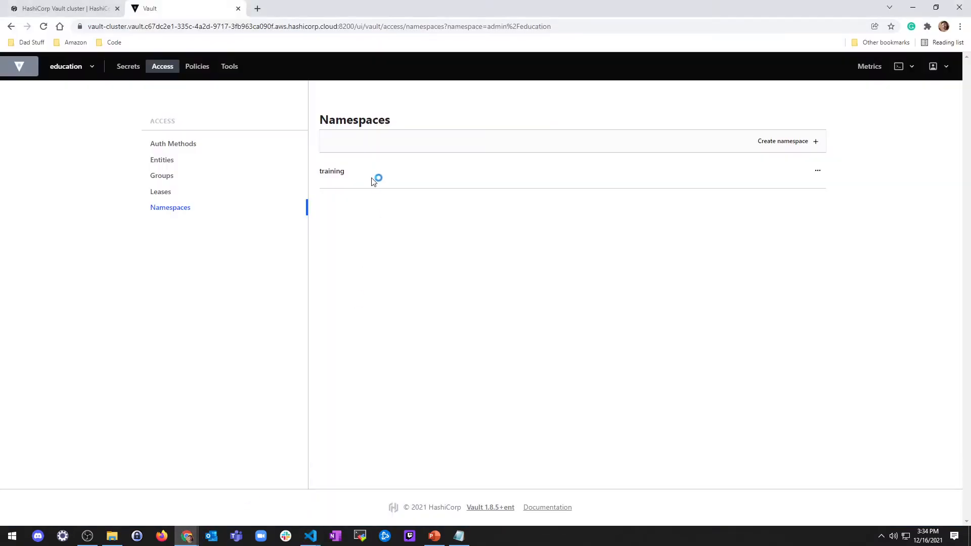
- Switch Vault to the admin namespace and copy the HCP cluster's public URL
{"action": "left_click", "coordinate": [72, 66]}
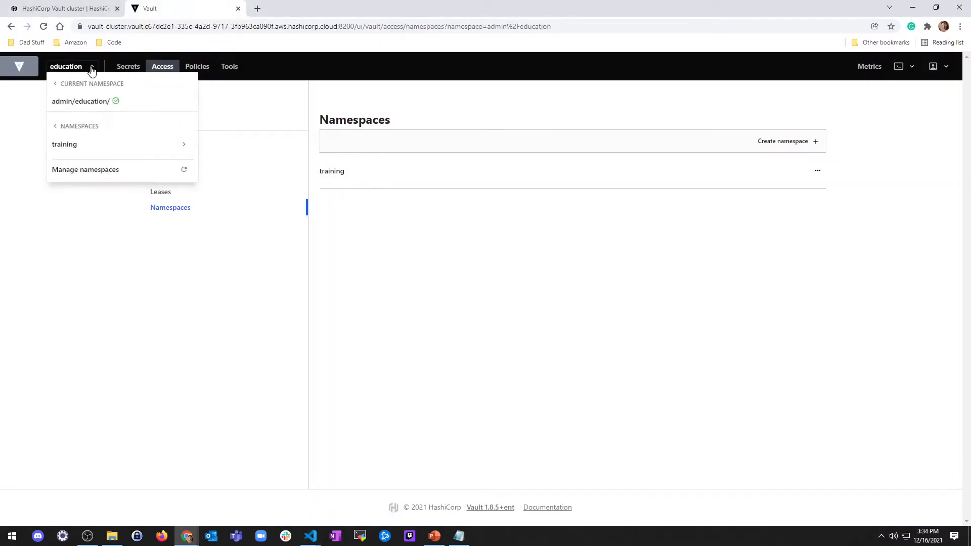
{"action": "left_click", "coordinate": [80, 101]}
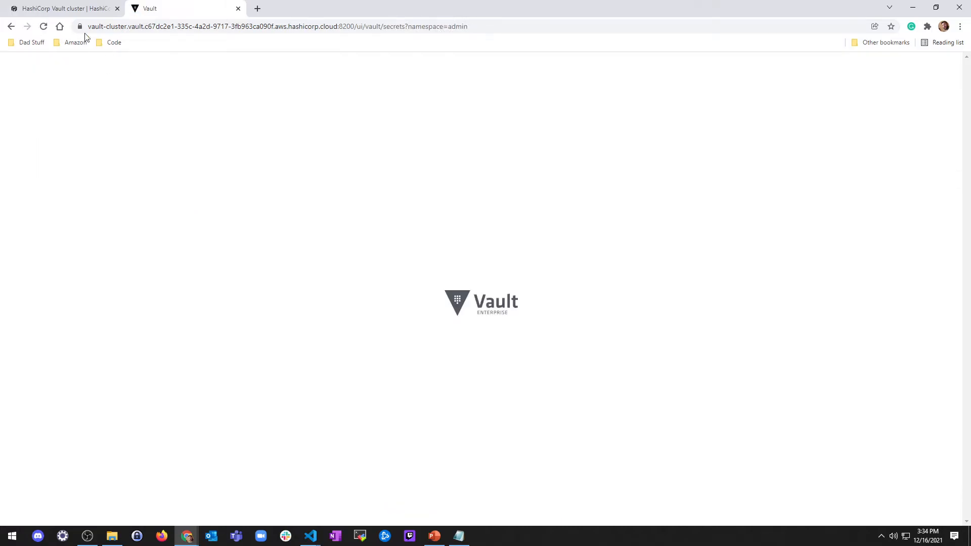
{"action": "left_click", "coordinate": [62, 9]}
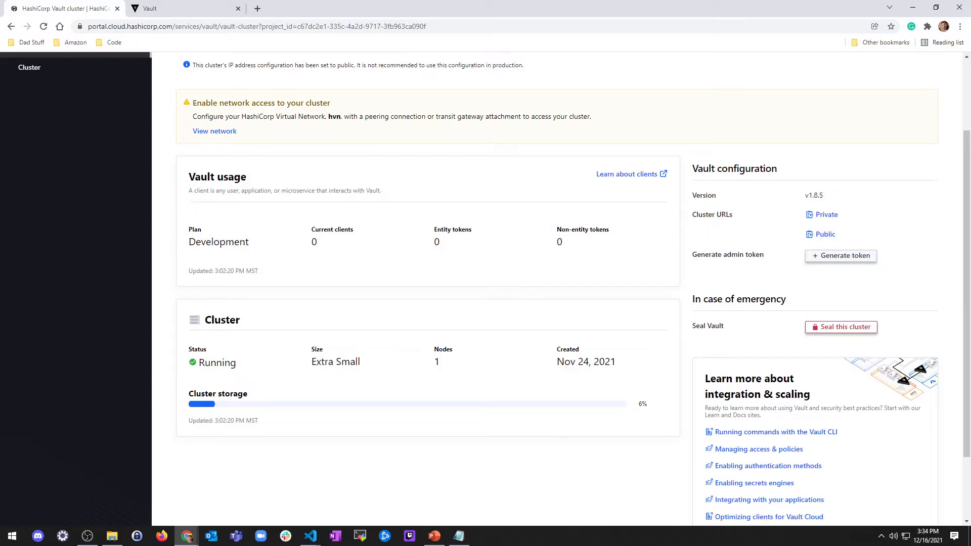
{"action": "left_click", "coordinate": [309, 536]}
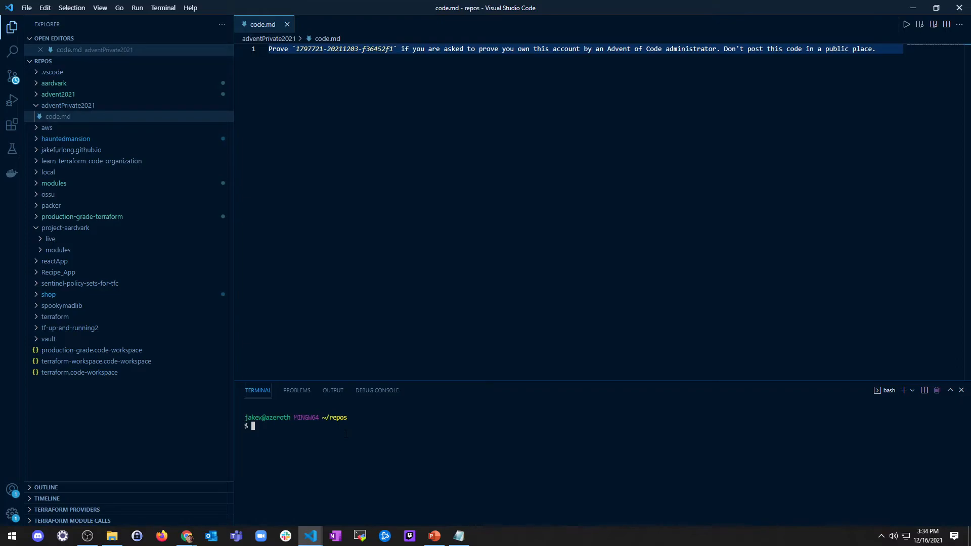
- Export VAULT_ADDR set to the vault-cluster public HCP address
{"action": "type", "text": "export VAULT"}
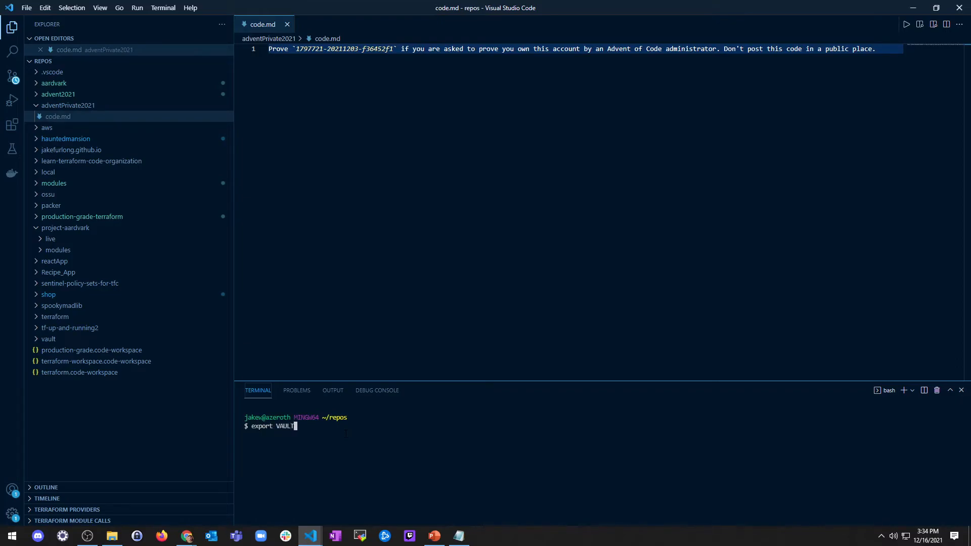
{"action": "type", "text": "_ADDR"}
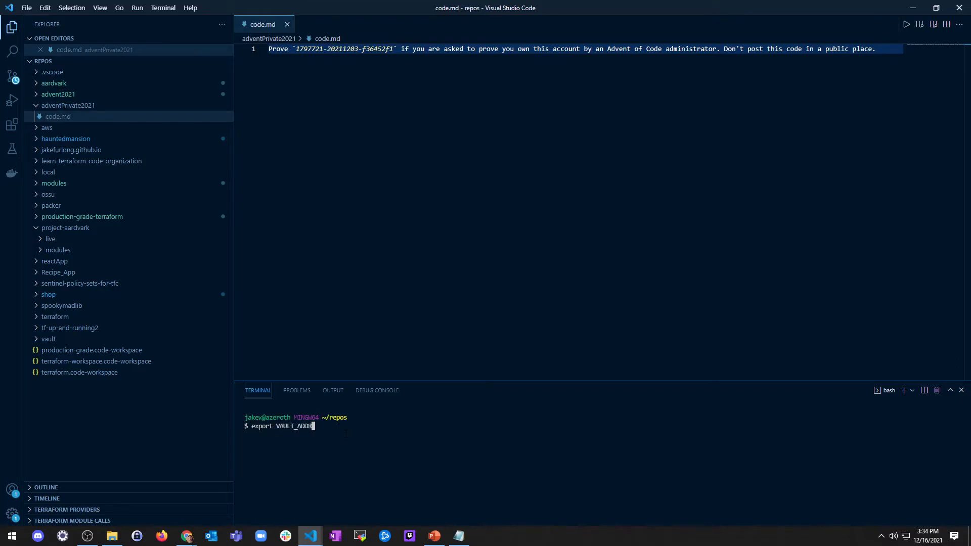
{"action": "type", "text": "=https://vault-cluster.vault.c67dc2e1-335c-4a2d-9717-3fb963ca090f.aws.hashicorp.cloud:8200"}
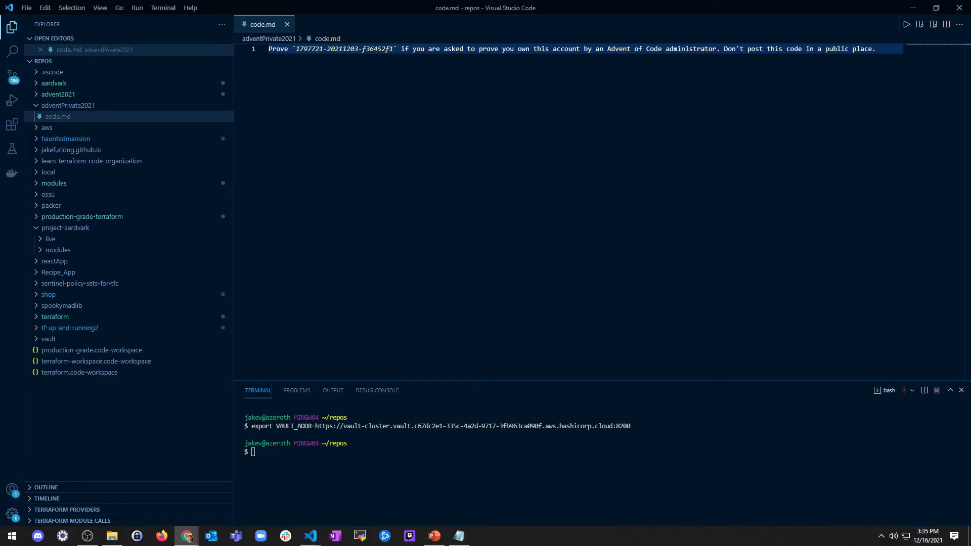
- Export VAULT_NAMESPACE="admin" and type vault status
{"action": "type", "text": "export"}
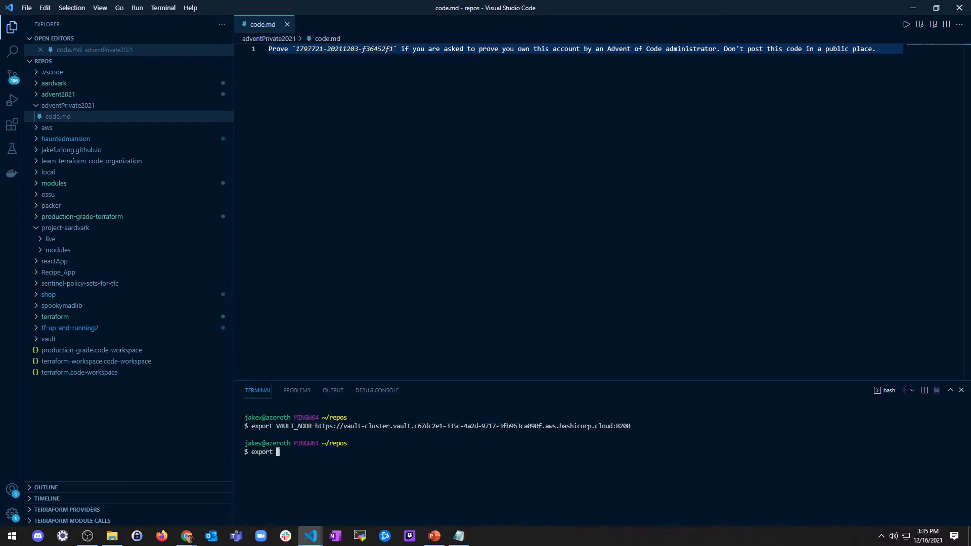
{"action": "type", "text": "VAULT_"}
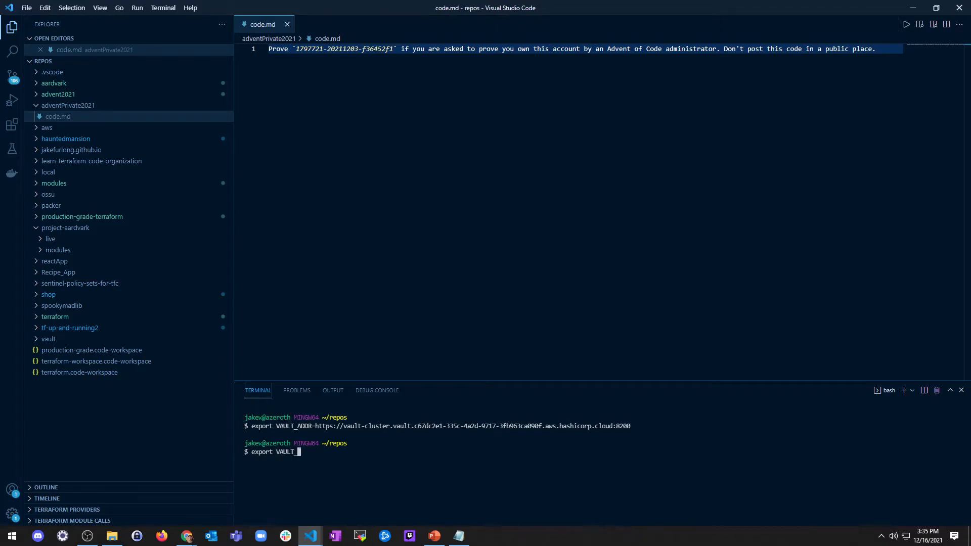
{"action": "type", "text": "NAMESPACE"}
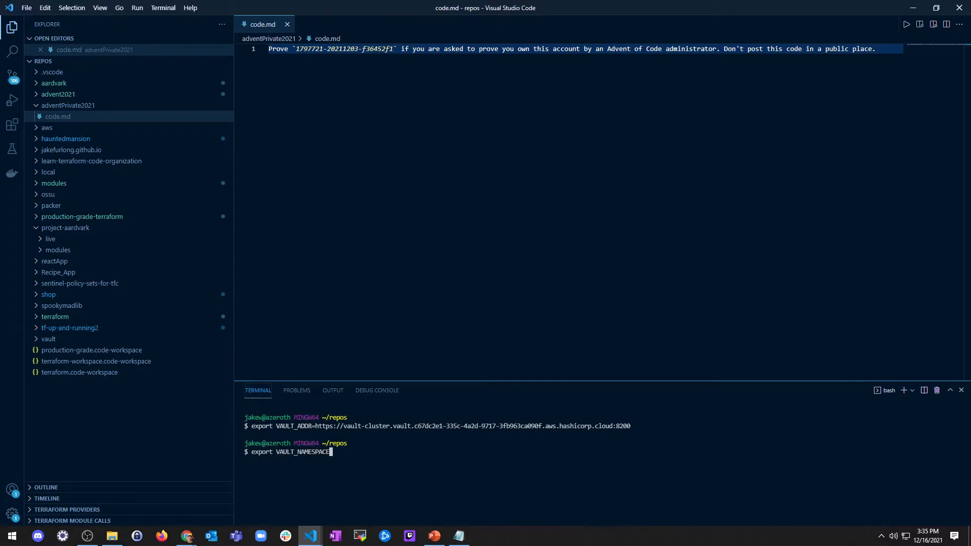
{"action": "type", "text": "\"admin"}
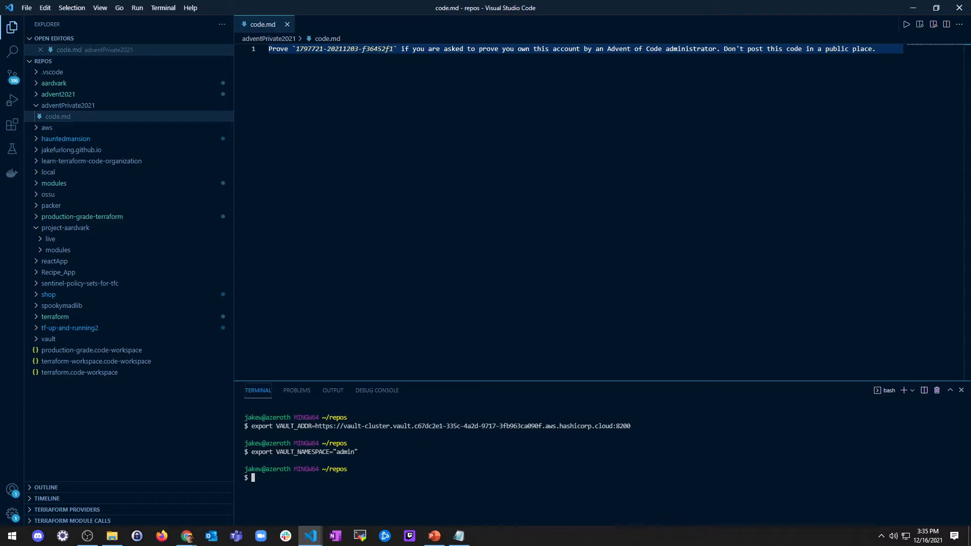
{"action": "type", "text": "vault"}
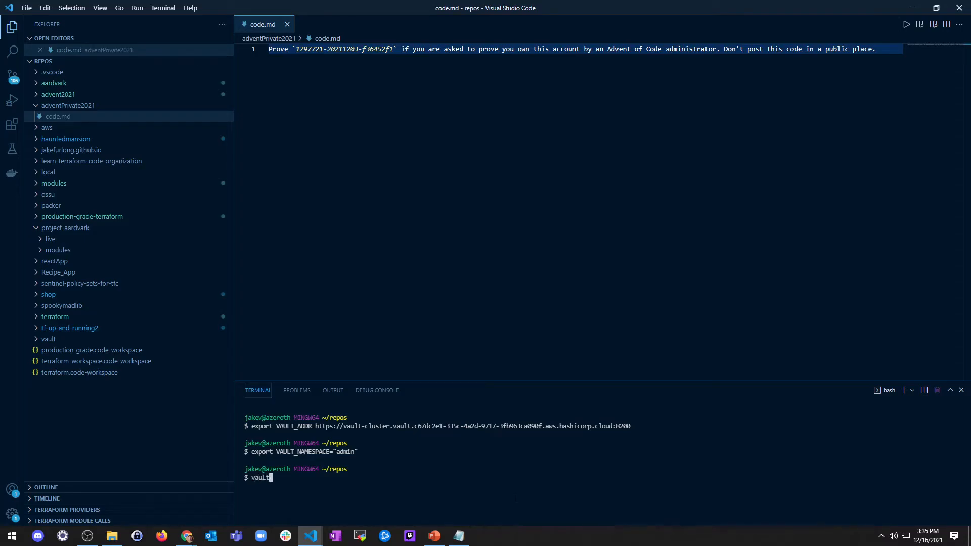
{"action": "type", "text": "status"}
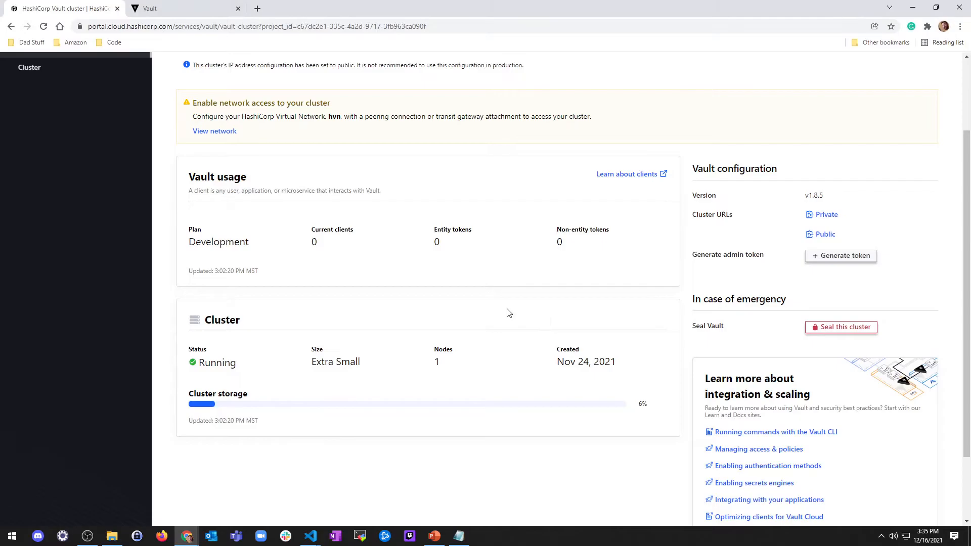
- Generate a new HCP admin token and copy it
{"action": "left_click", "coordinate": [840, 255]}
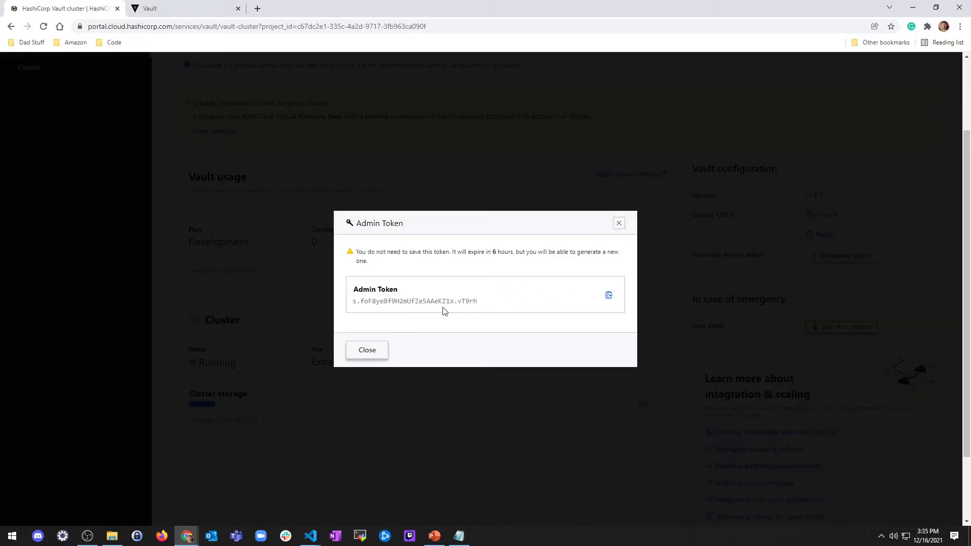
{"action": "left_click", "coordinate": [608, 295]}
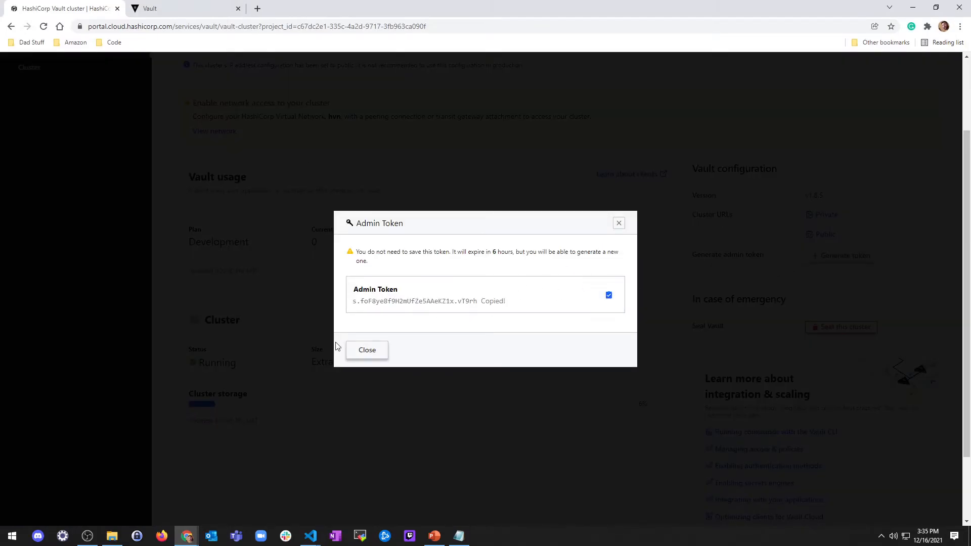
{"action": "left_click", "coordinate": [309, 536]}
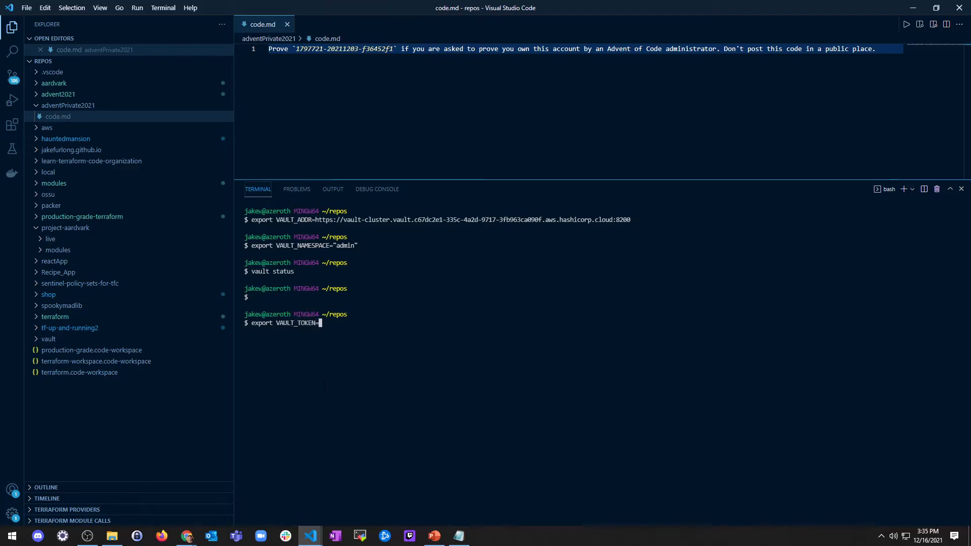
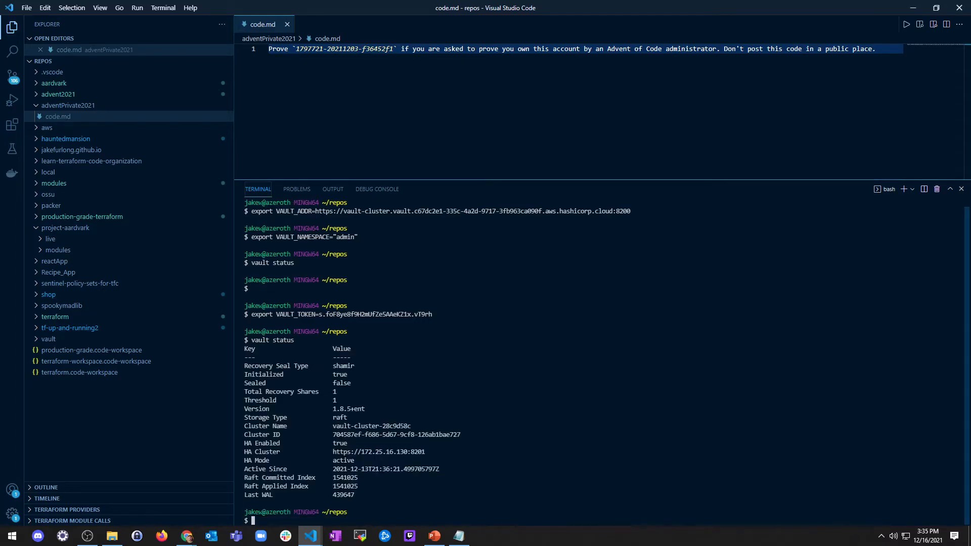
- Export VAULT_TOKEN with the copied admin token and run vault status
{"action": "left_click", "coordinate": [186, 535]}
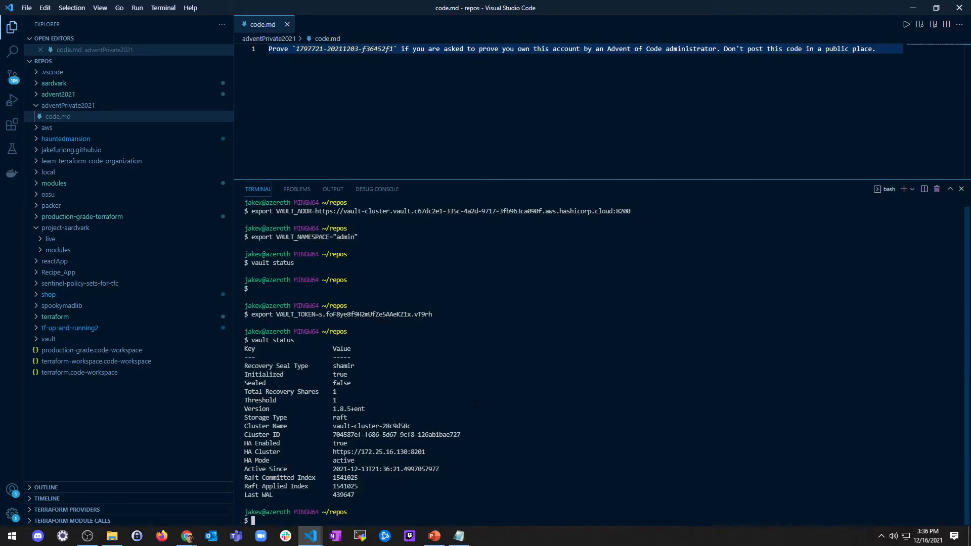
- Run vault namespace create finance in the terminal
{"action": "type", "text": "vault namespace c"}
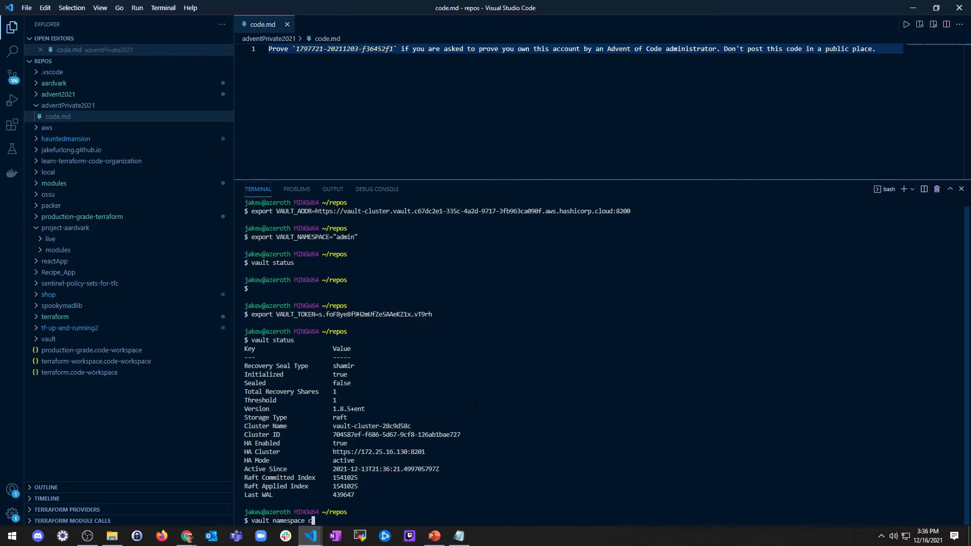
{"action": "type", "text": "reate"}
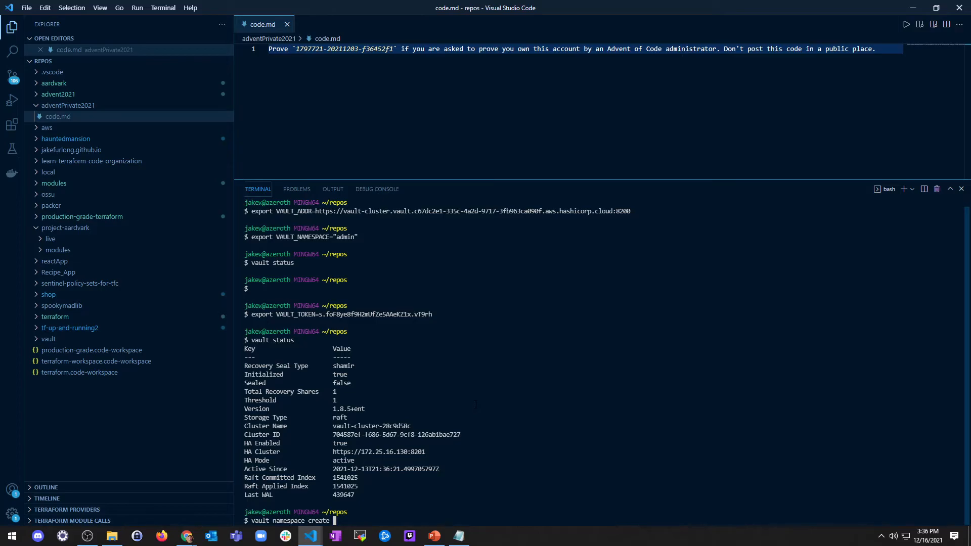
{"action": "type", "text": "finance"}
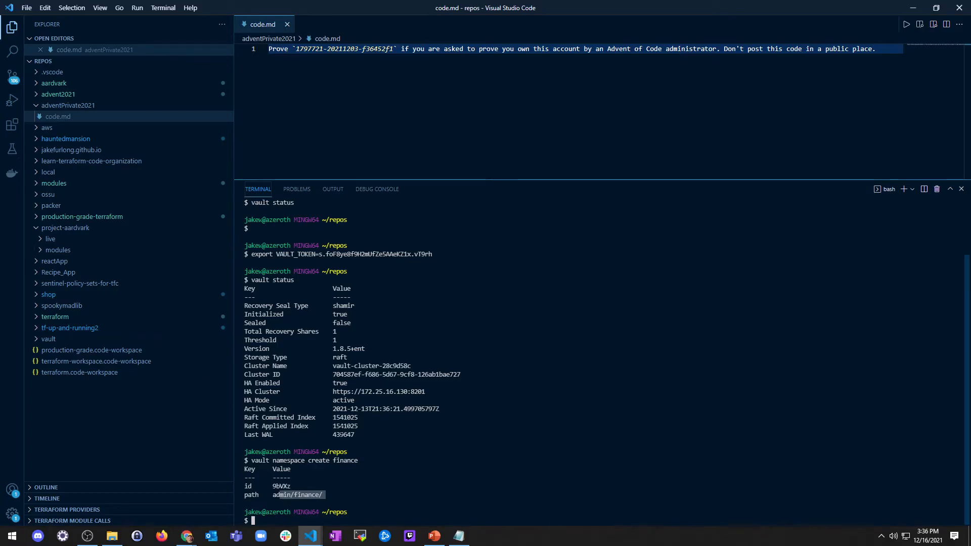
- List admin's namespaces with vault namespace list, showing education/ and finance/
{"action": "type", "text": "list"}
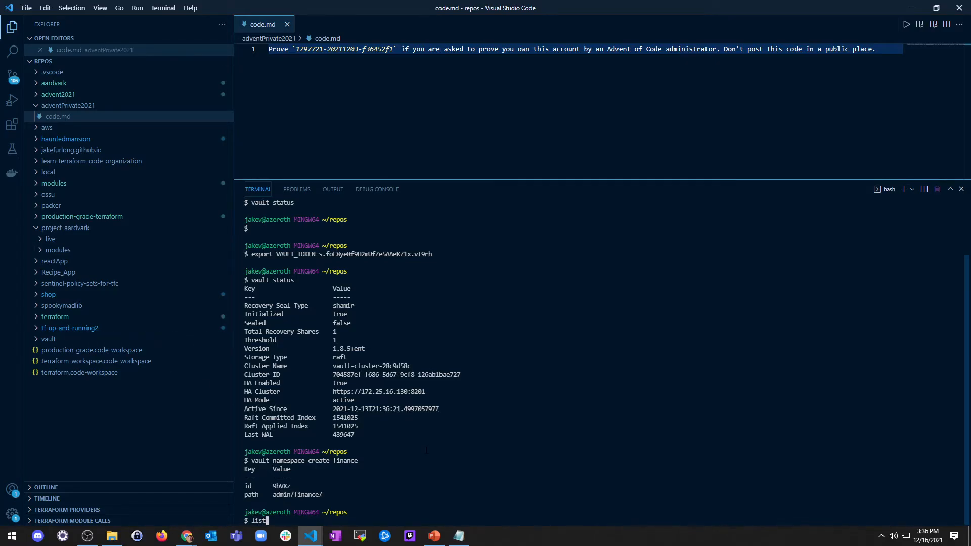
{"action": "type", "text": "vault list n"}
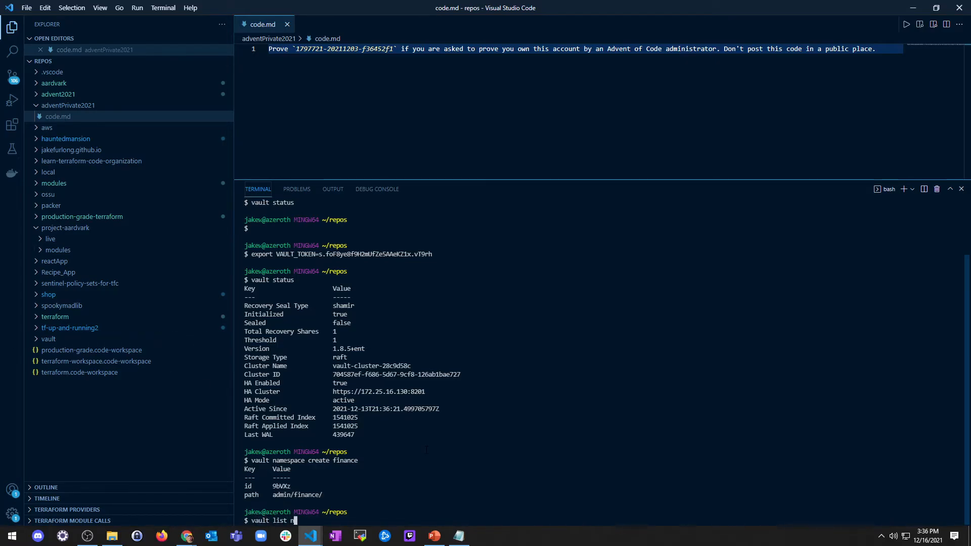
{"action": "key", "text": "Backspace"}
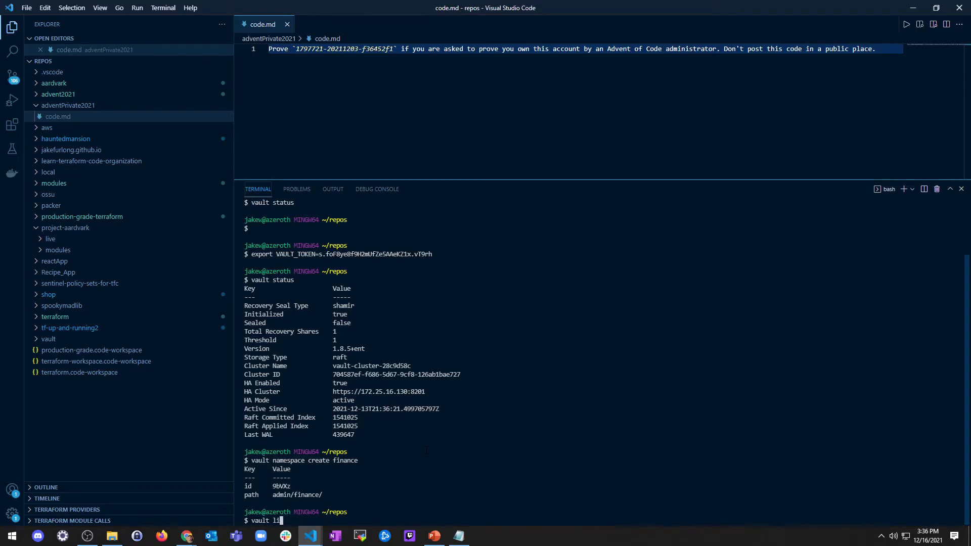
{"action": "type", "text": "namespace list"}
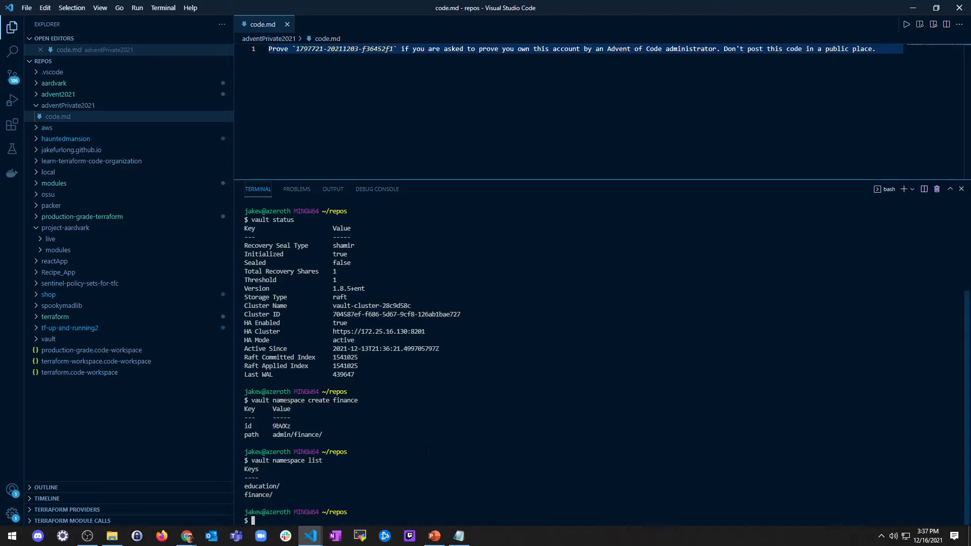
- Run vault namespace create -namespace=admin/finance payroll to make admin/finance/payroll/
{"action": "type", "text": "vault"}
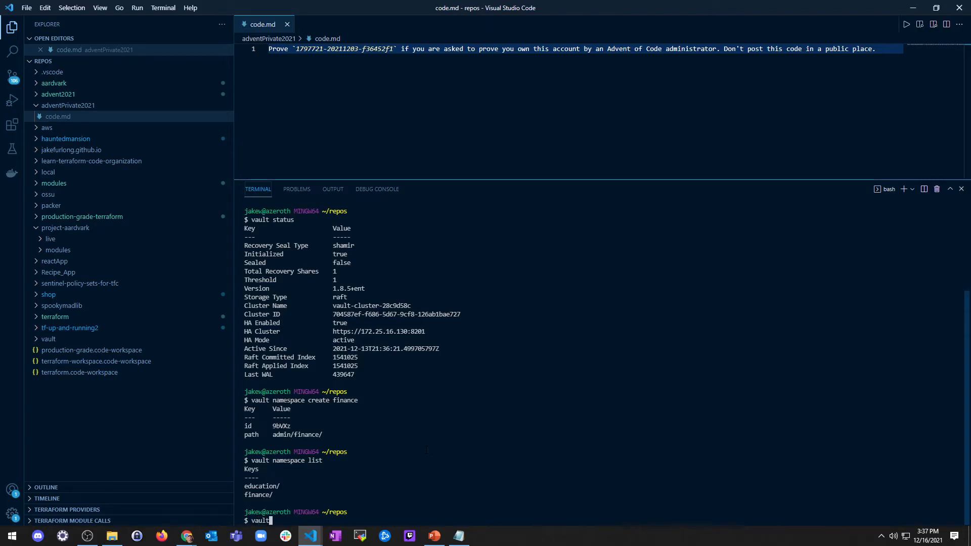
{"action": "type", "text": "namespace"}
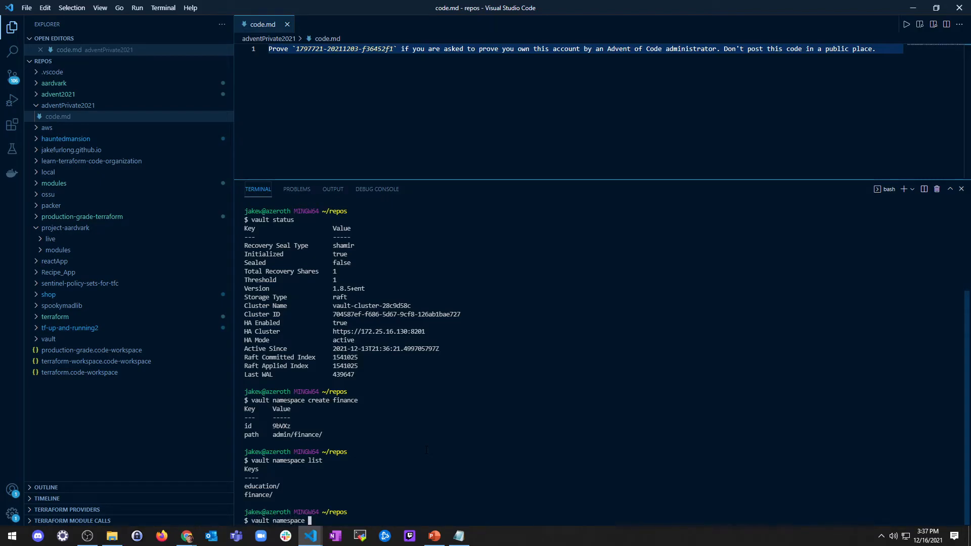
{"action": "type", "text": "ca"}
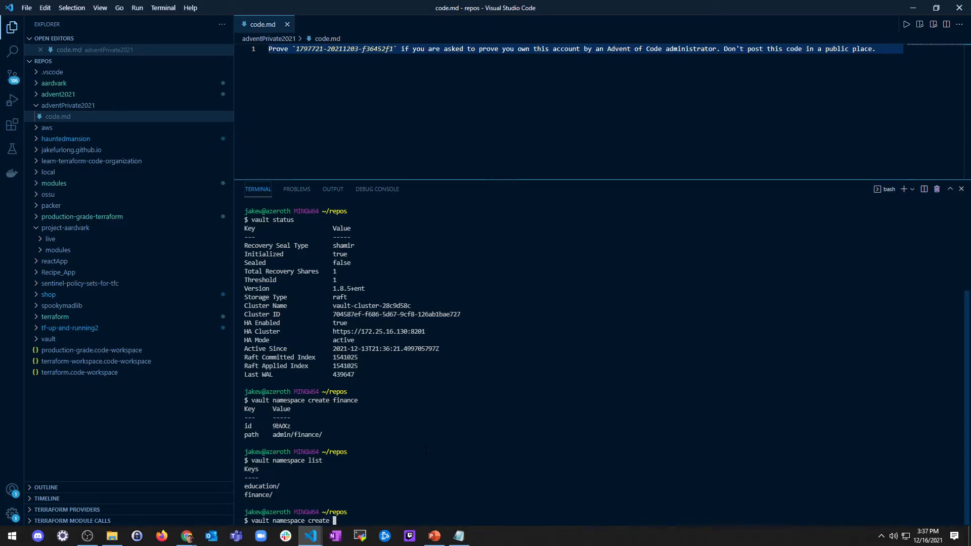
{"action": "type", "text": "-namespace"}
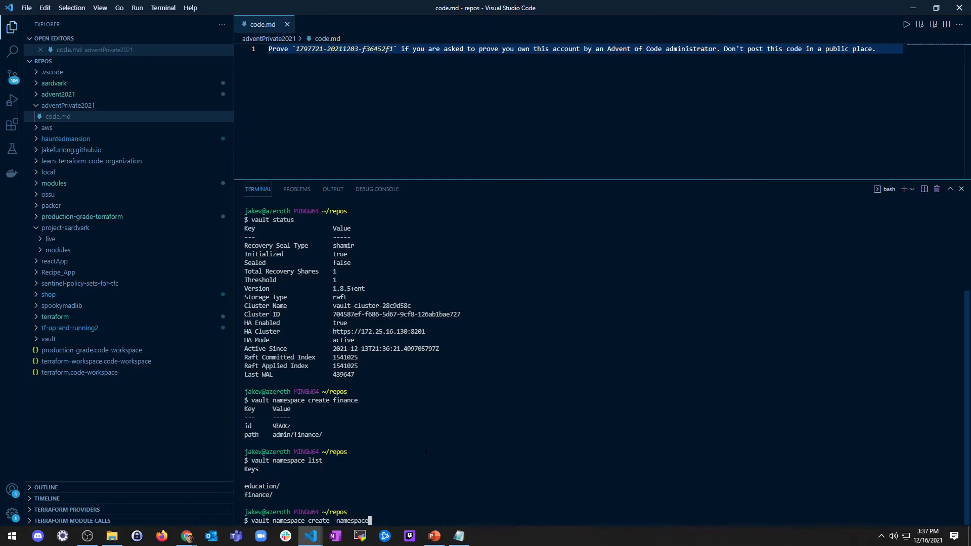
{"action": "type", "text": "admin/fi"}
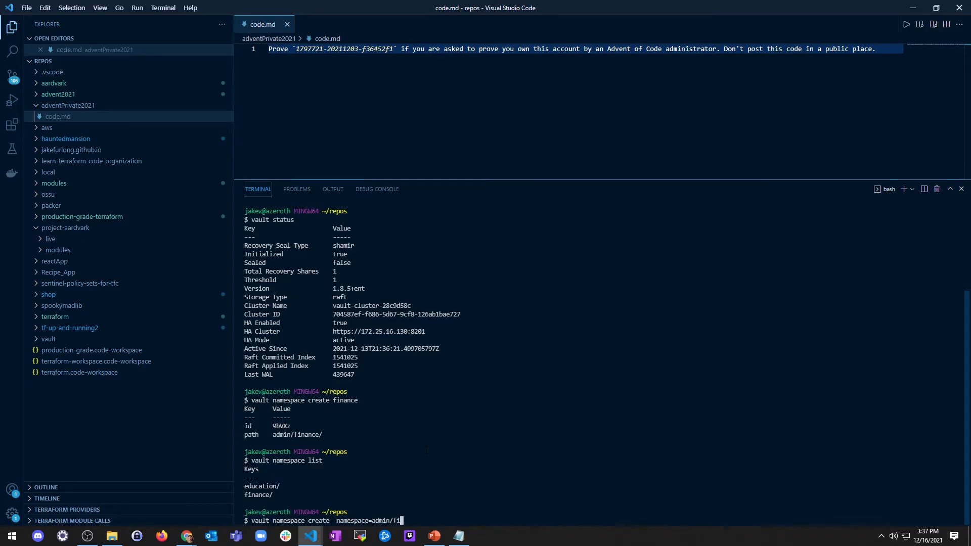
{"action": "type", "text": "nance"}
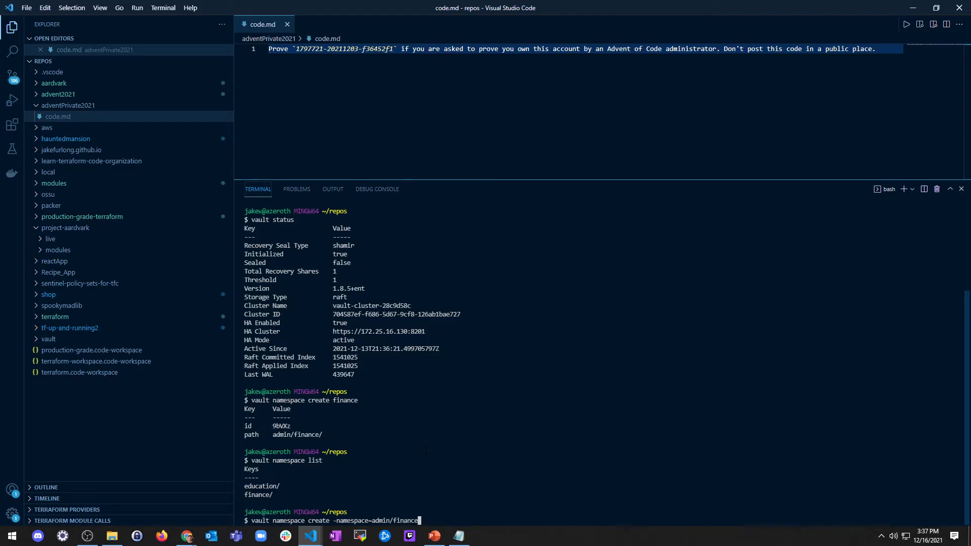
{"action": "type", "text": "payroll"}
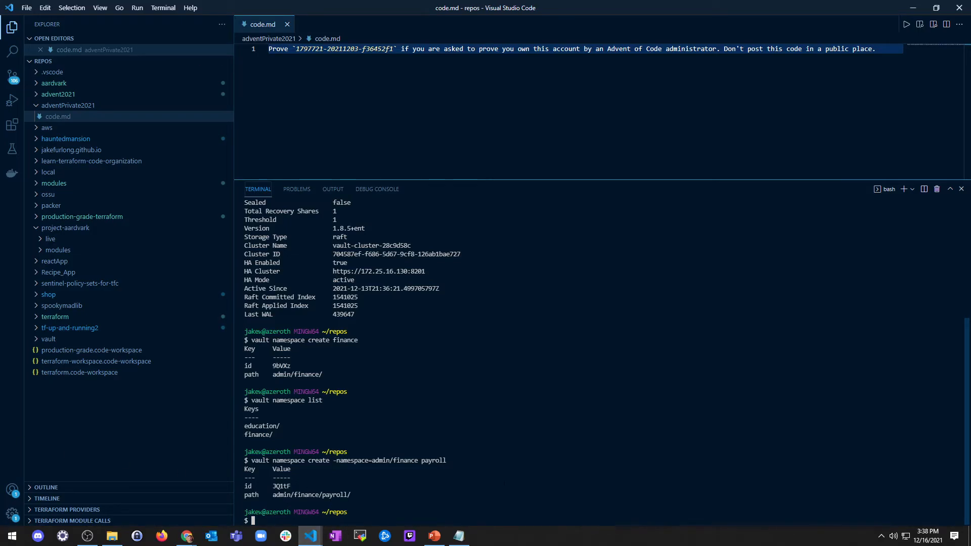
{"action": "type", "text": "vault namespace list"}
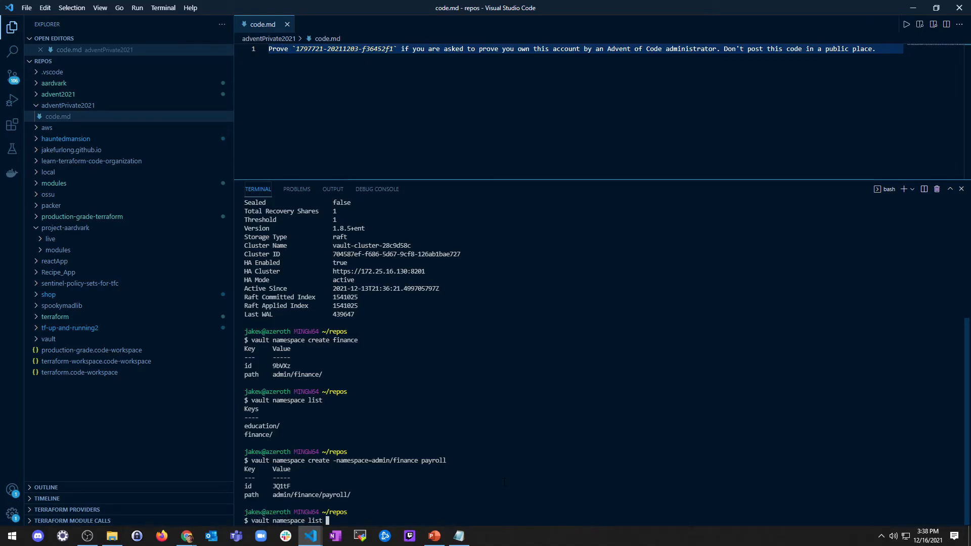
- List namespaces under admin/education (training/), admin/finance (payroll/) and admin (education/, finance/)
{"action": "type", "text": "-namespa"}
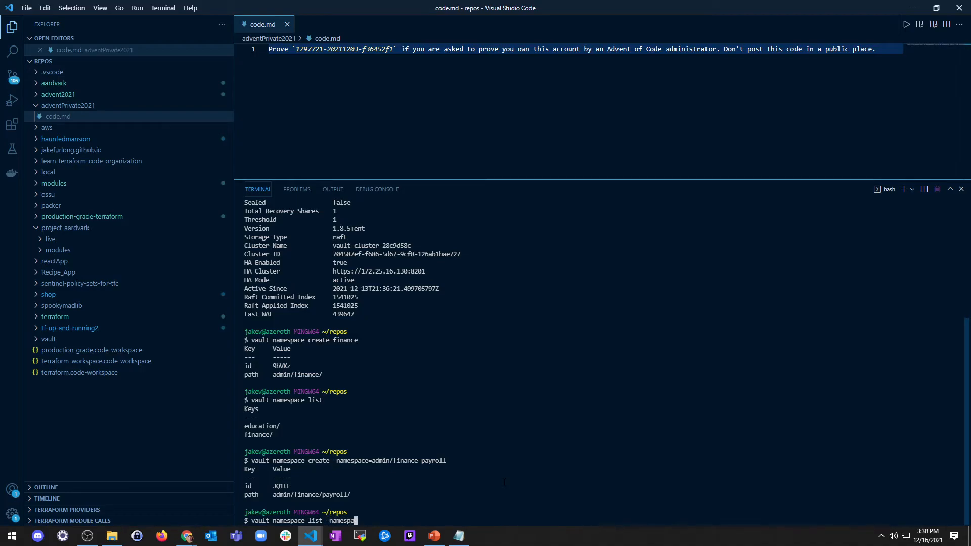
{"action": "type", "text": "=admin"}
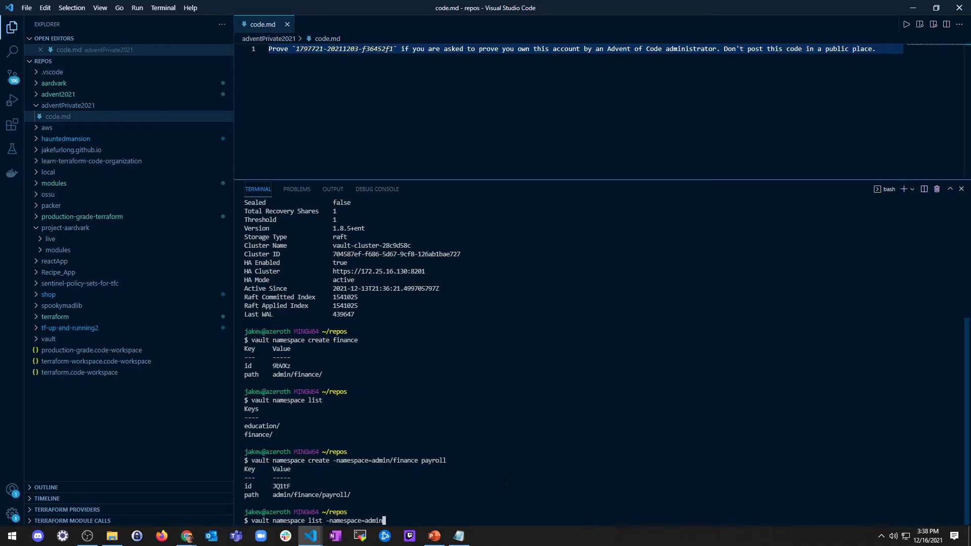
{"action": "type", "text": "/education"}
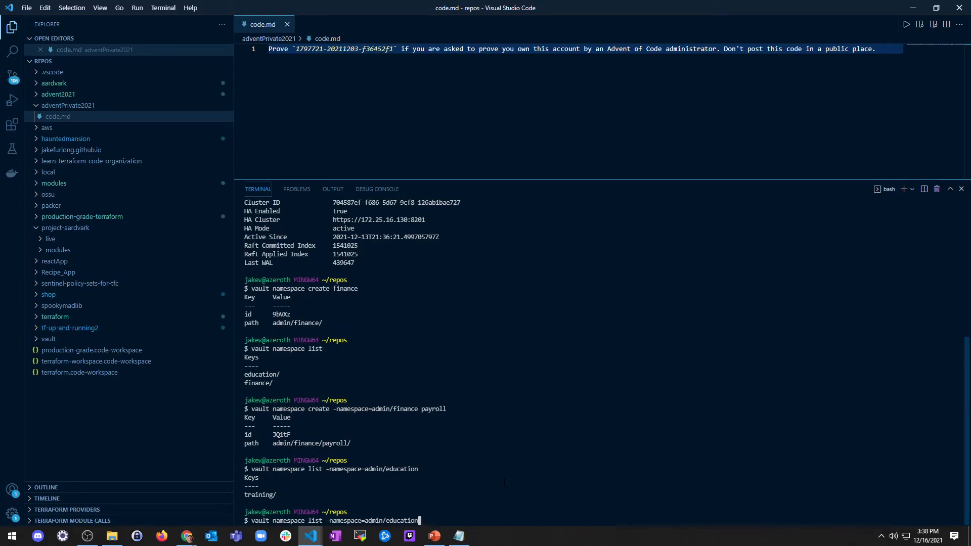
{"action": "key", "text": "BackSpace"}
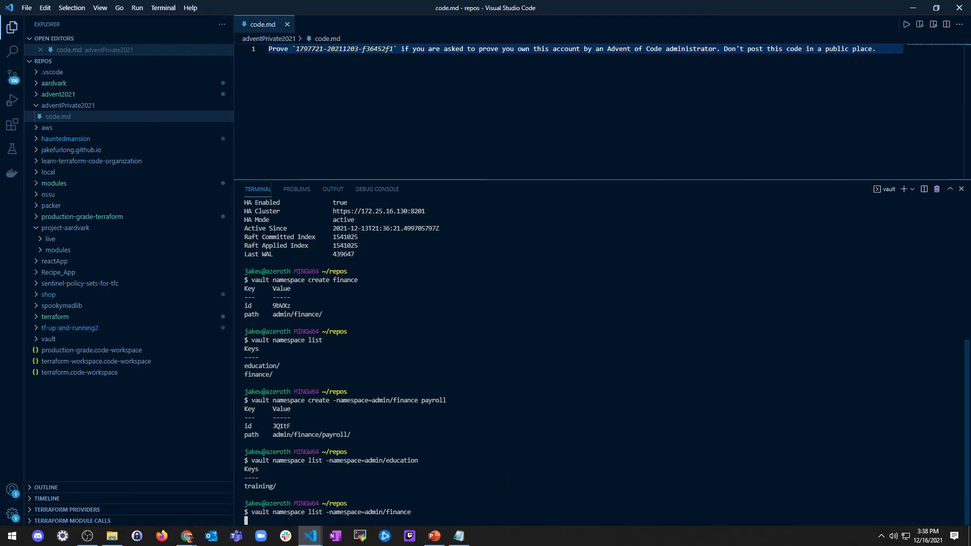
{"action": "type", "text": "vault namespace list -namespace=admin"}
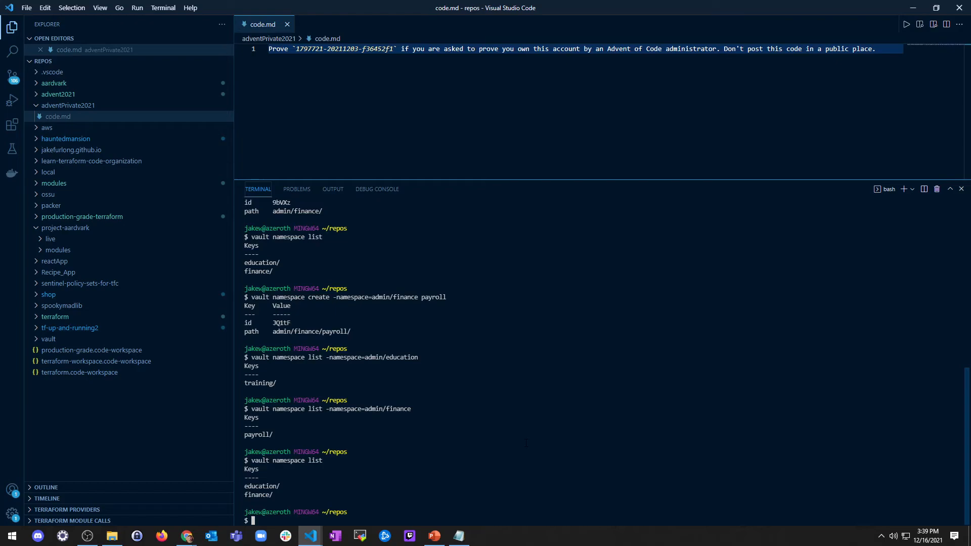
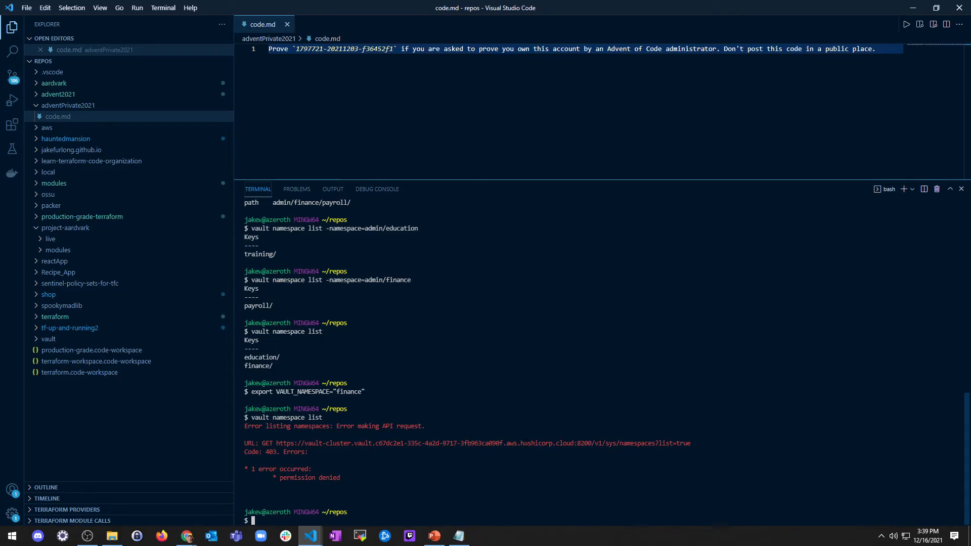
- Export the Vault token and list namespaces under admin/finance, showing payroll/
{"action": "type", "text": "vault namespace list -namespace=admin/finance"}
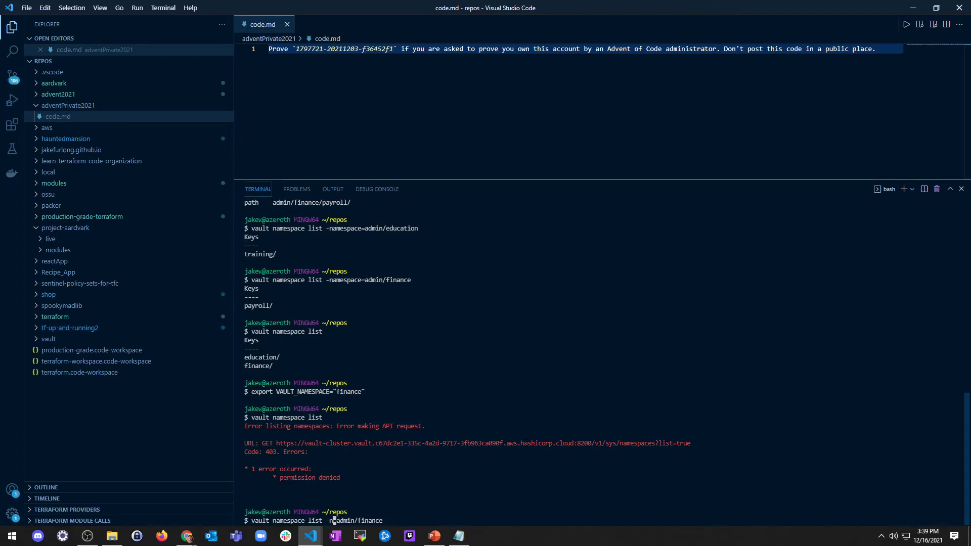
{"action": "type", "text": "ns="}
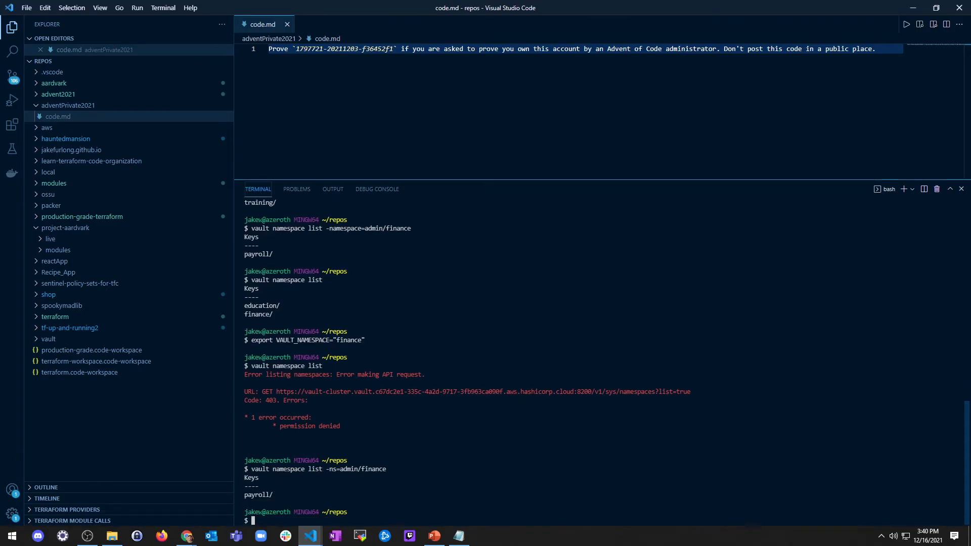
{"action": "left_click", "coordinate": [185, 536]}
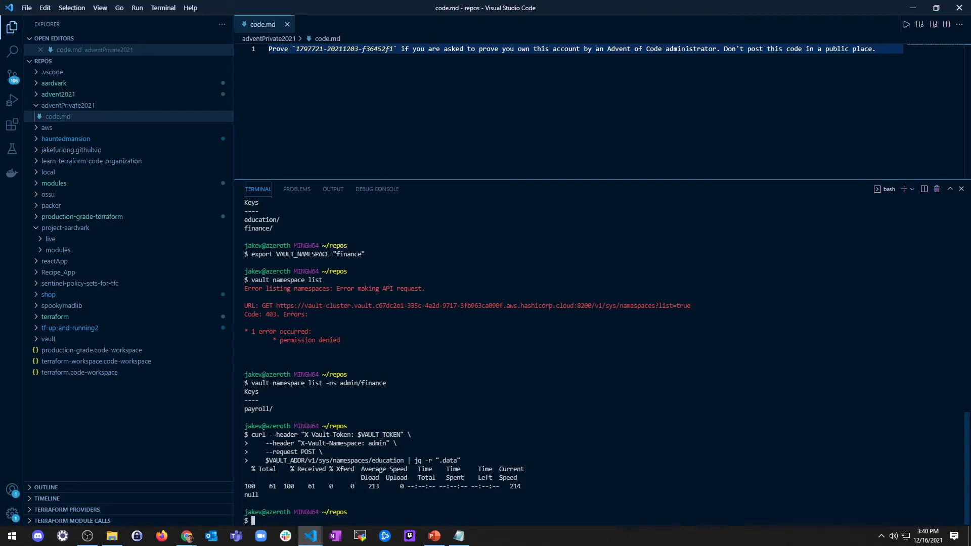
- Resend the curl namespace request with sales instead of education, returning admin/sales/
{"action": "key", "text": "Up"}
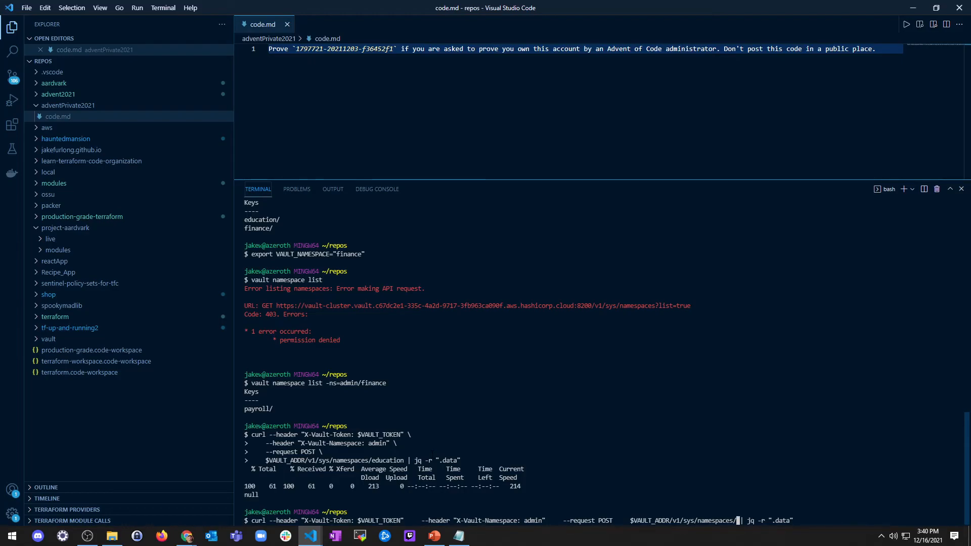
{"action": "type", "text": "sales"}
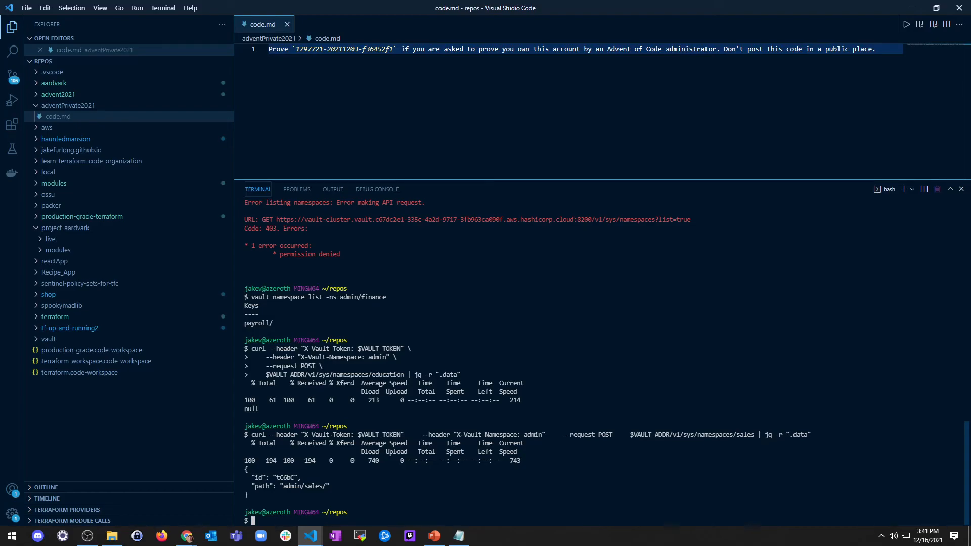
{"action": "mouse_move", "coordinate": [239, 520]}
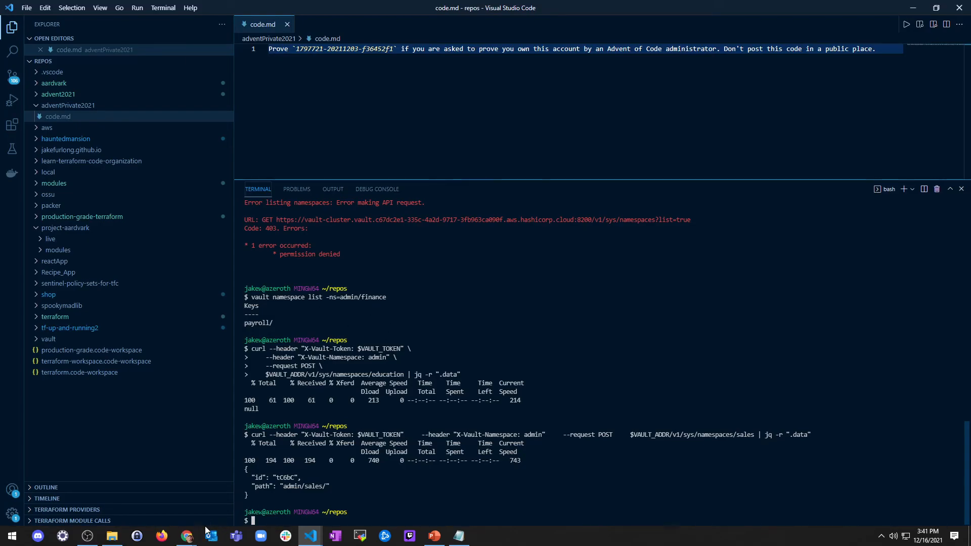
{"action": "mouse_move", "coordinate": [187, 535]}
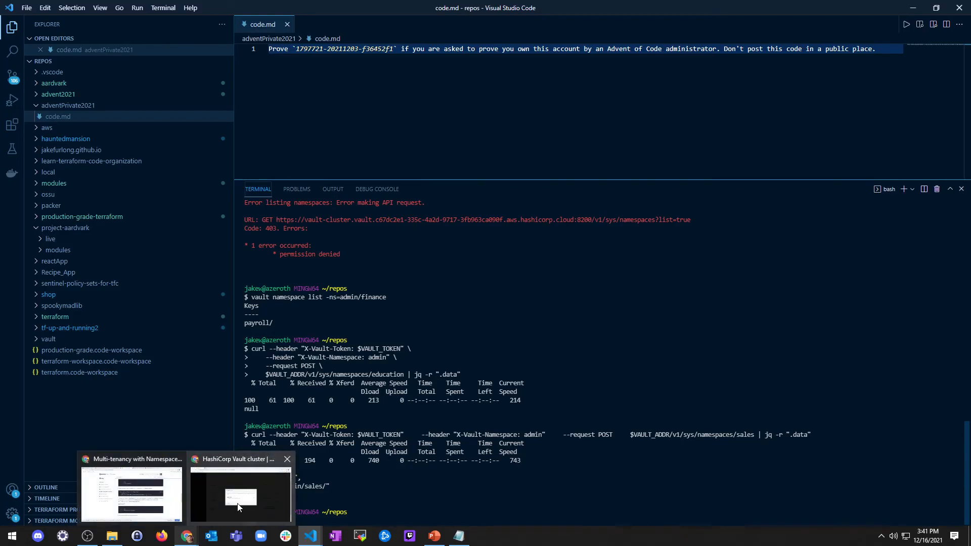
- Reload the cluster page so the admin namespace list shows education, finance and sales
{"action": "left_click", "coordinate": [240, 495]}
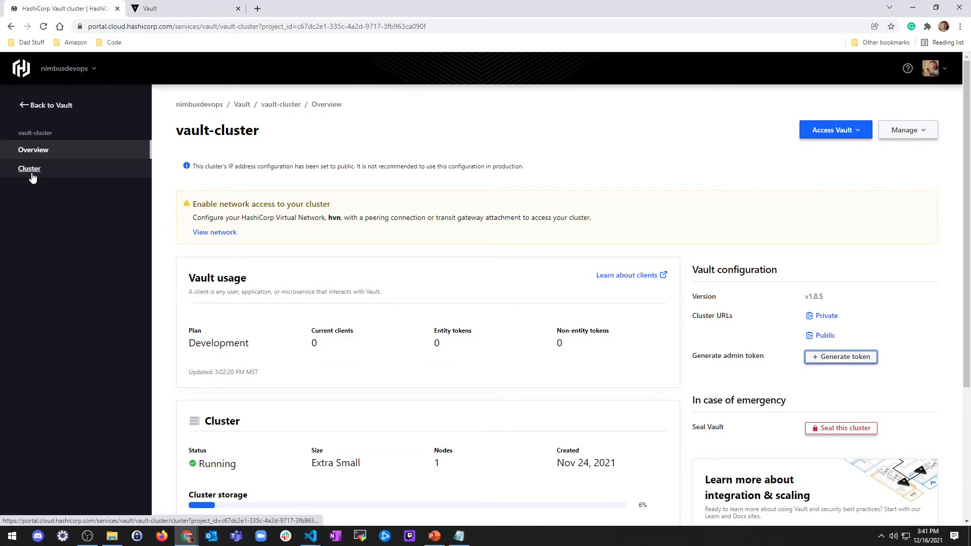
{"action": "left_click", "coordinate": [29, 169]}
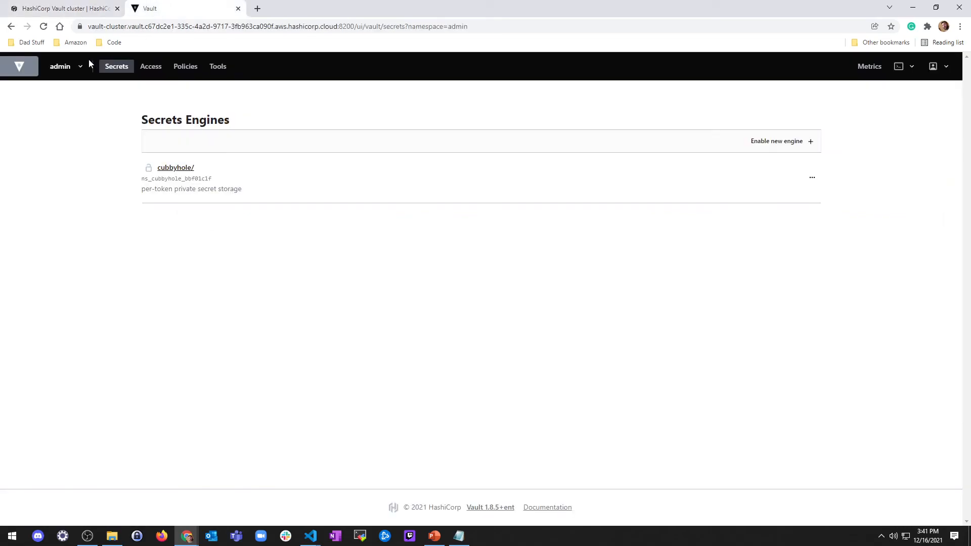
{"action": "left_click", "coordinate": [64, 66]}
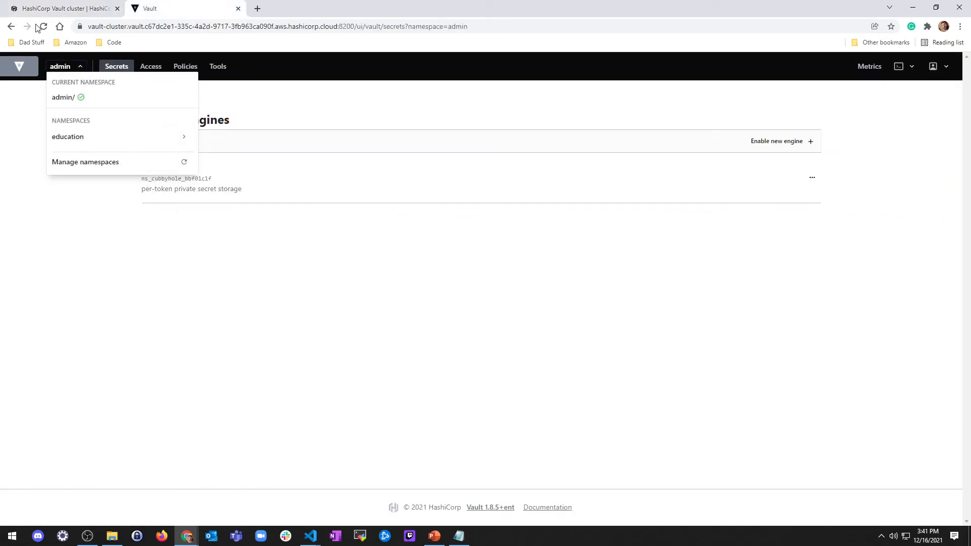
{"action": "left_click", "coordinate": [42, 25]}
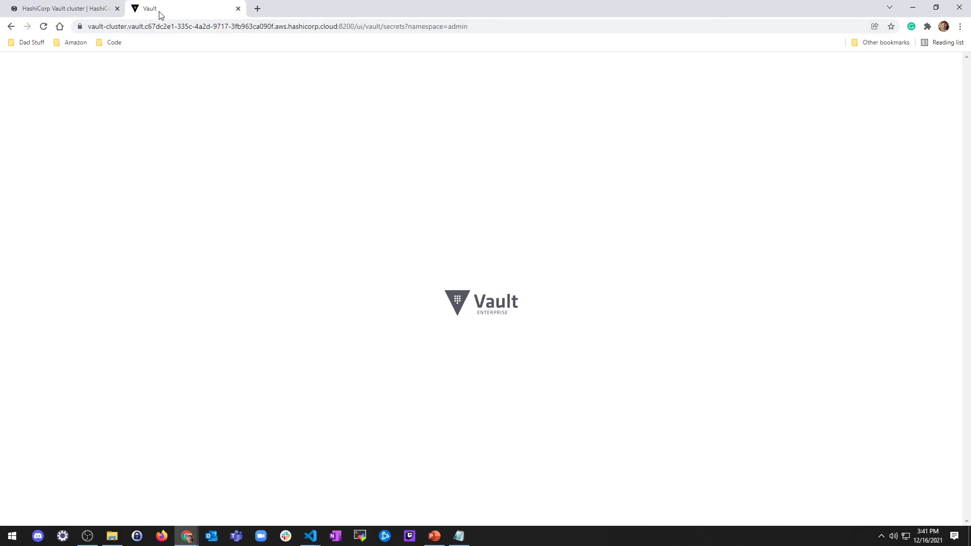
{"action": "left_click", "coordinate": [60, 67]}
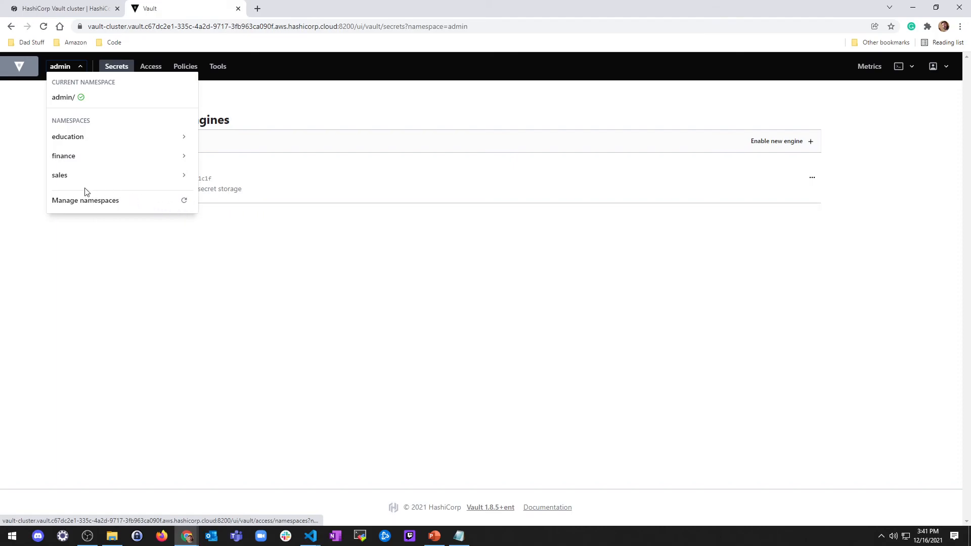
{"action": "mouse_move", "coordinate": [63, 155]}
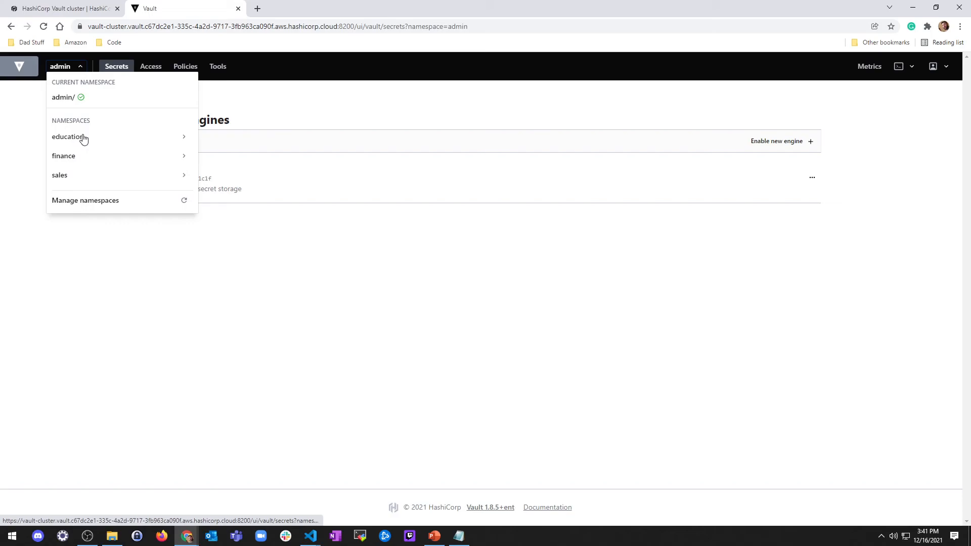
{"action": "mouse_move", "coordinate": [69, 137]}
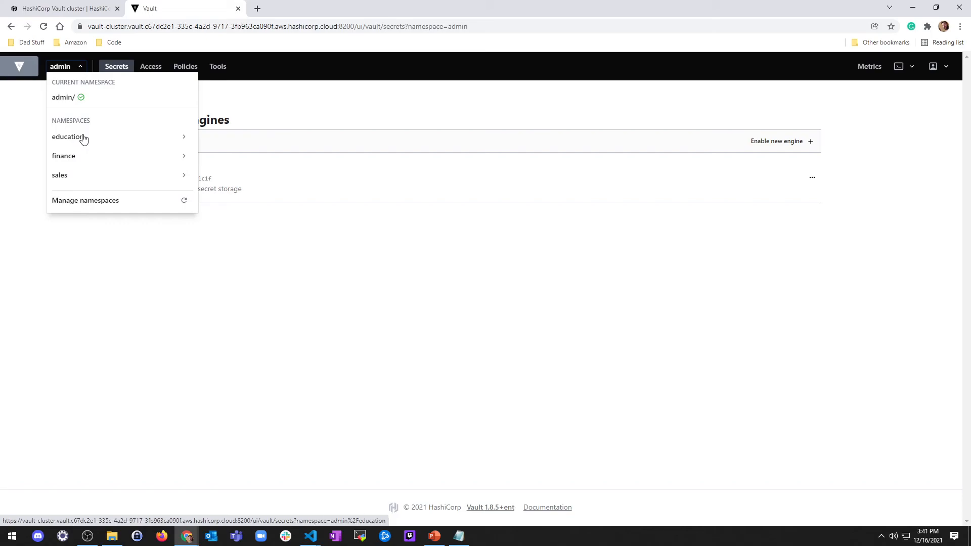
- Switch into finance, then into its child payroll, reaching admin/finance/payroll
{"action": "left_click", "coordinate": [64, 155]}
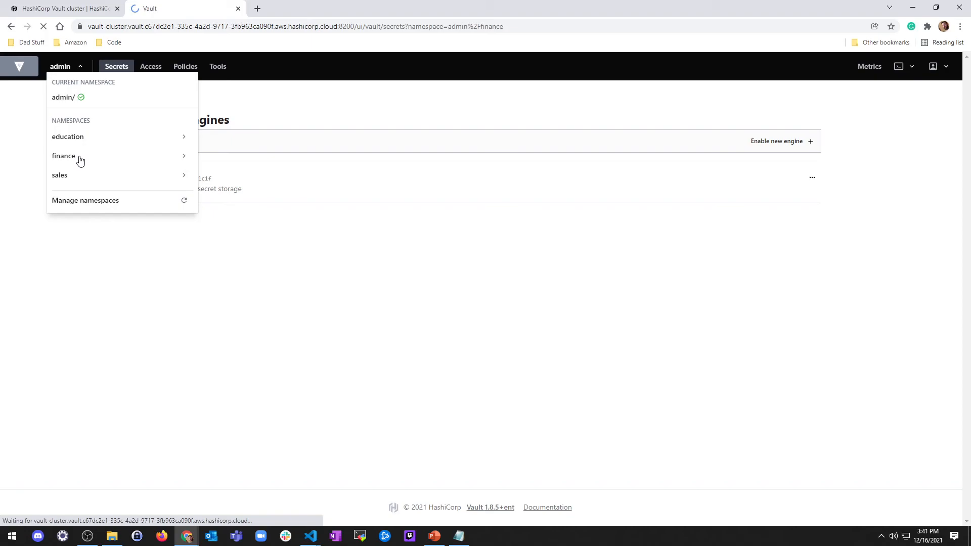
{"action": "left_click", "coordinate": [64, 155]}
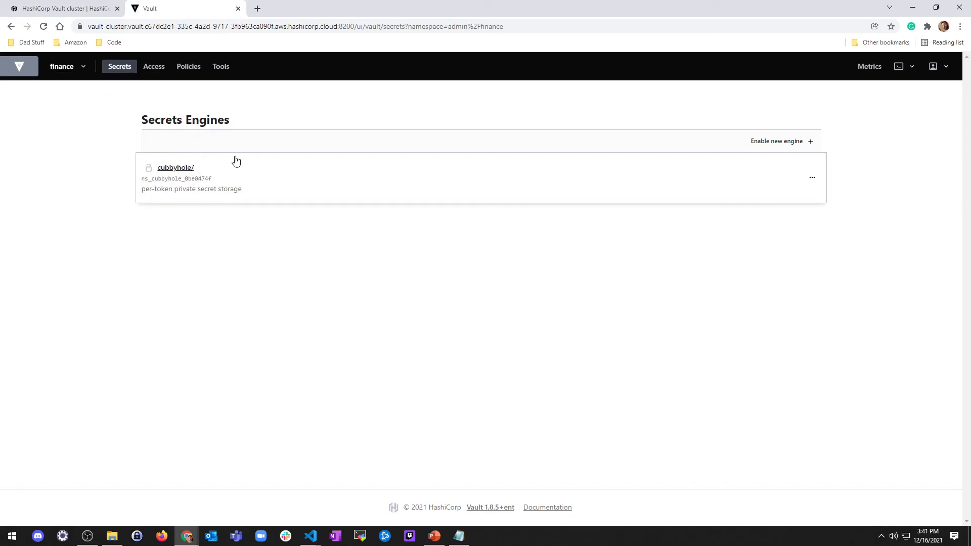
{"action": "left_click", "coordinate": [62, 66]}
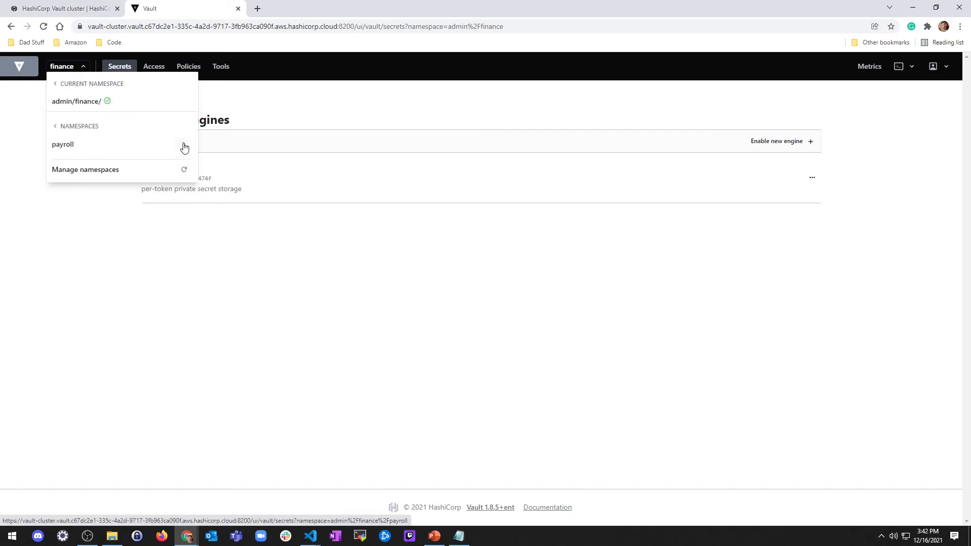
{"action": "left_click", "coordinate": [62, 144]}
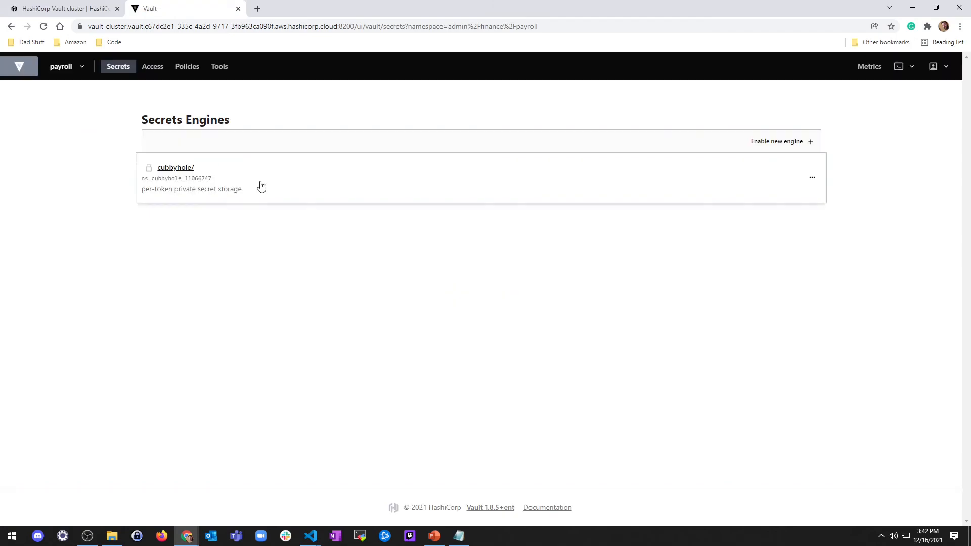
{"action": "mouse_move", "coordinate": [176, 168]}
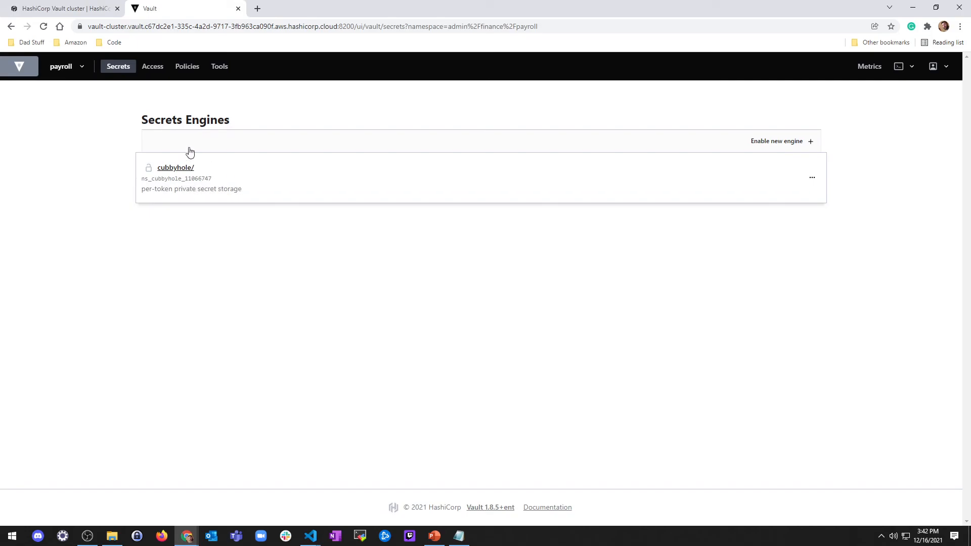
- Back in finance, view the empty cubbyhole/ engine and return to the Secrets Engines list
{"action": "left_click", "coordinate": [61, 66]}
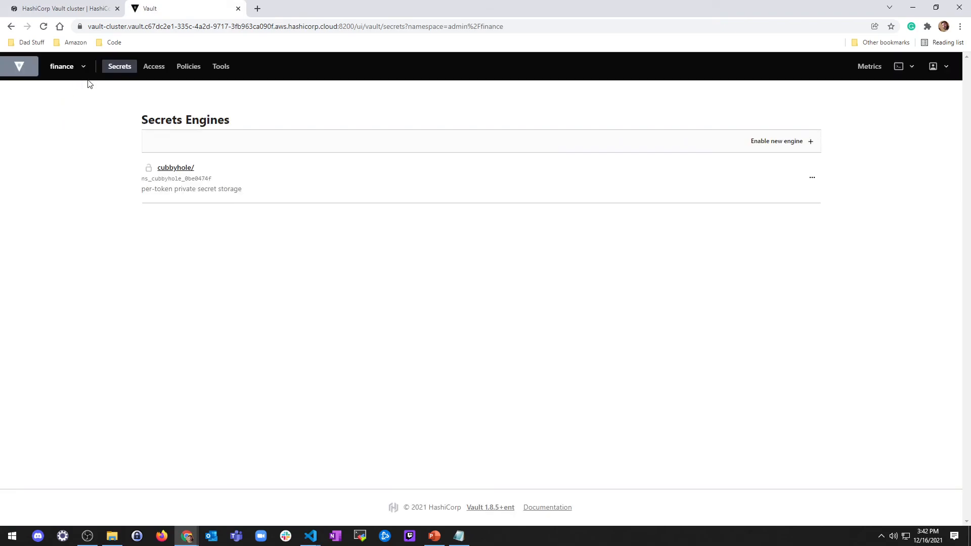
{"action": "left_click", "coordinate": [67, 66]}
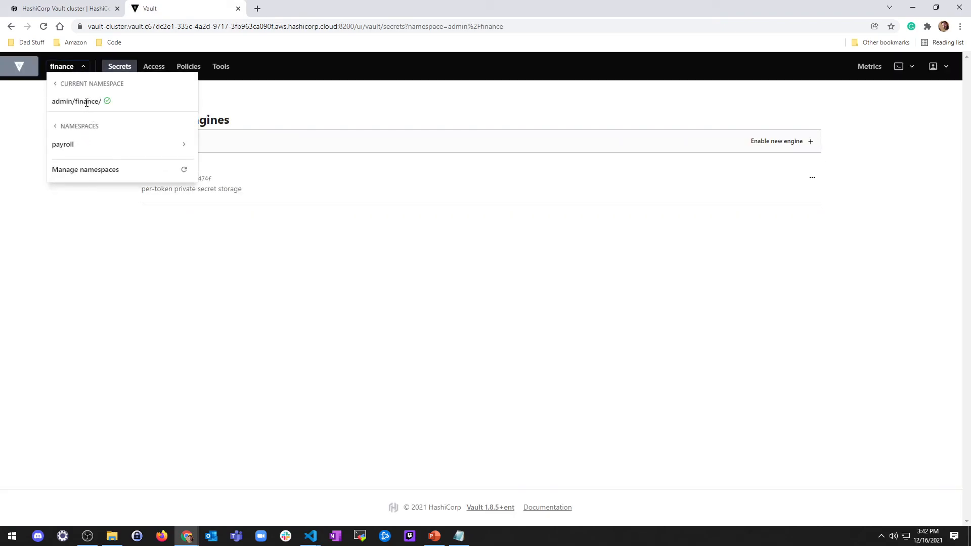
{"action": "left_click", "coordinate": [67, 66]}
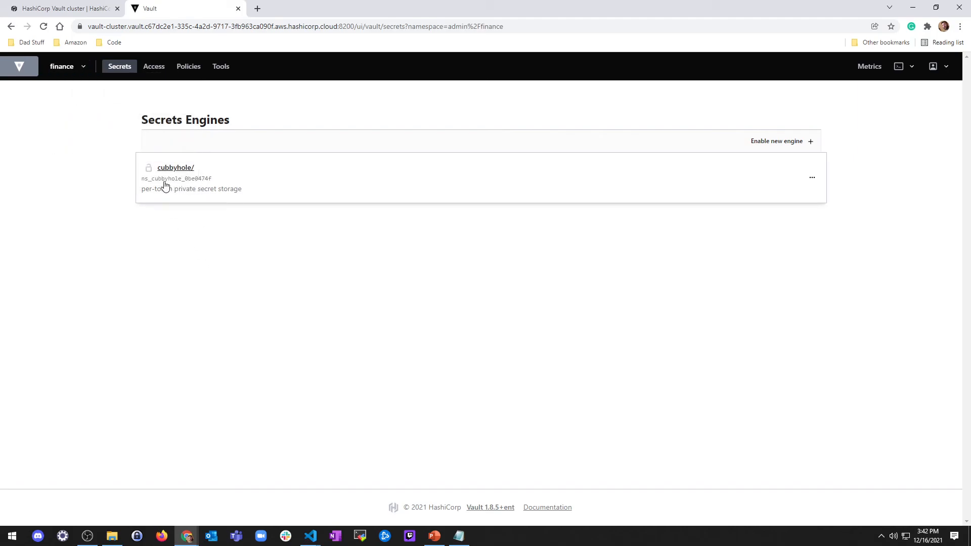
{"action": "mouse_move", "coordinate": [195, 186]}
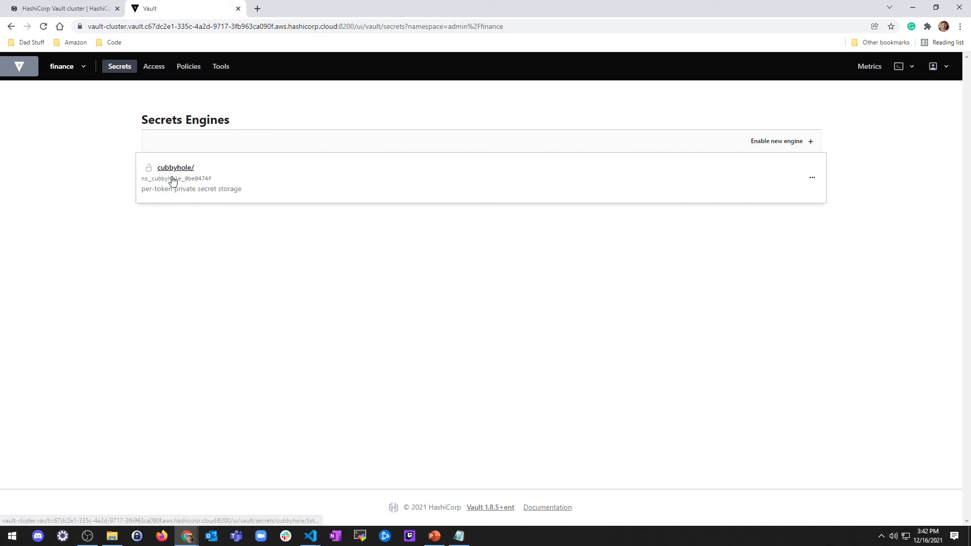
{"action": "mouse_move", "coordinate": [179, 172]}
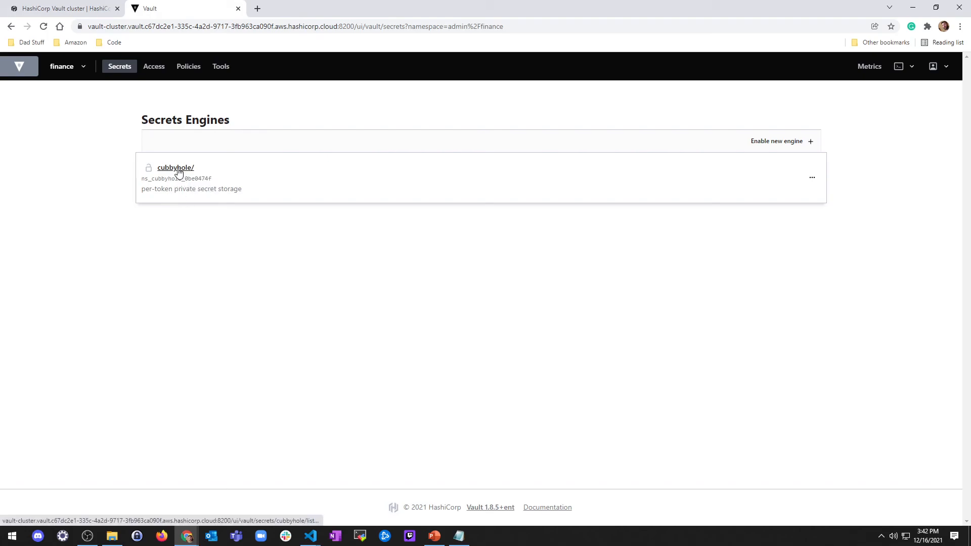
{"action": "left_click", "coordinate": [176, 167]}
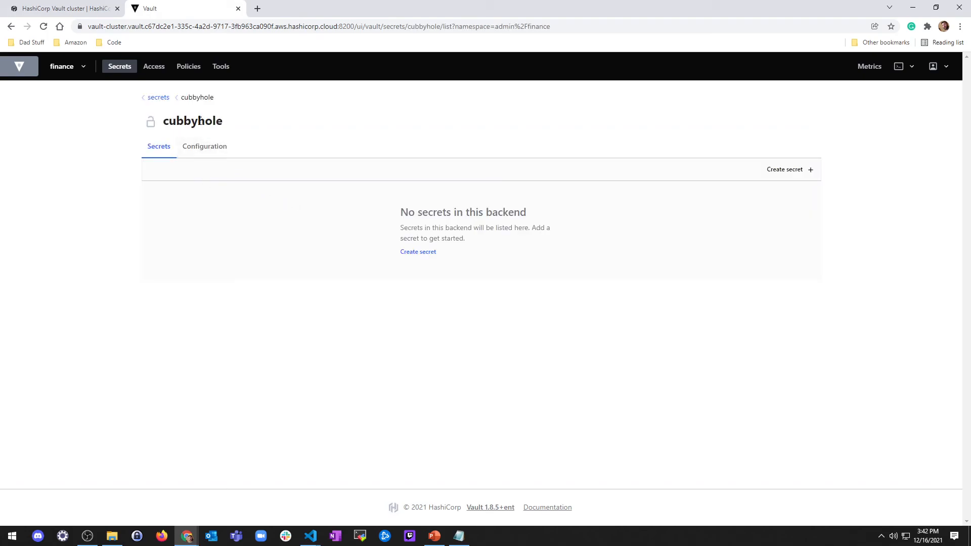
{"action": "double_click", "coordinate": [192, 121]}
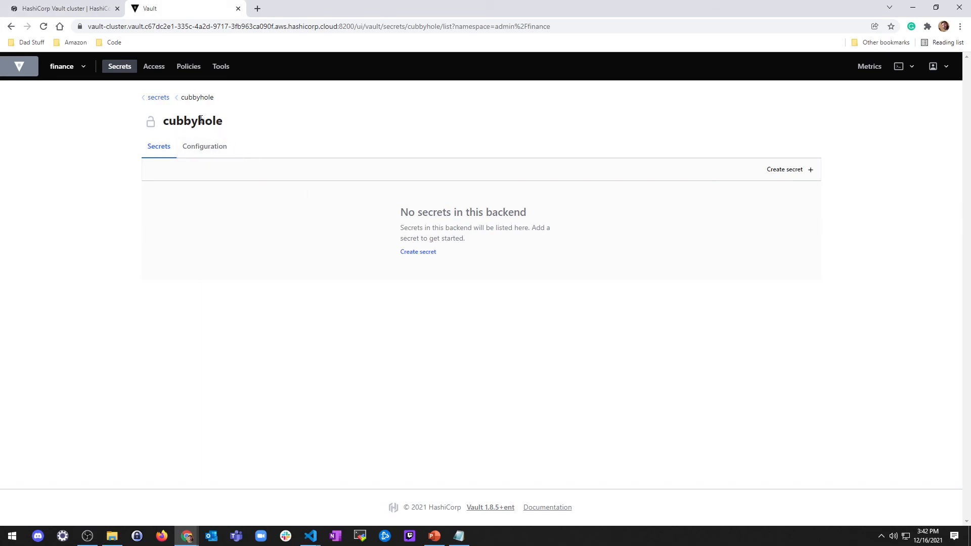
{"action": "left_click", "coordinate": [158, 97]}
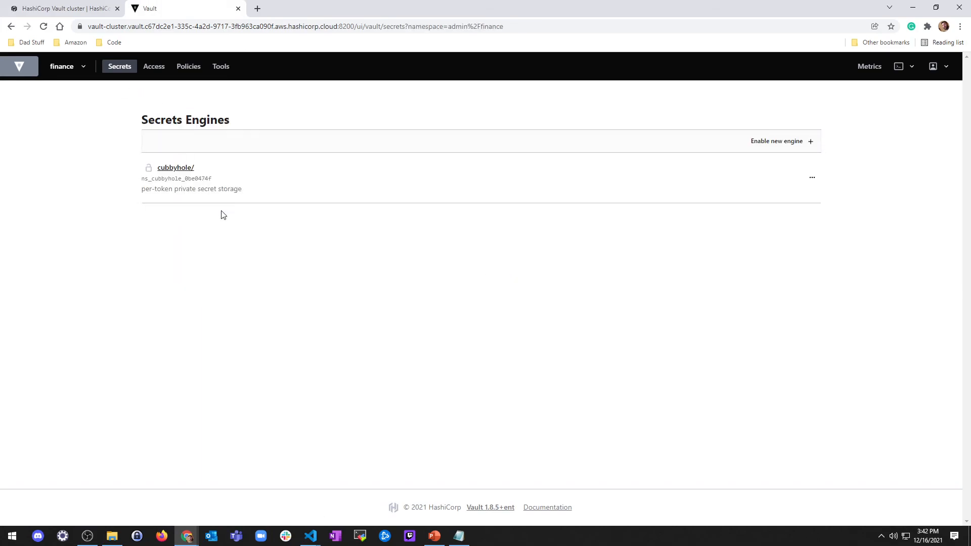
{"action": "mouse_move", "coordinate": [184, 187]}
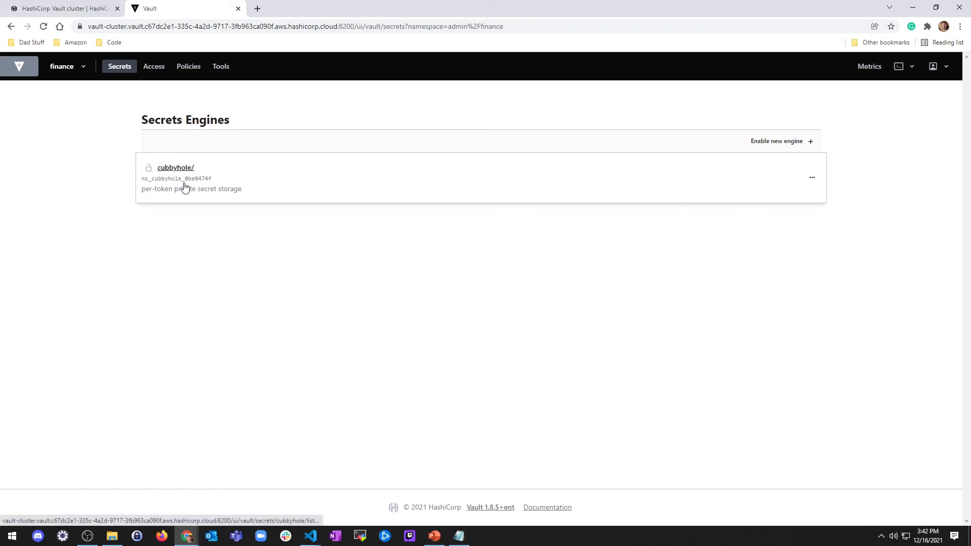
{"action": "mouse_move", "coordinate": [90, 201]}
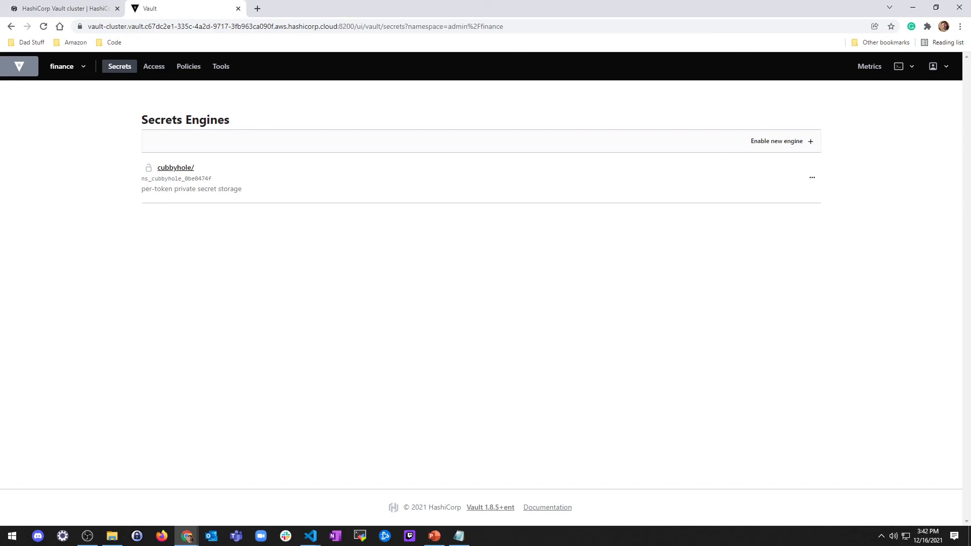
{"action": "mouse_move", "coordinate": [91, 70]}
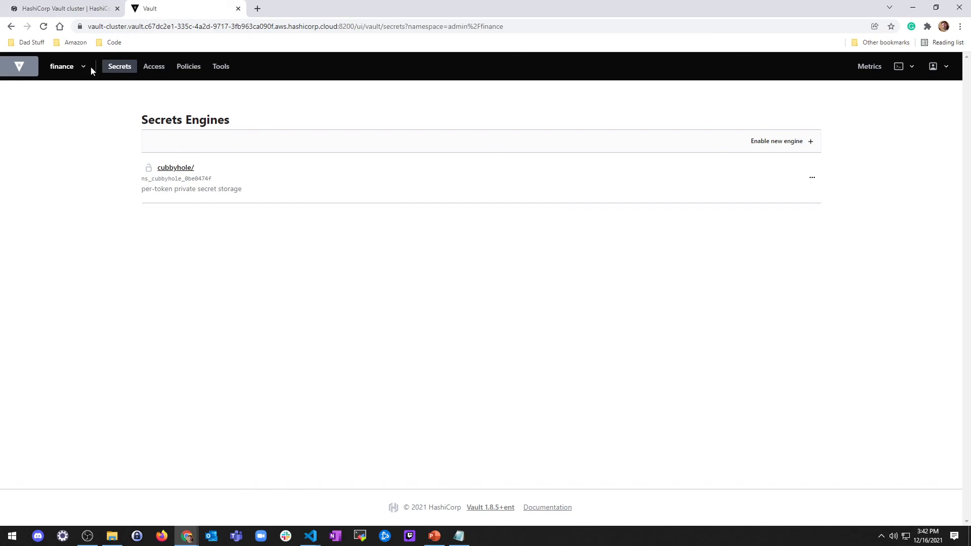
- View finance's default ACL policies, then its Auth Methods showing only token/
{"action": "left_click", "coordinate": [67, 66]}
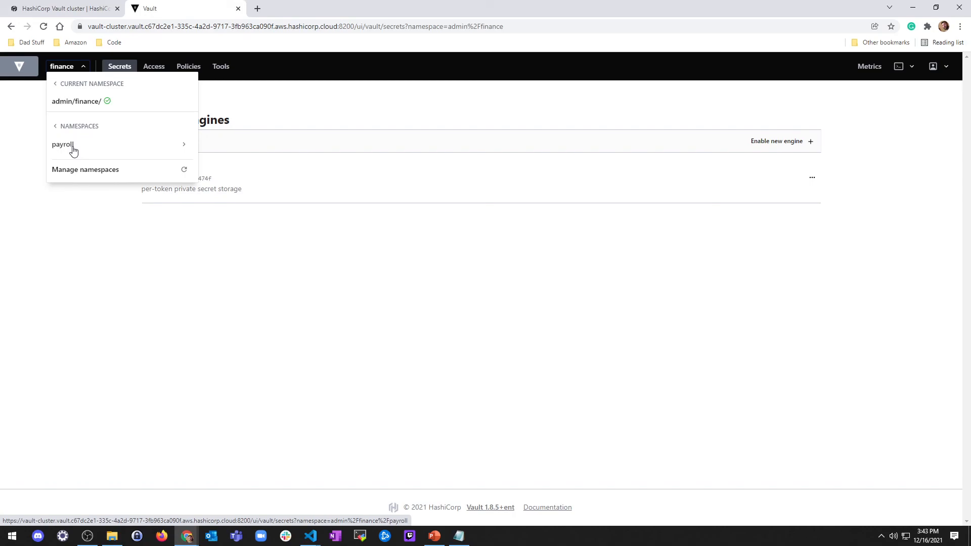
{"action": "mouse_move", "coordinate": [113, 152]}
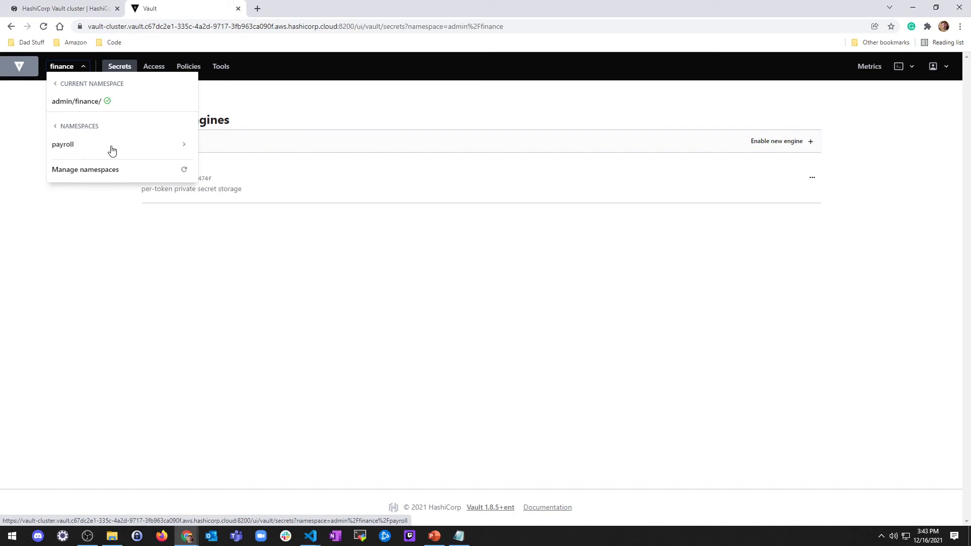
{"action": "mouse_move", "coordinate": [172, 153]}
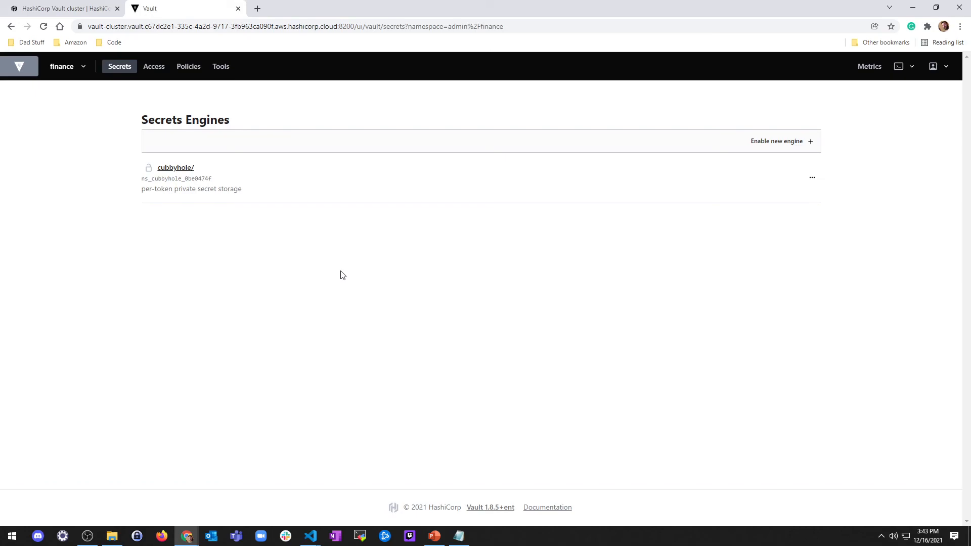
{"action": "mouse_move", "coordinate": [304, 273]}
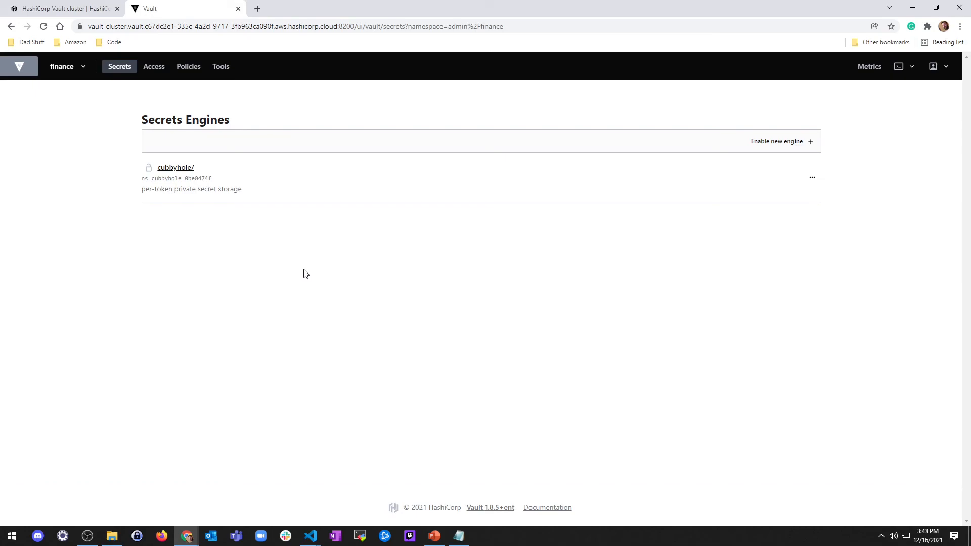
{"action": "left_click", "coordinate": [188, 66]}
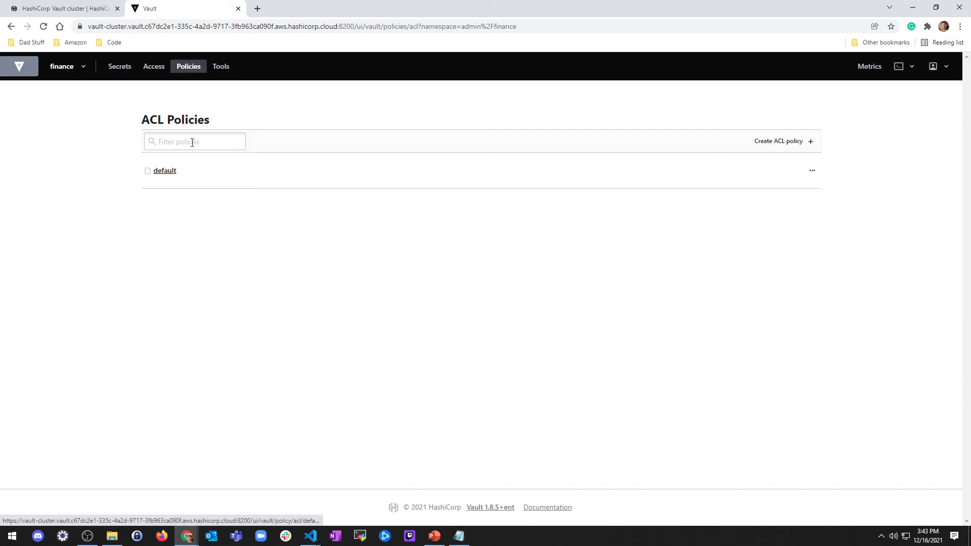
{"action": "left_click", "coordinate": [154, 67]}
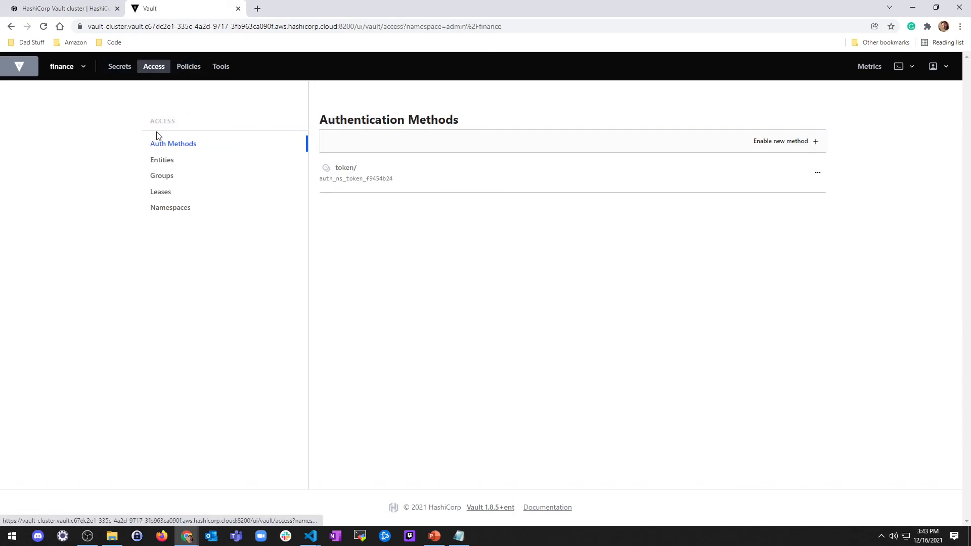
{"action": "mouse_move", "coordinate": [162, 159]}
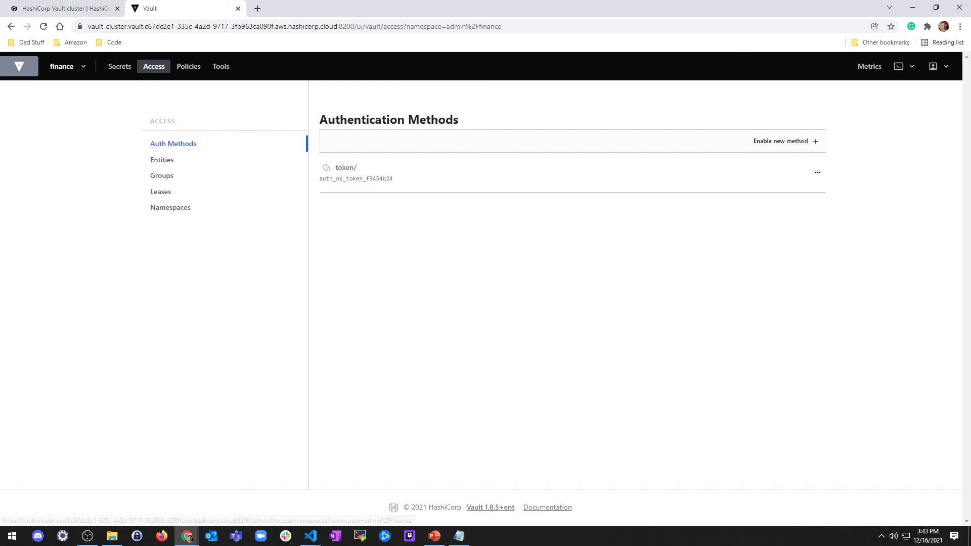
{"action": "mouse_move", "coordinate": [170, 207]}
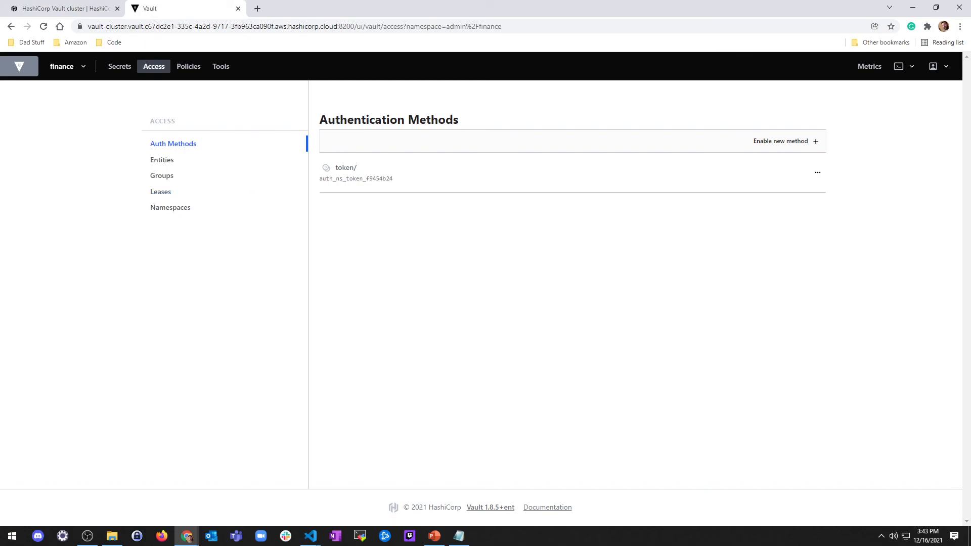